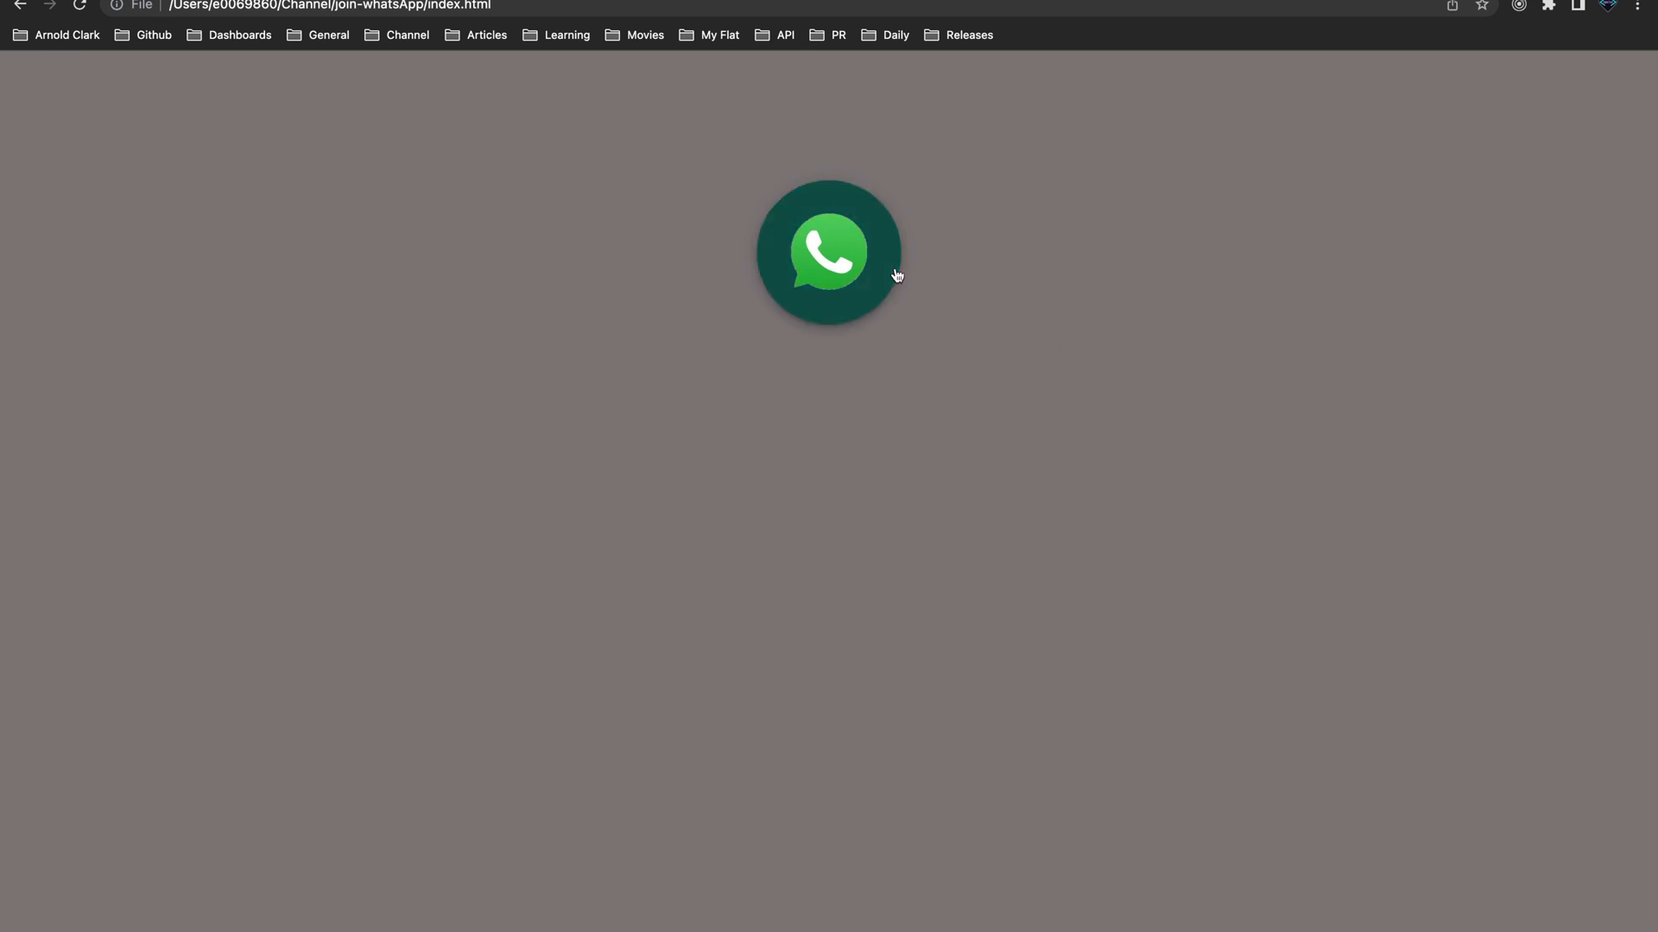
mouse_move(962, 186)
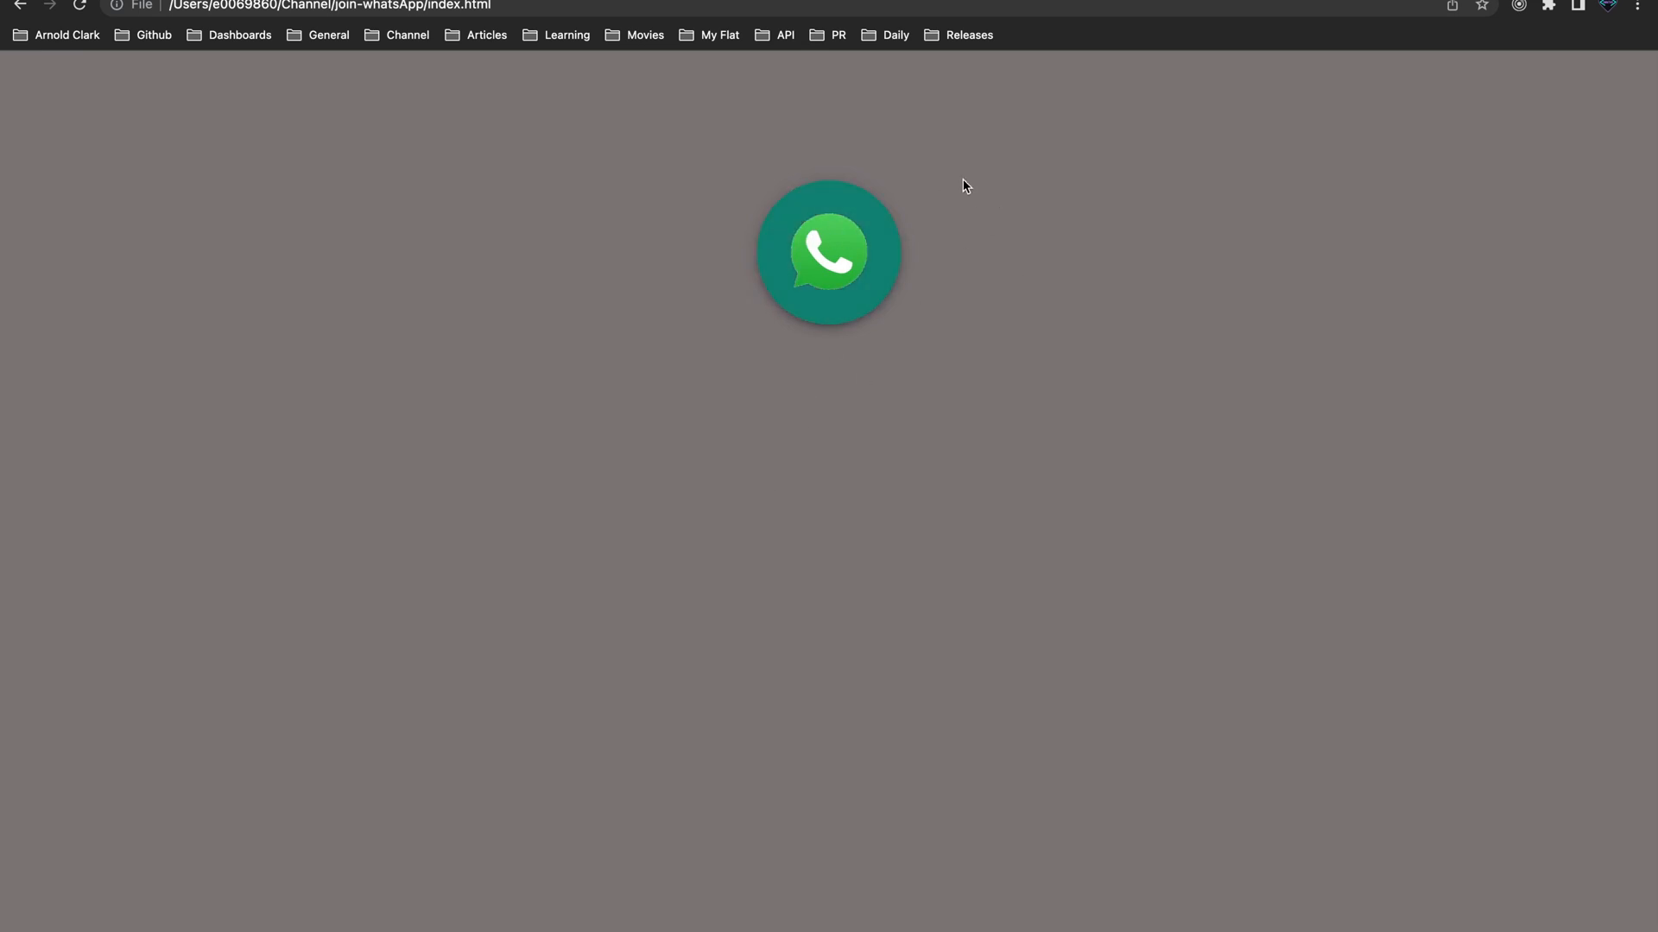
mouse_move(870, 242)
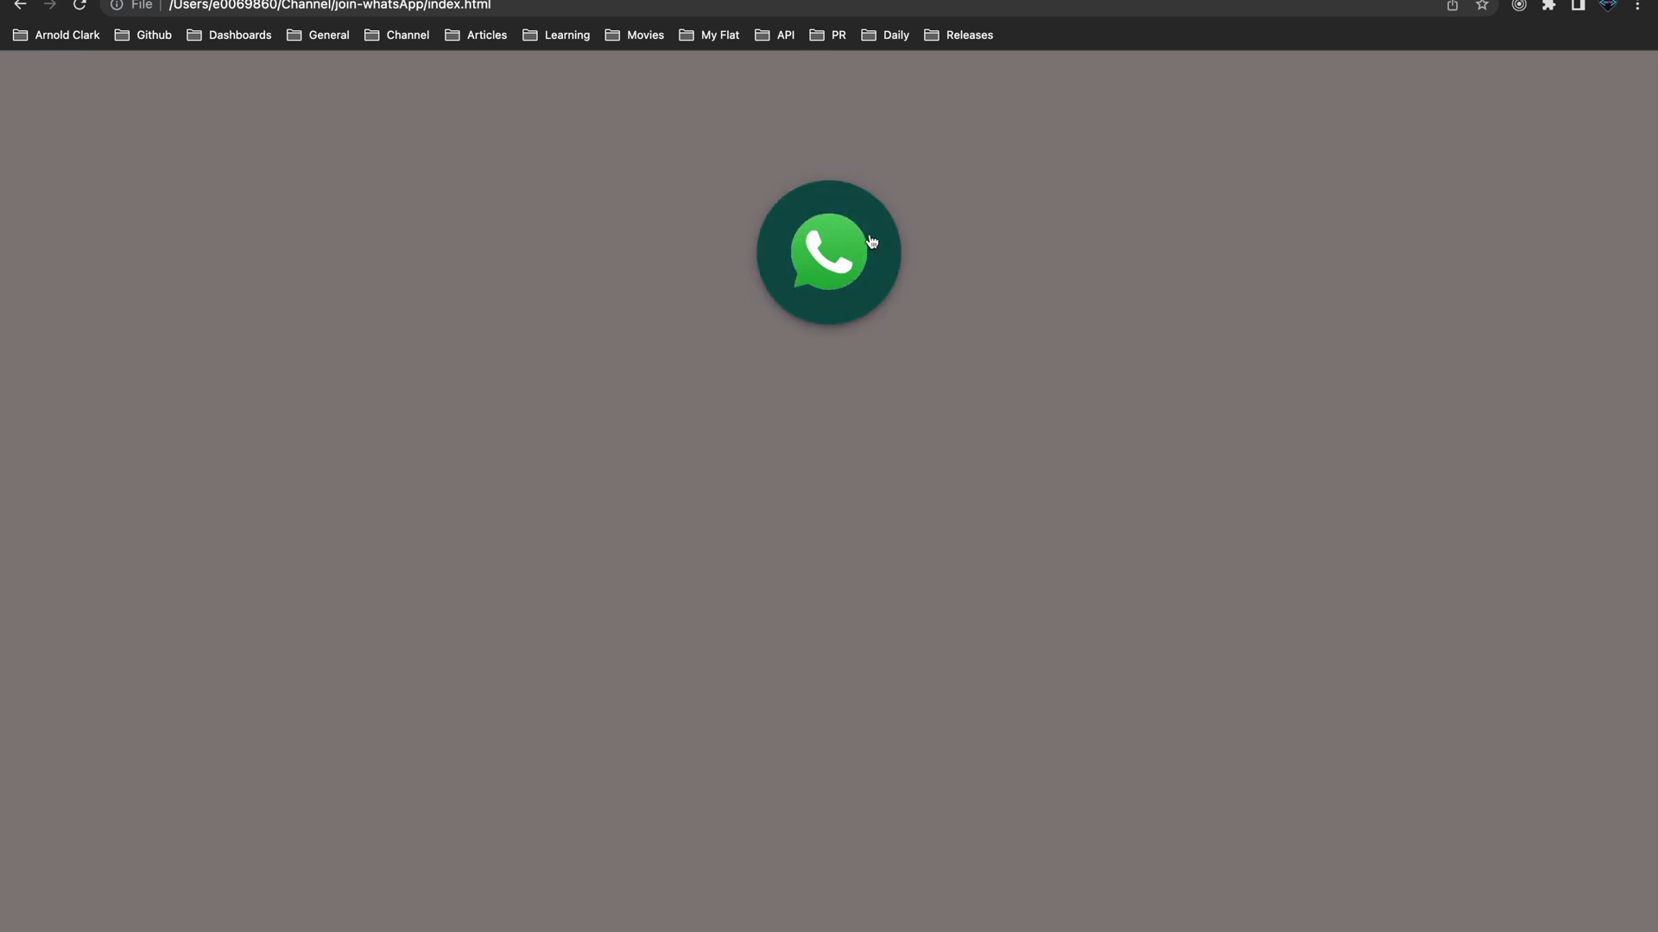
left_click(829, 253)
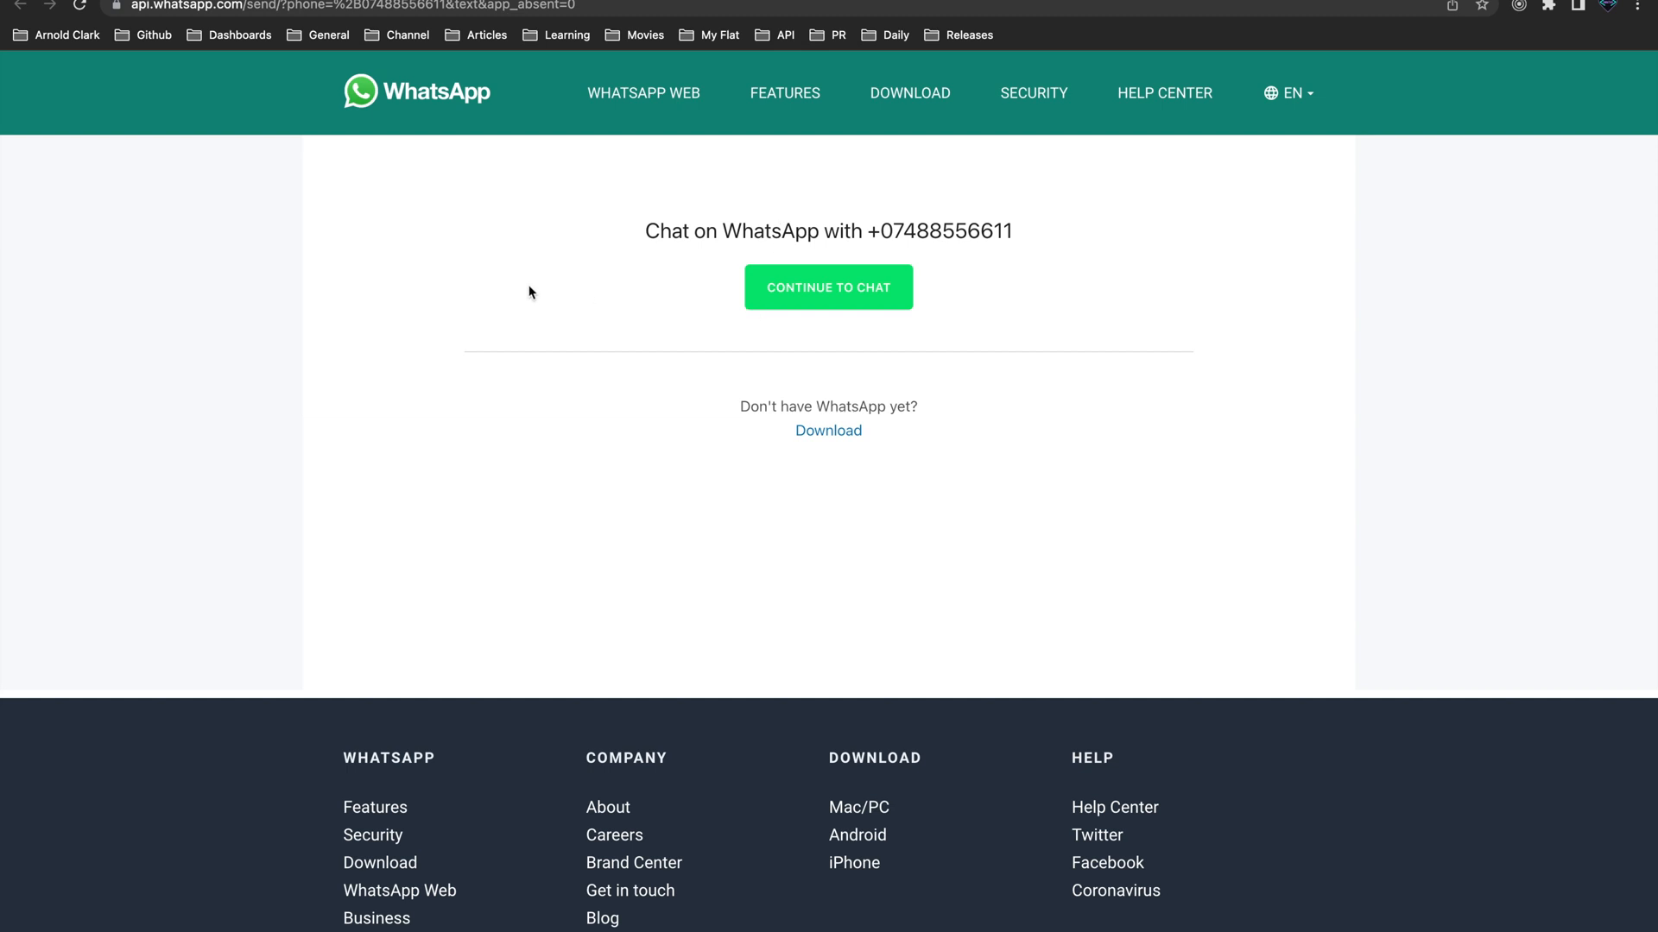
mouse_move(473, 337)
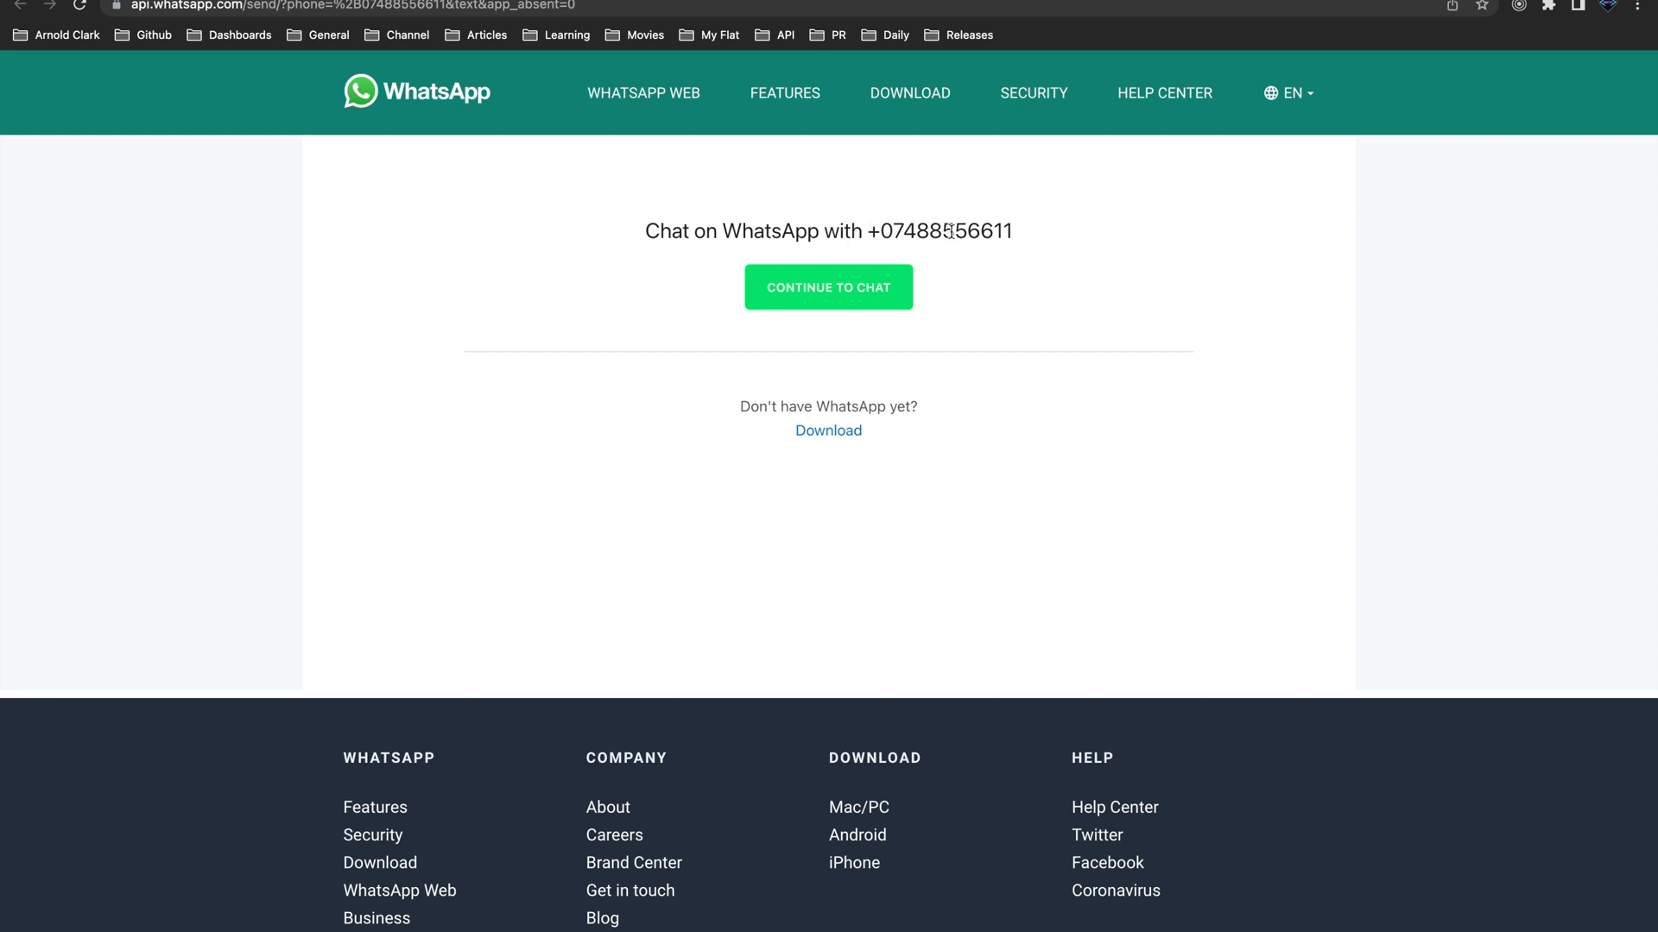
mouse_move(831, 195)
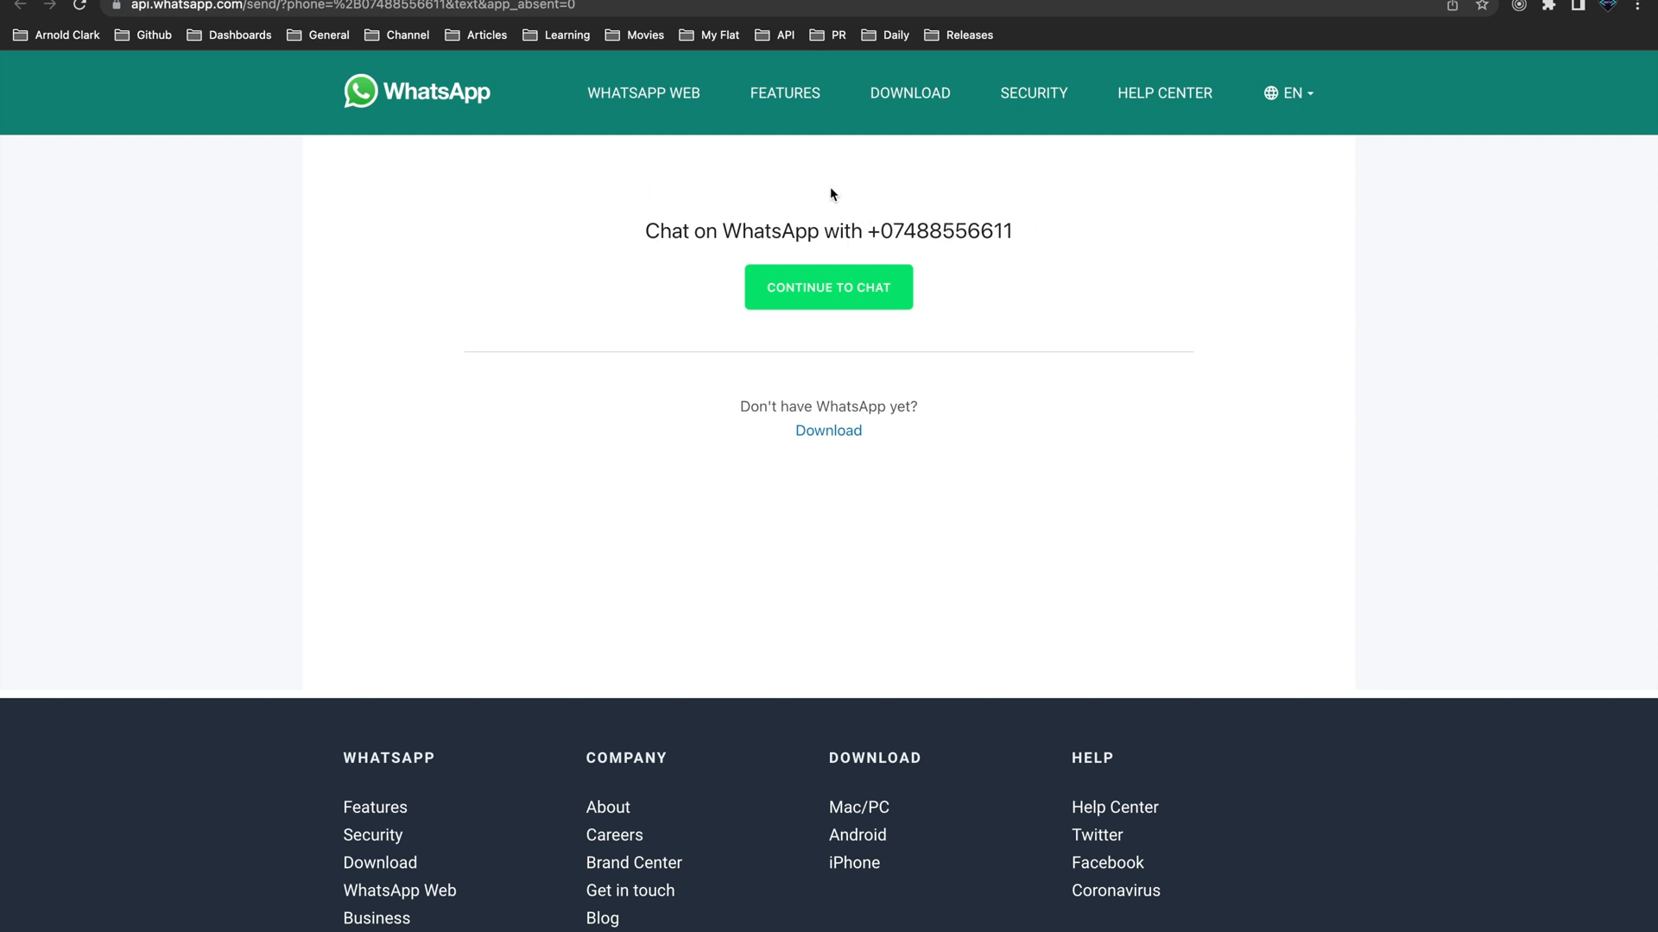
mouse_move(955, 230)
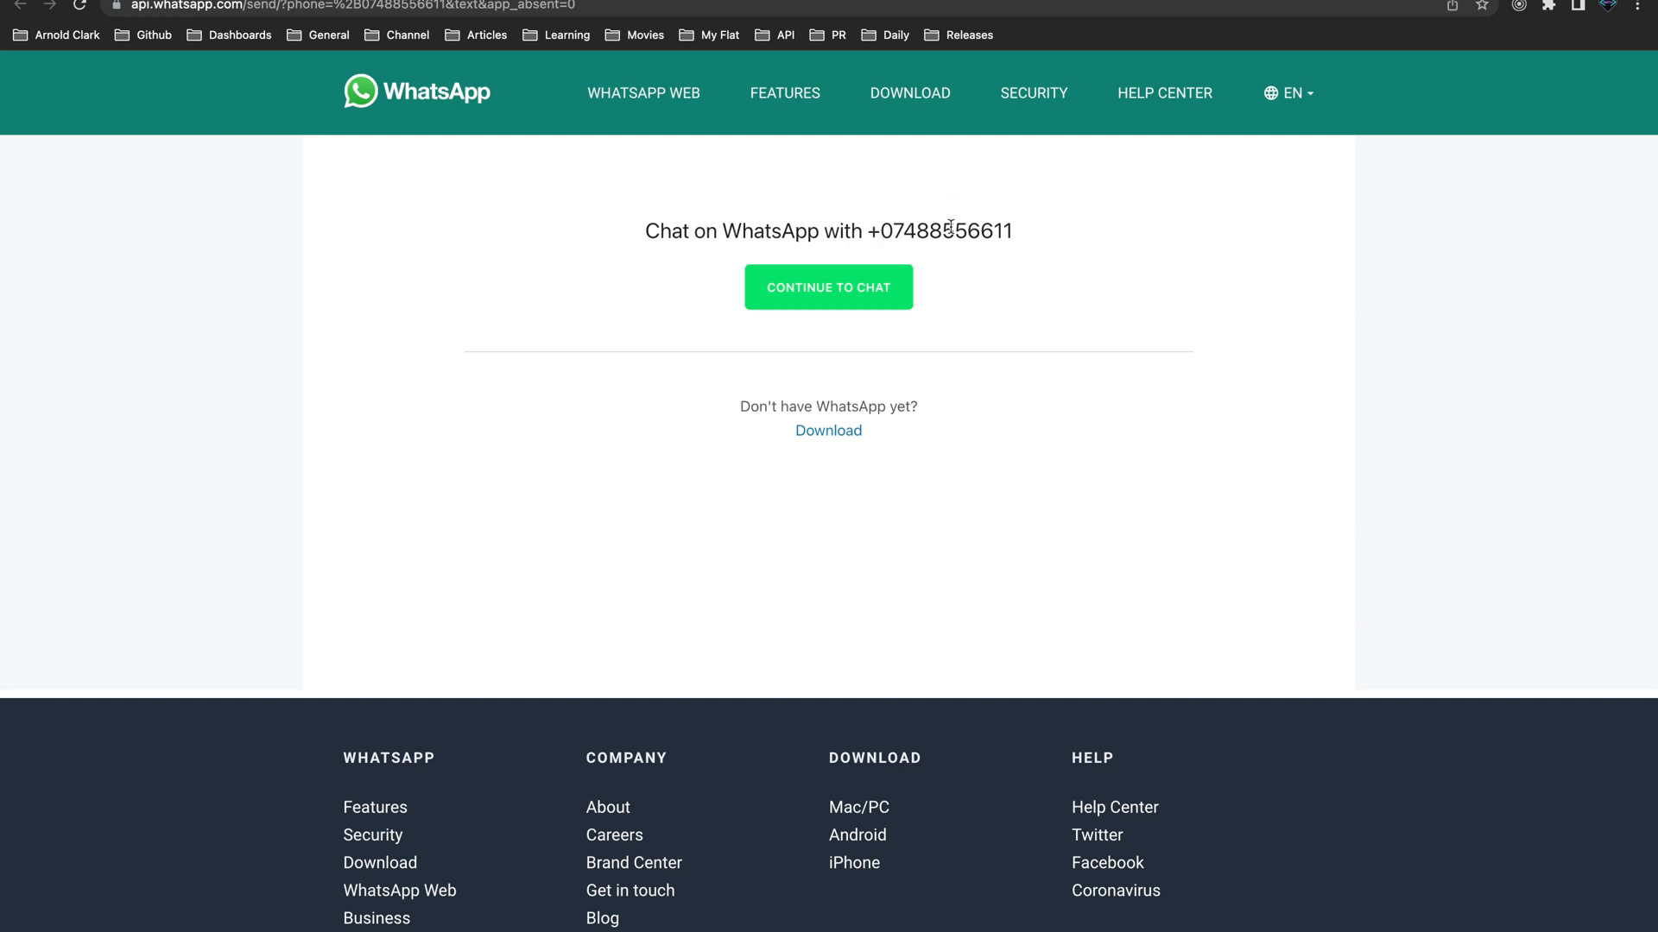
mouse_move(1058, 292)
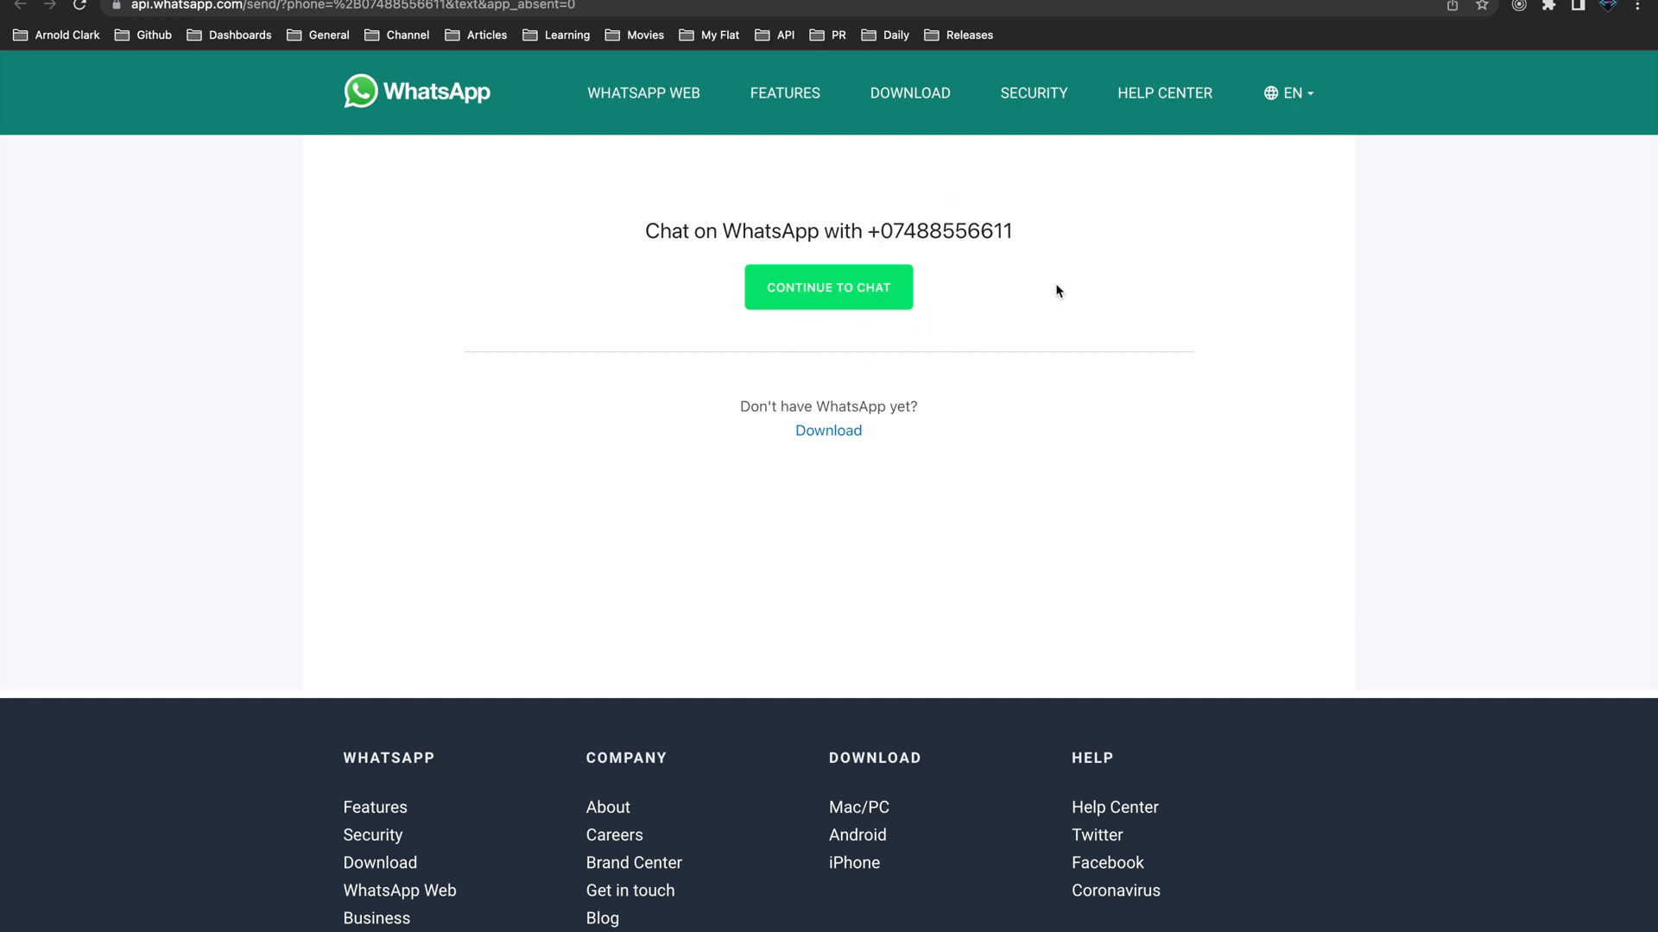
mouse_move(1011, 337)
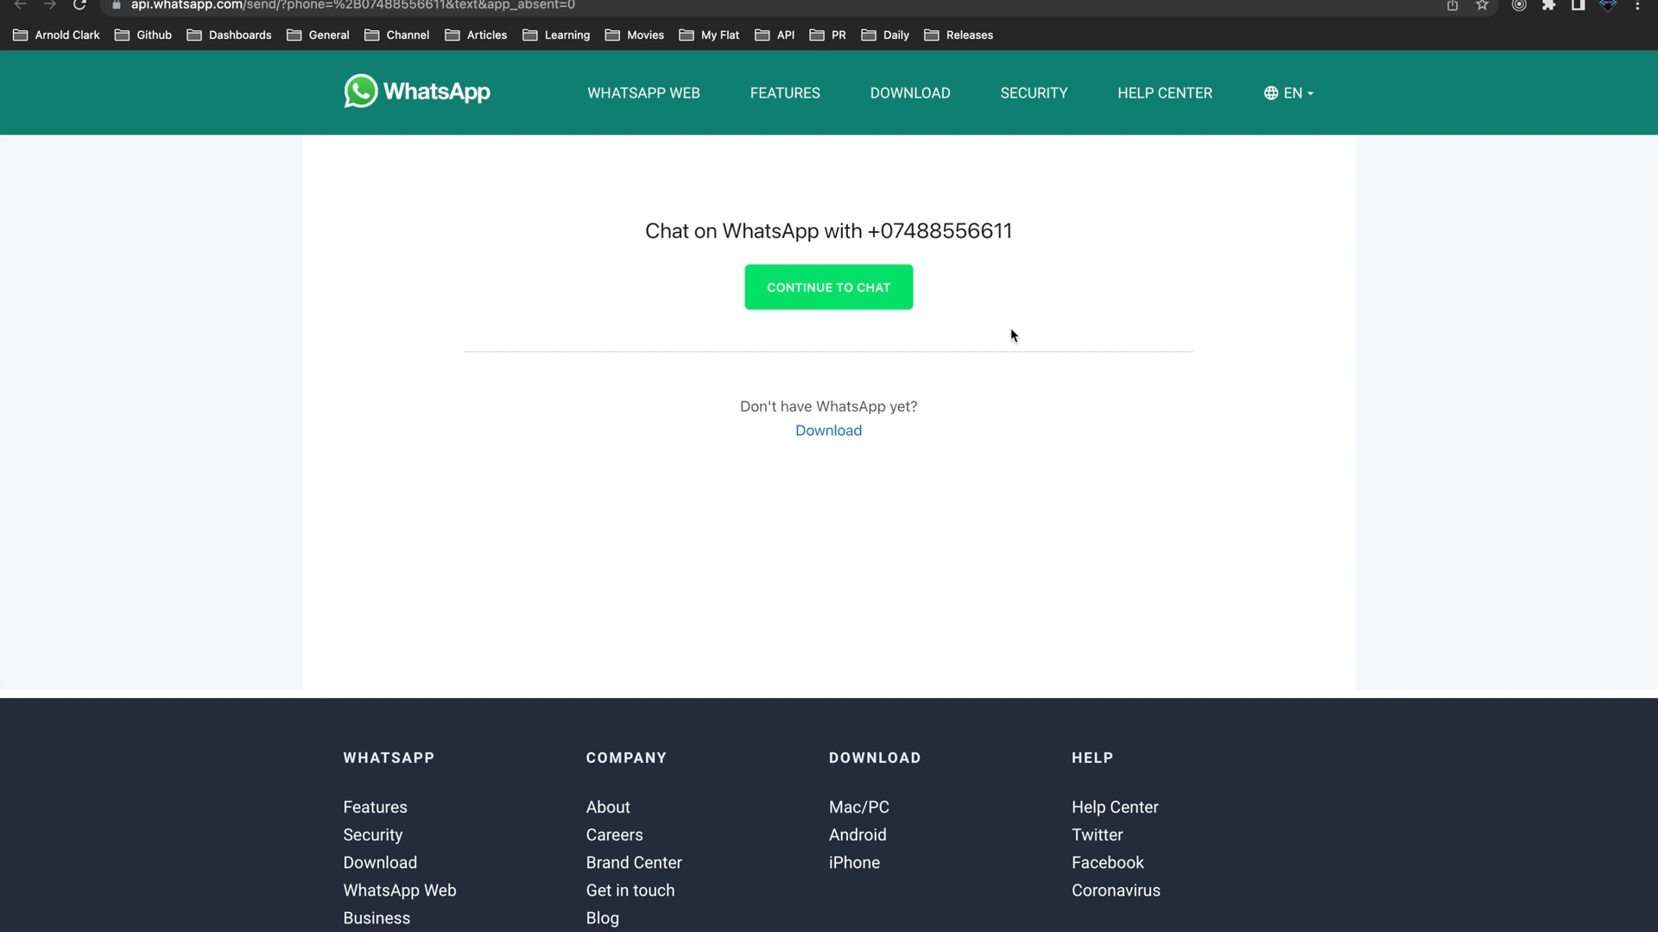
mouse_move(1033, 271)
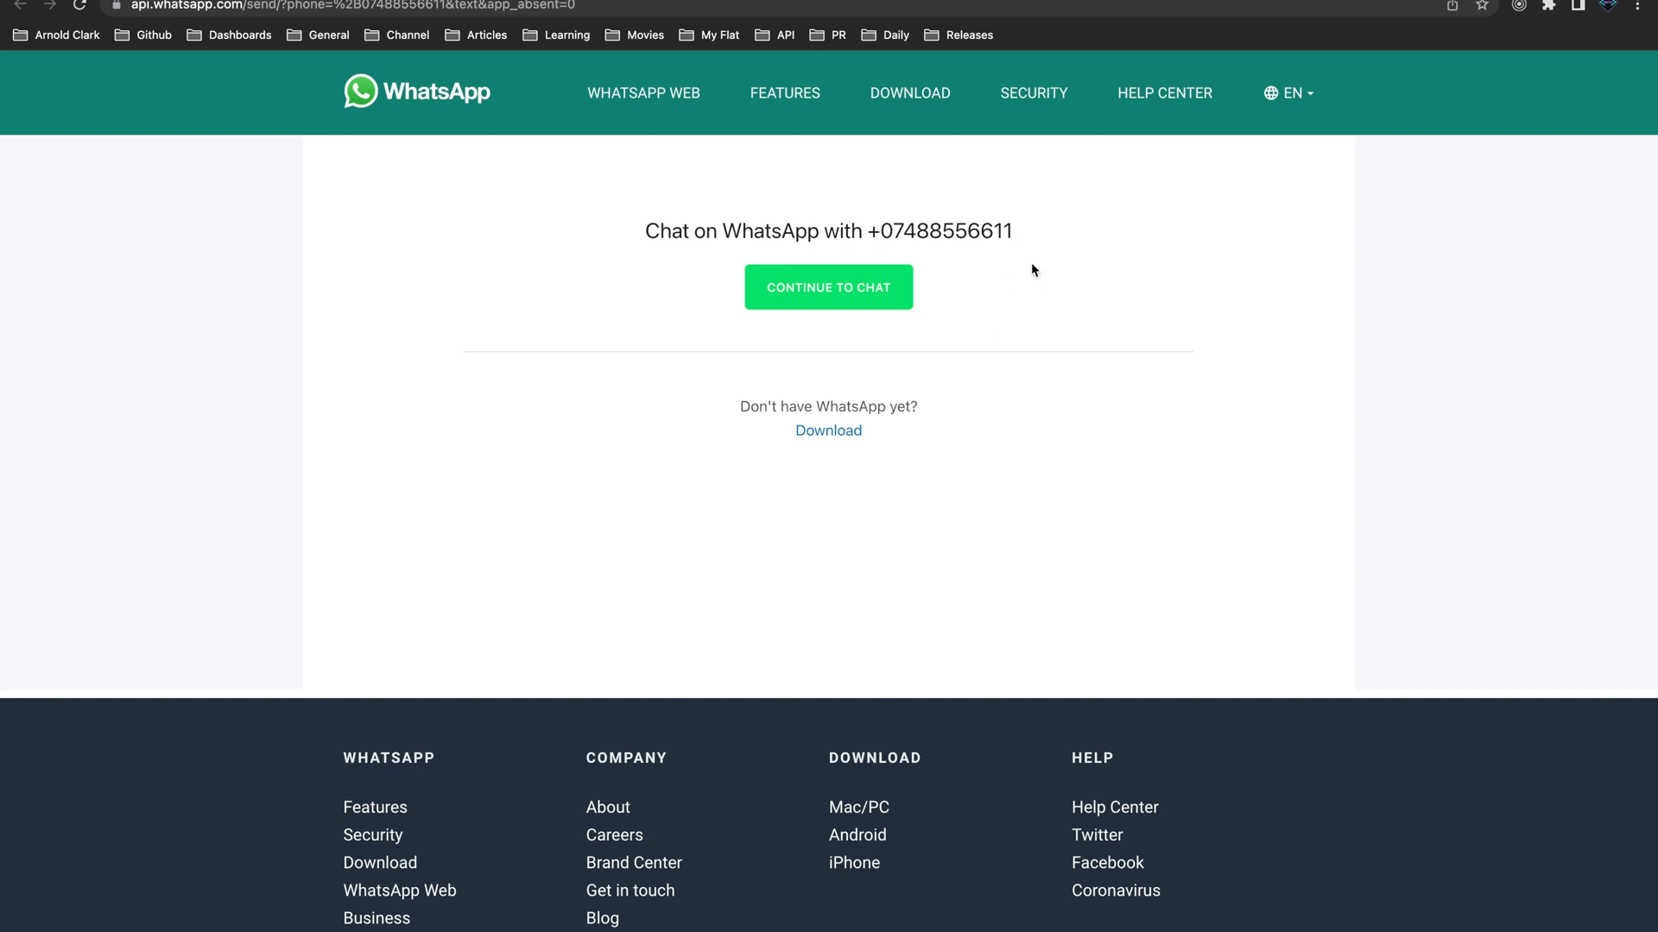
mouse_move(1036, 234)
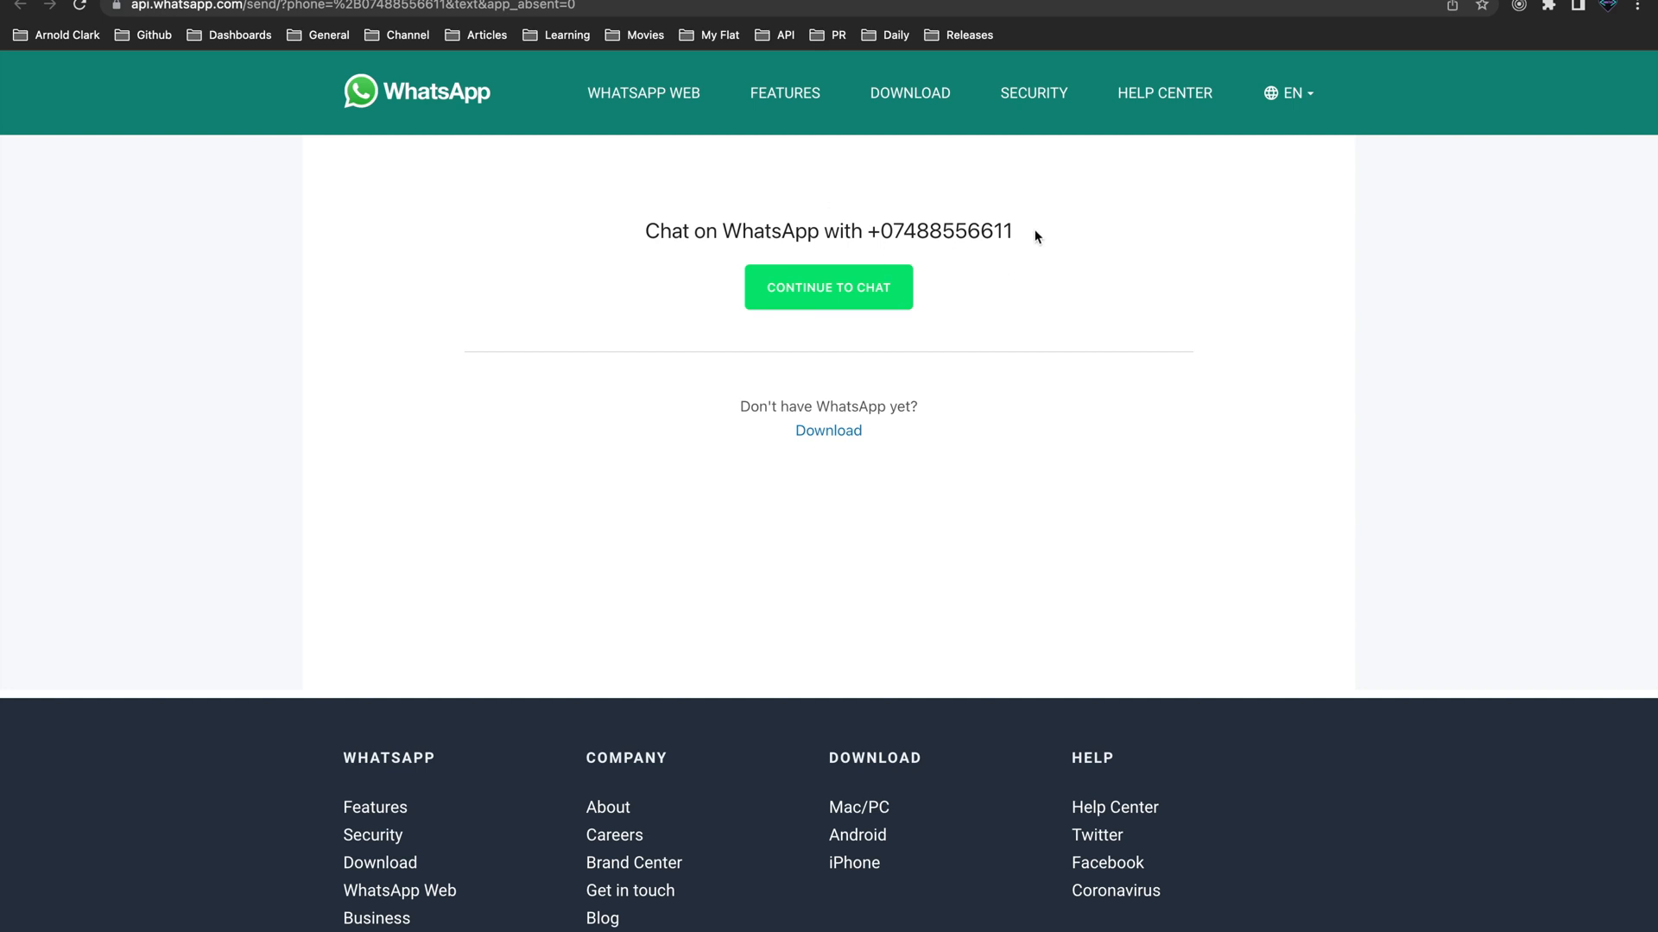
mouse_move(1025, 224)
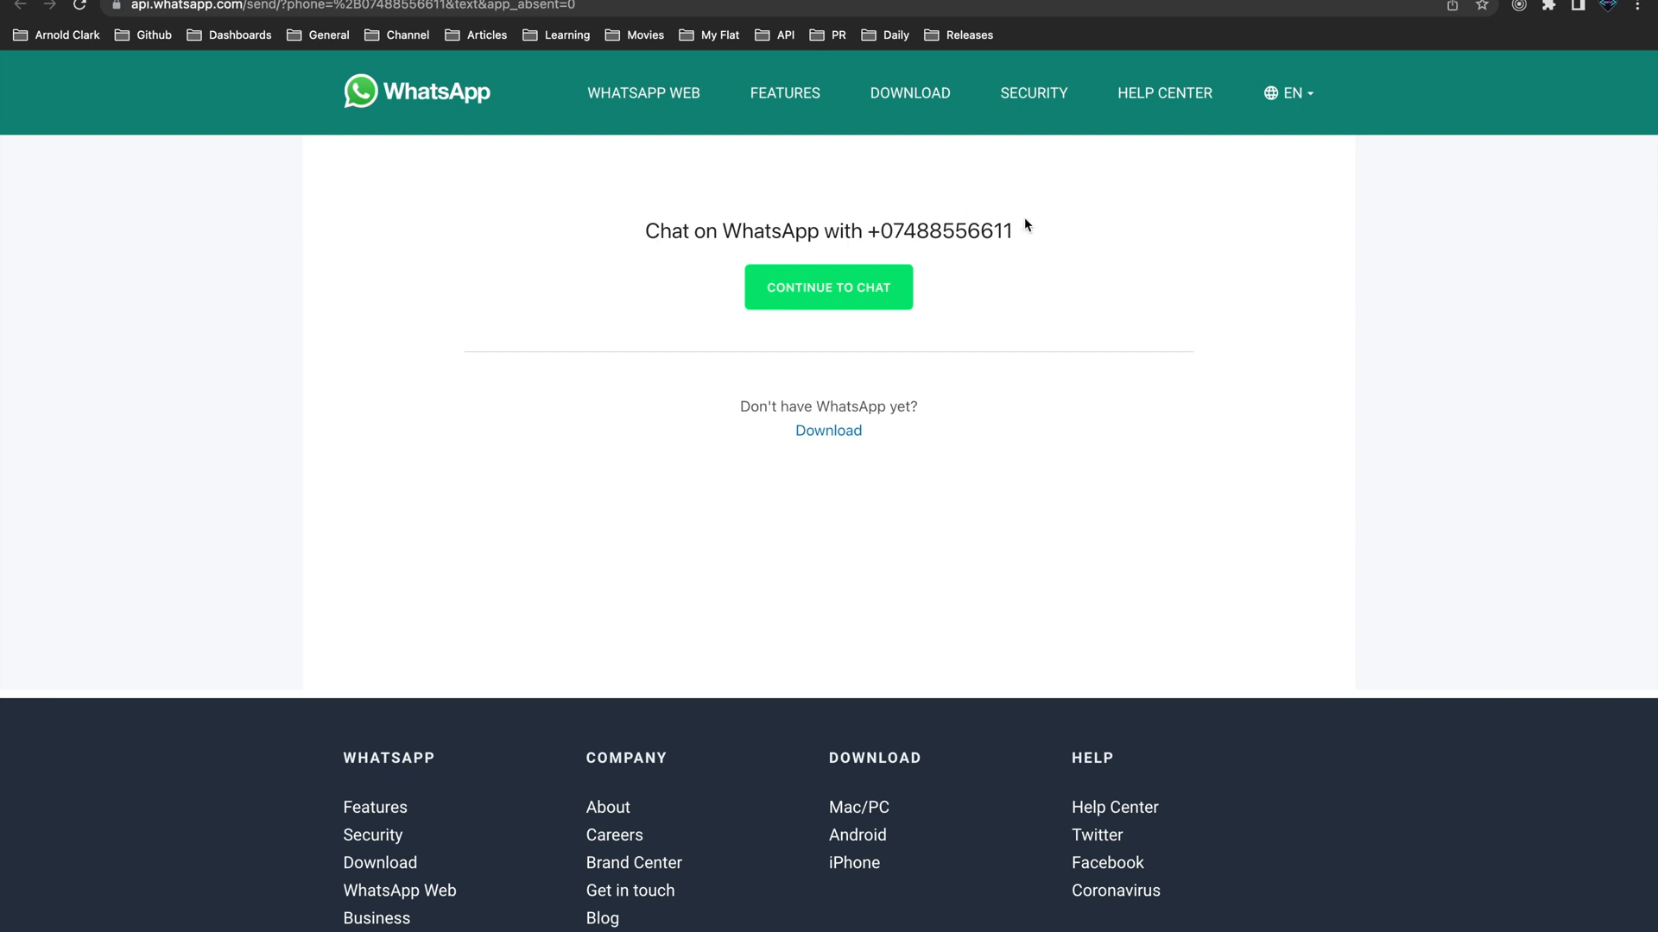
mouse_move(942, 230)
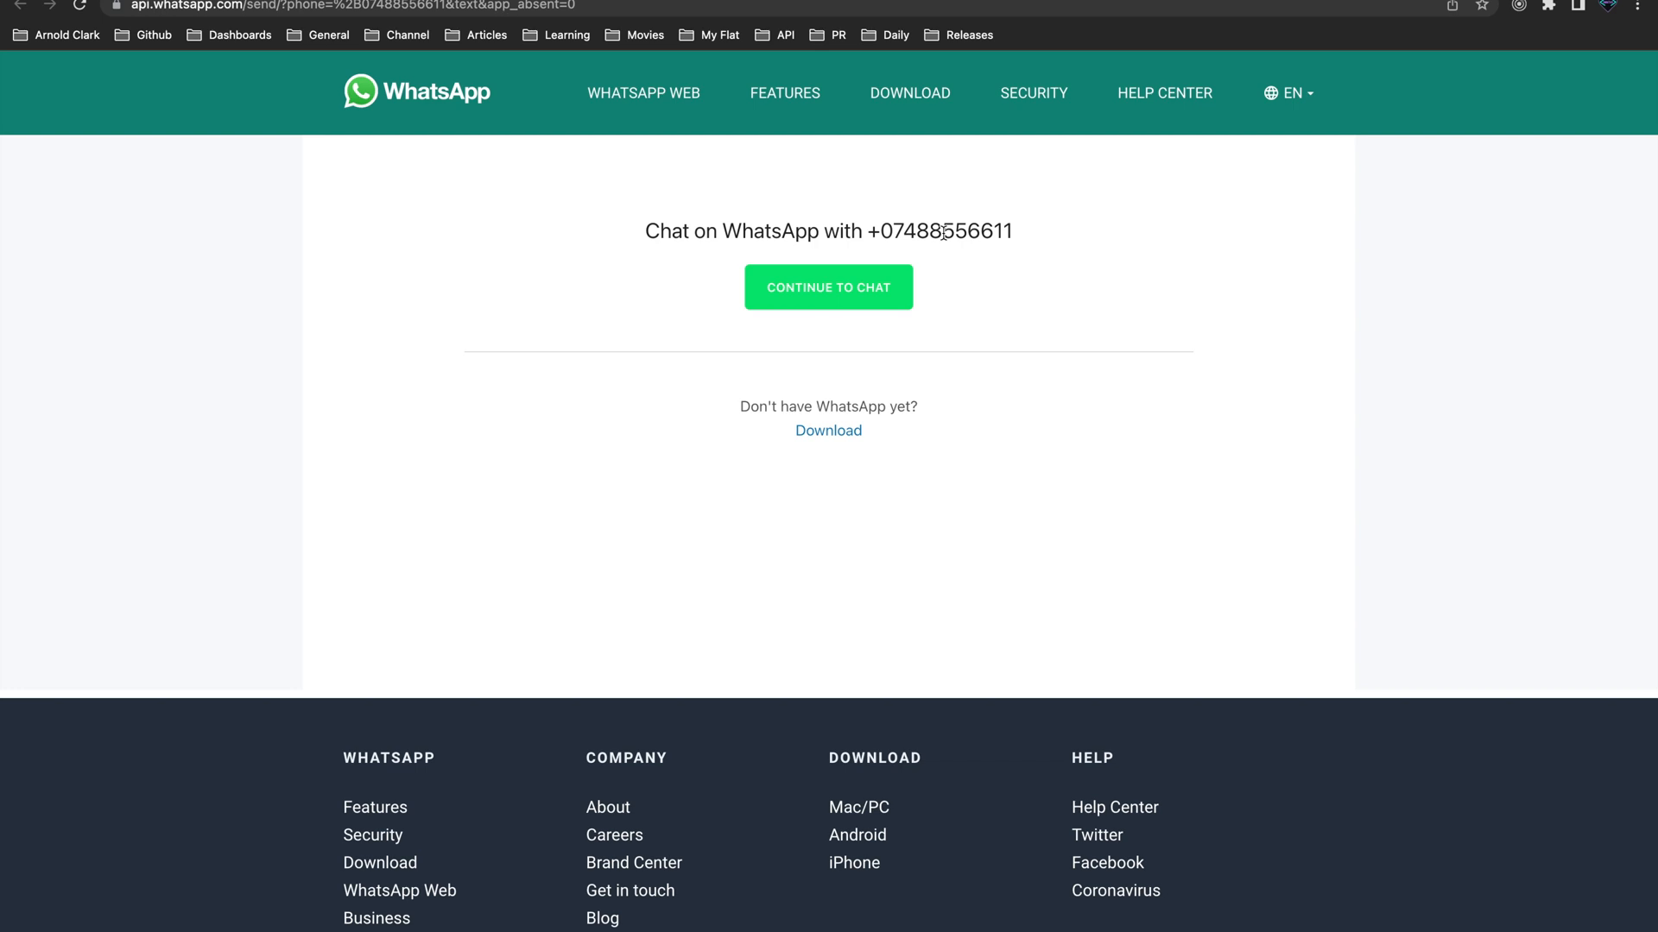
mouse_move(676, 254)
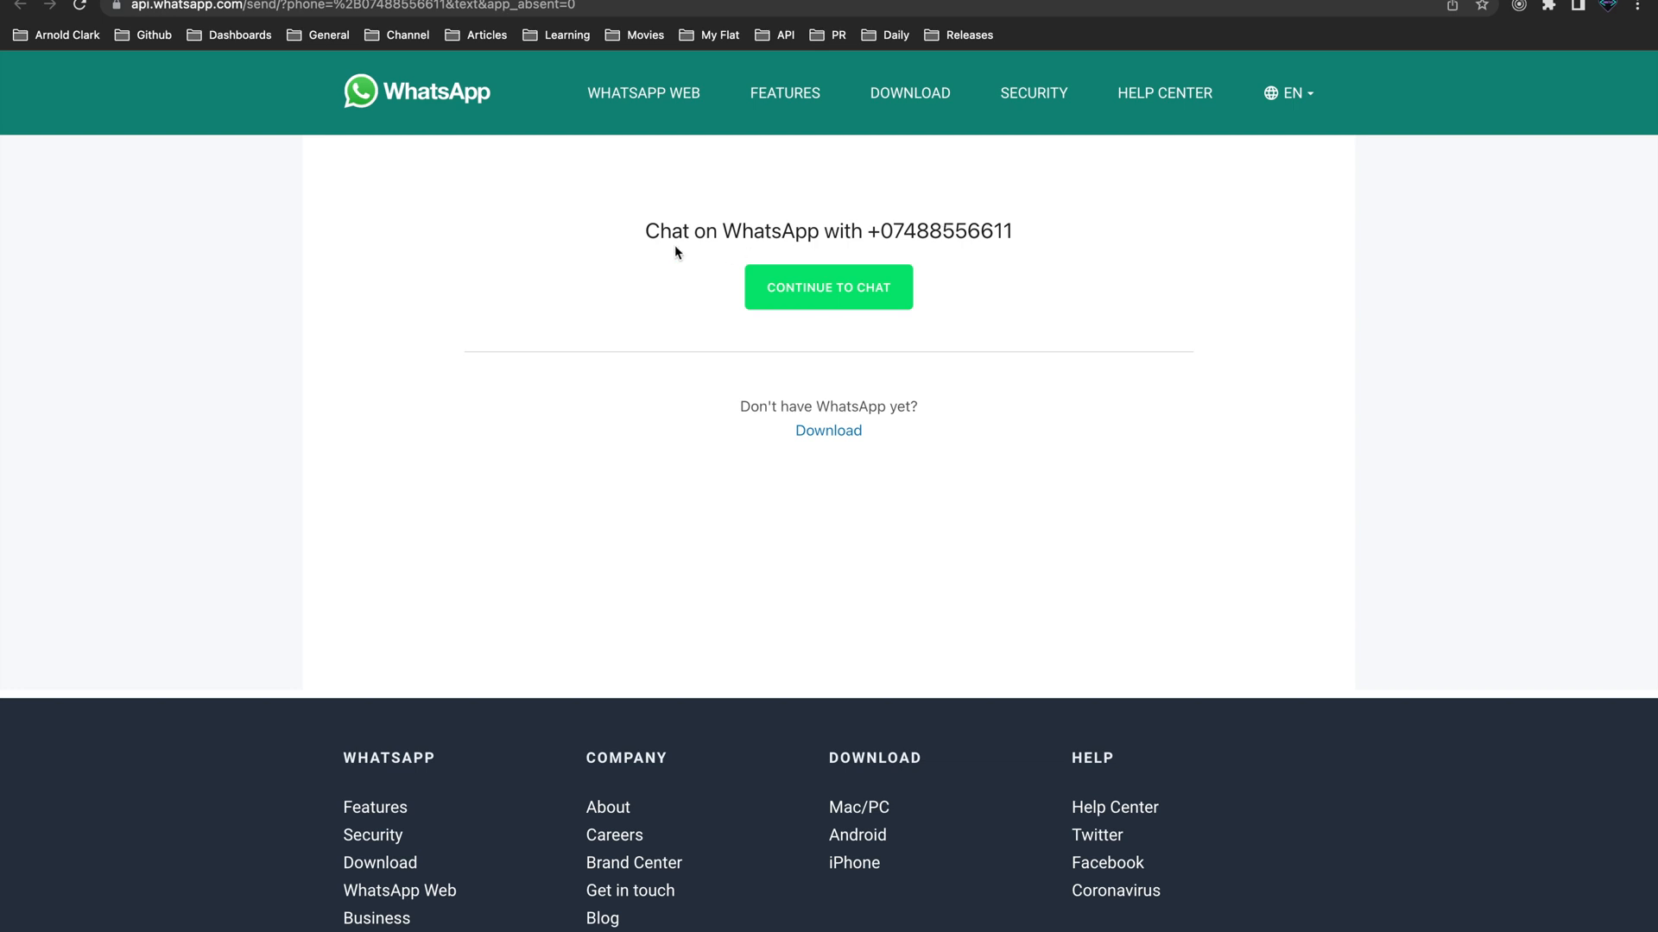
Step: Go back to the local index.html page showing the round WhatsApp icon
left_click(827, 286)
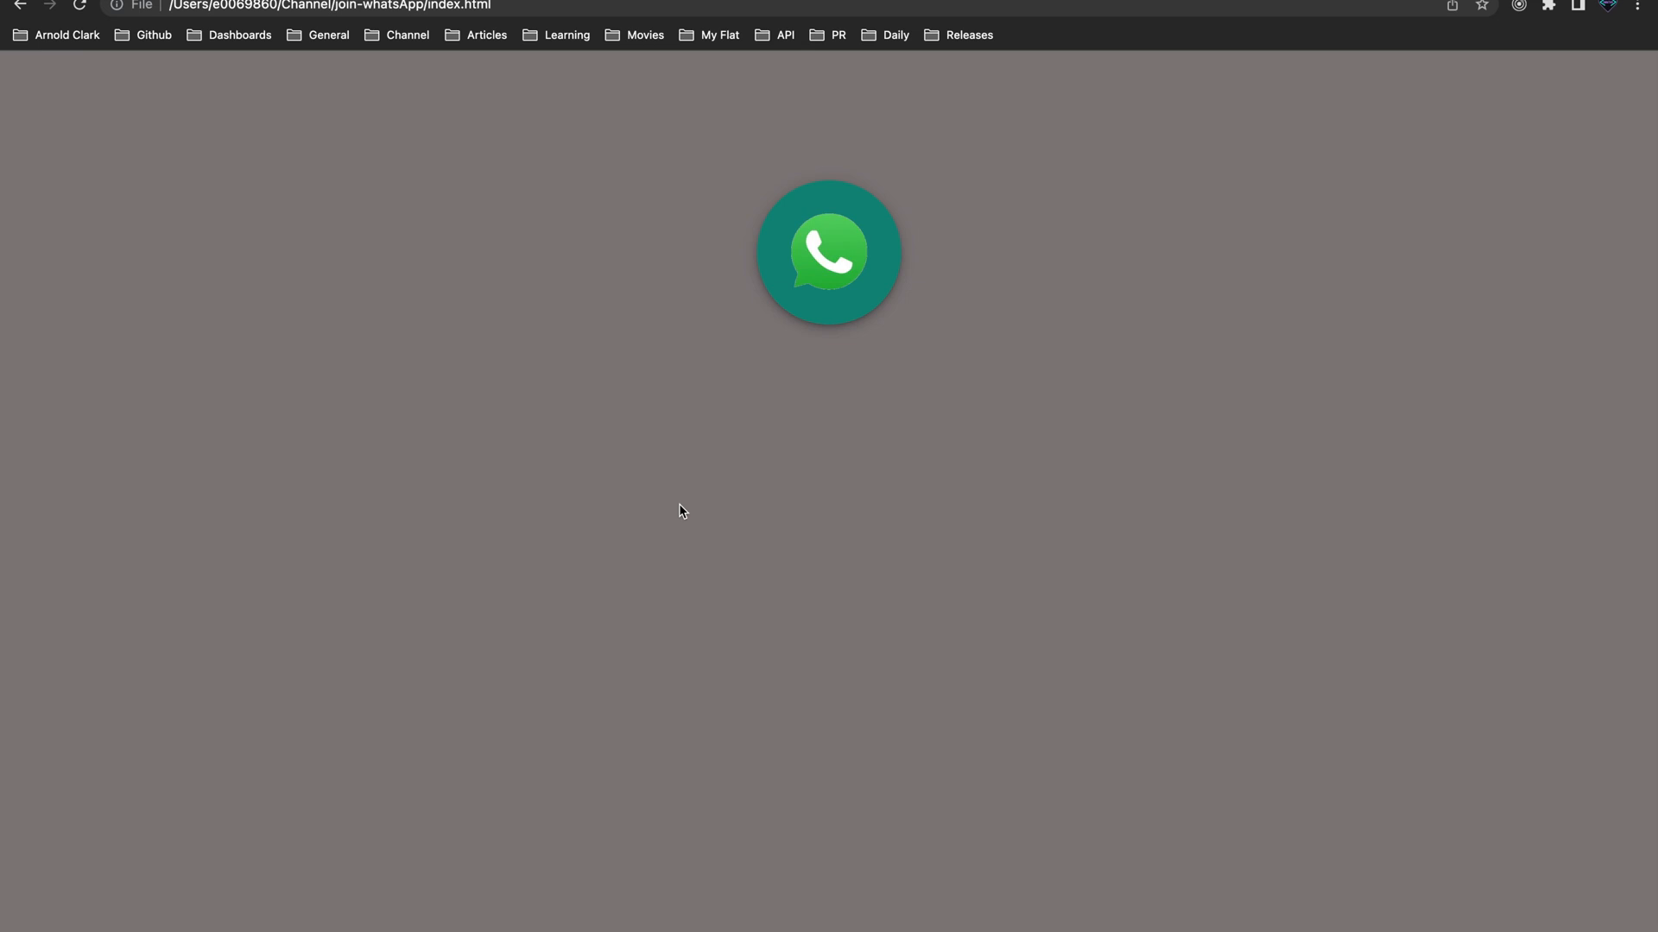
mouse_move(829, 539)
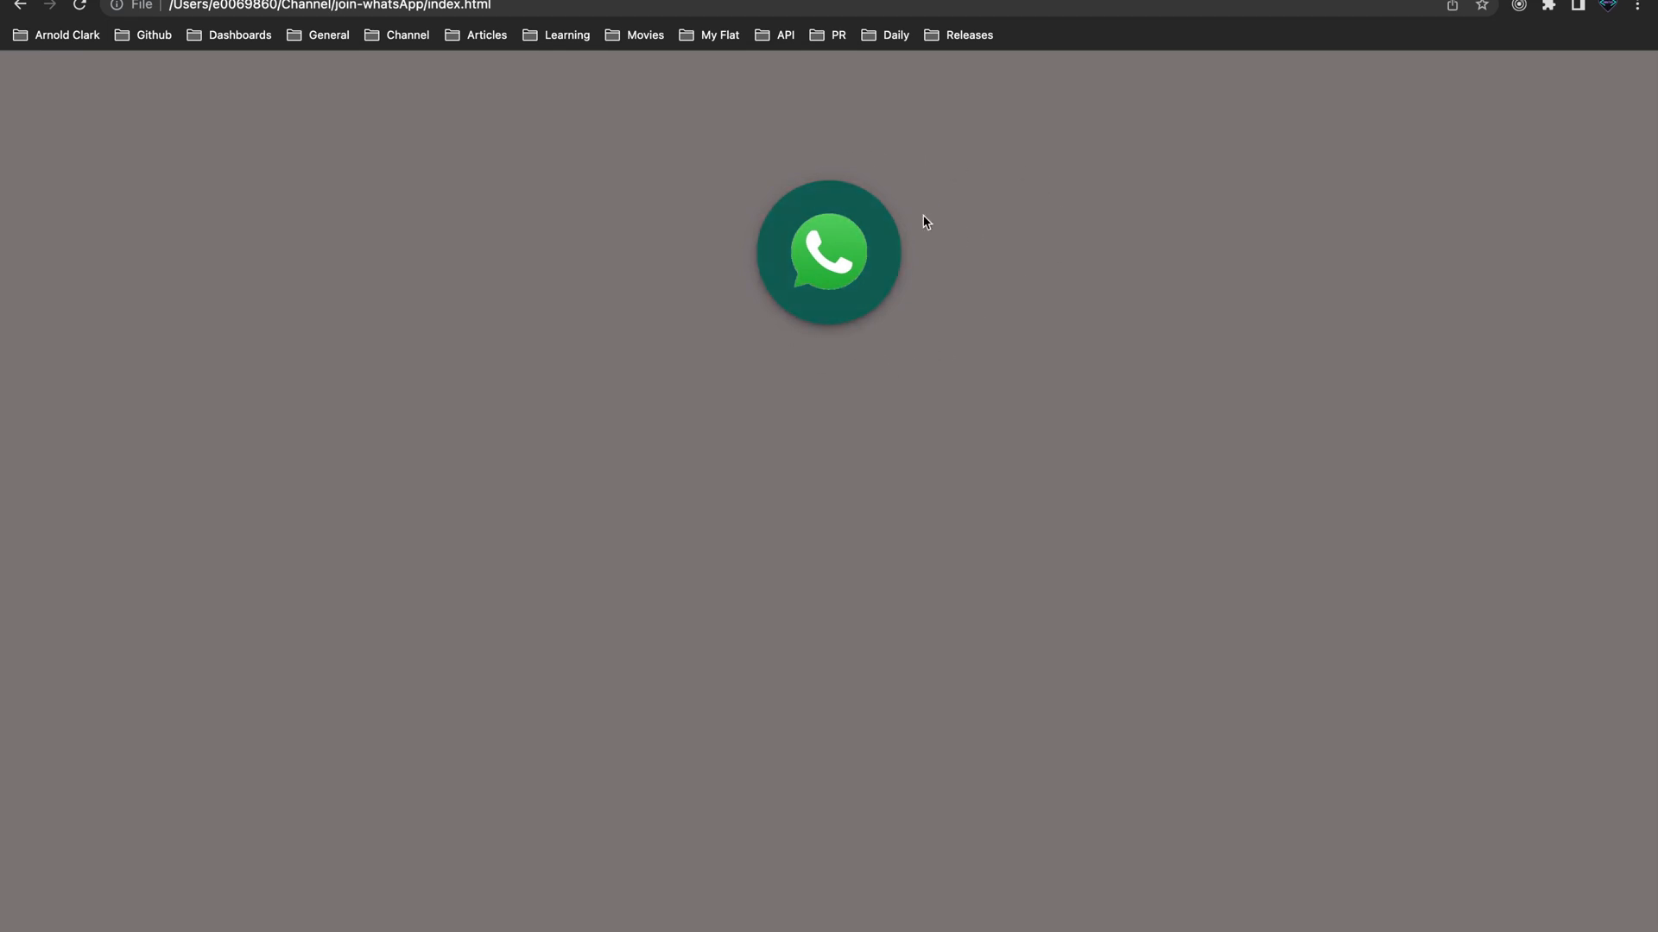
mouse_move(742, 585)
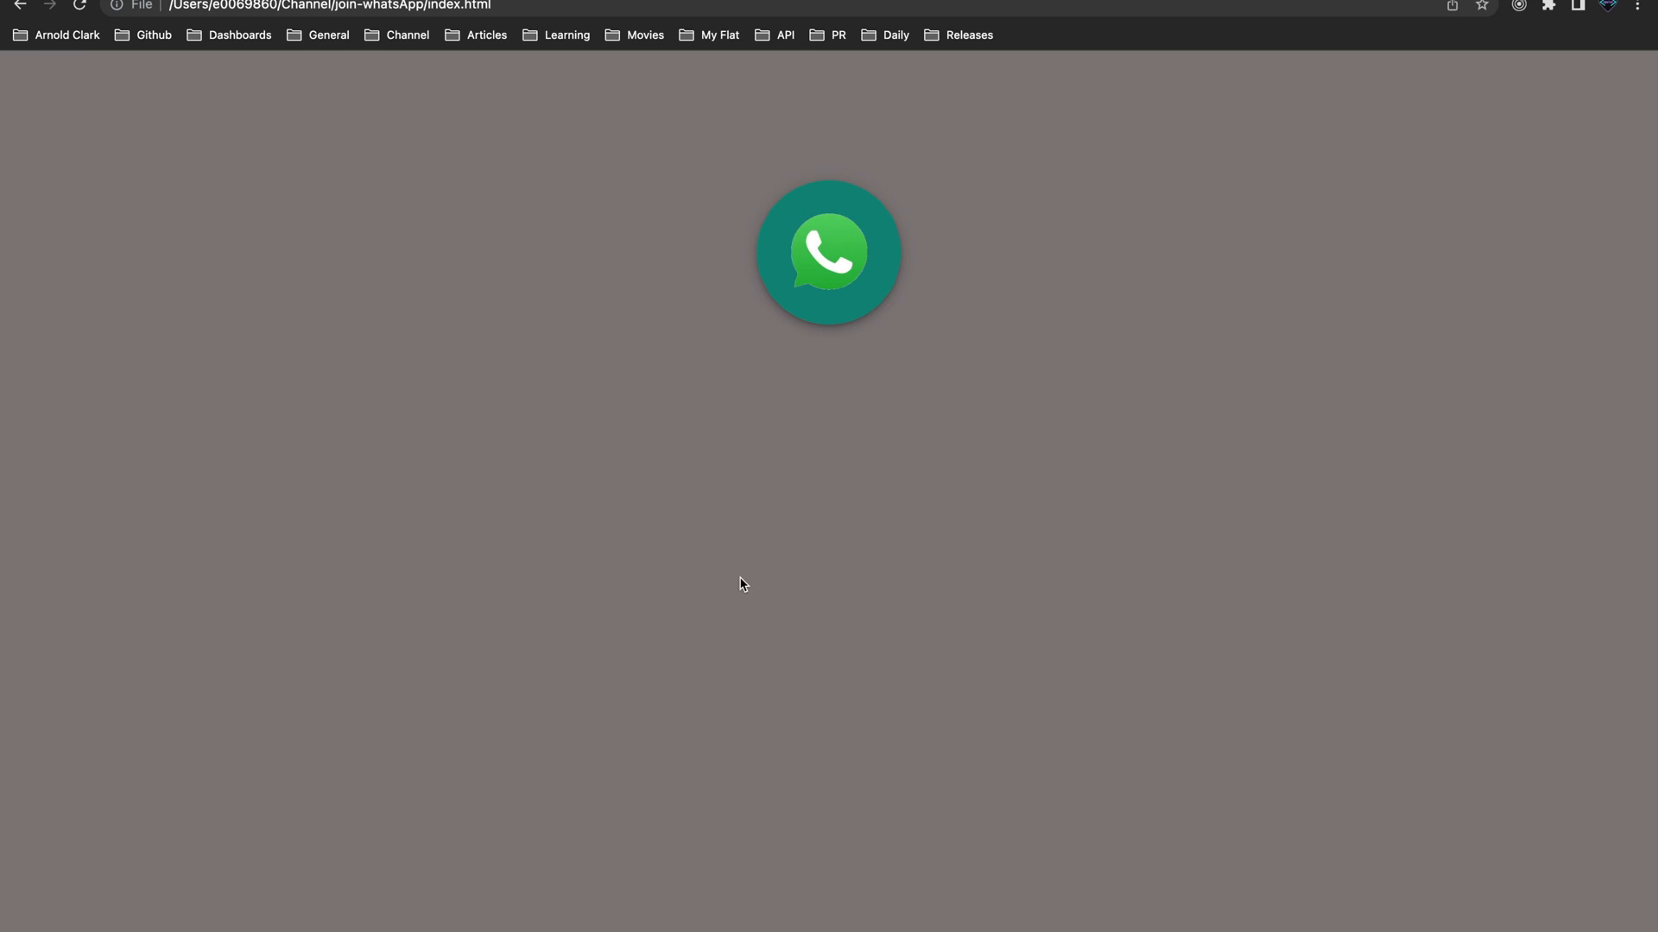
mouse_move(505, 326)
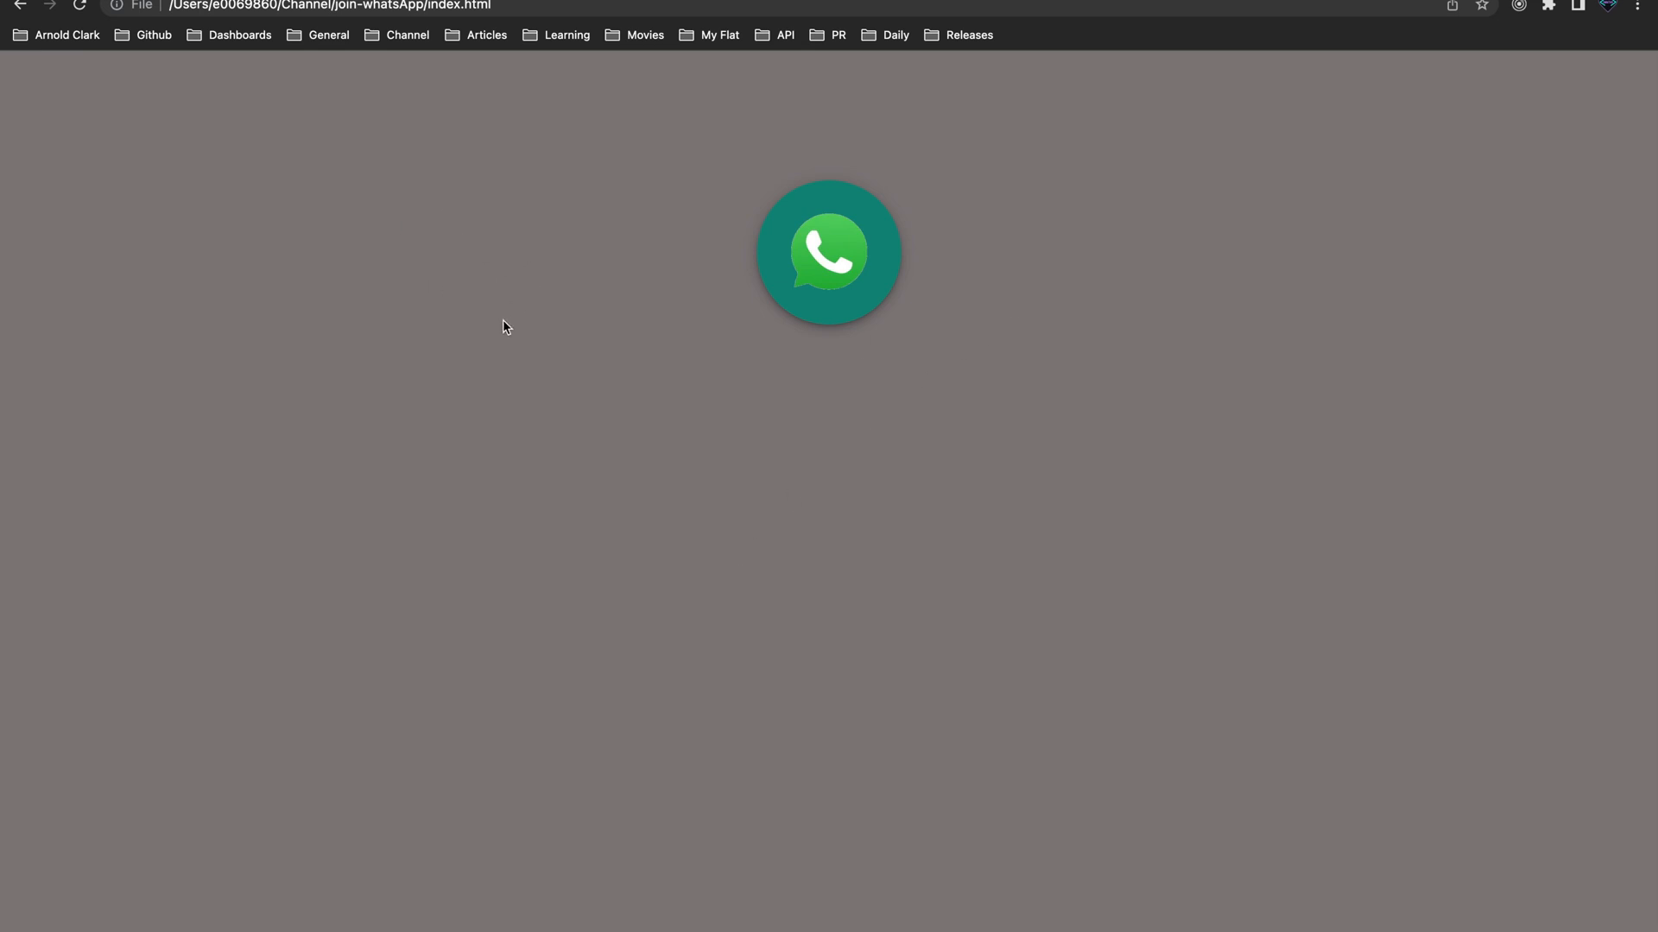
mouse_move(768, 384)
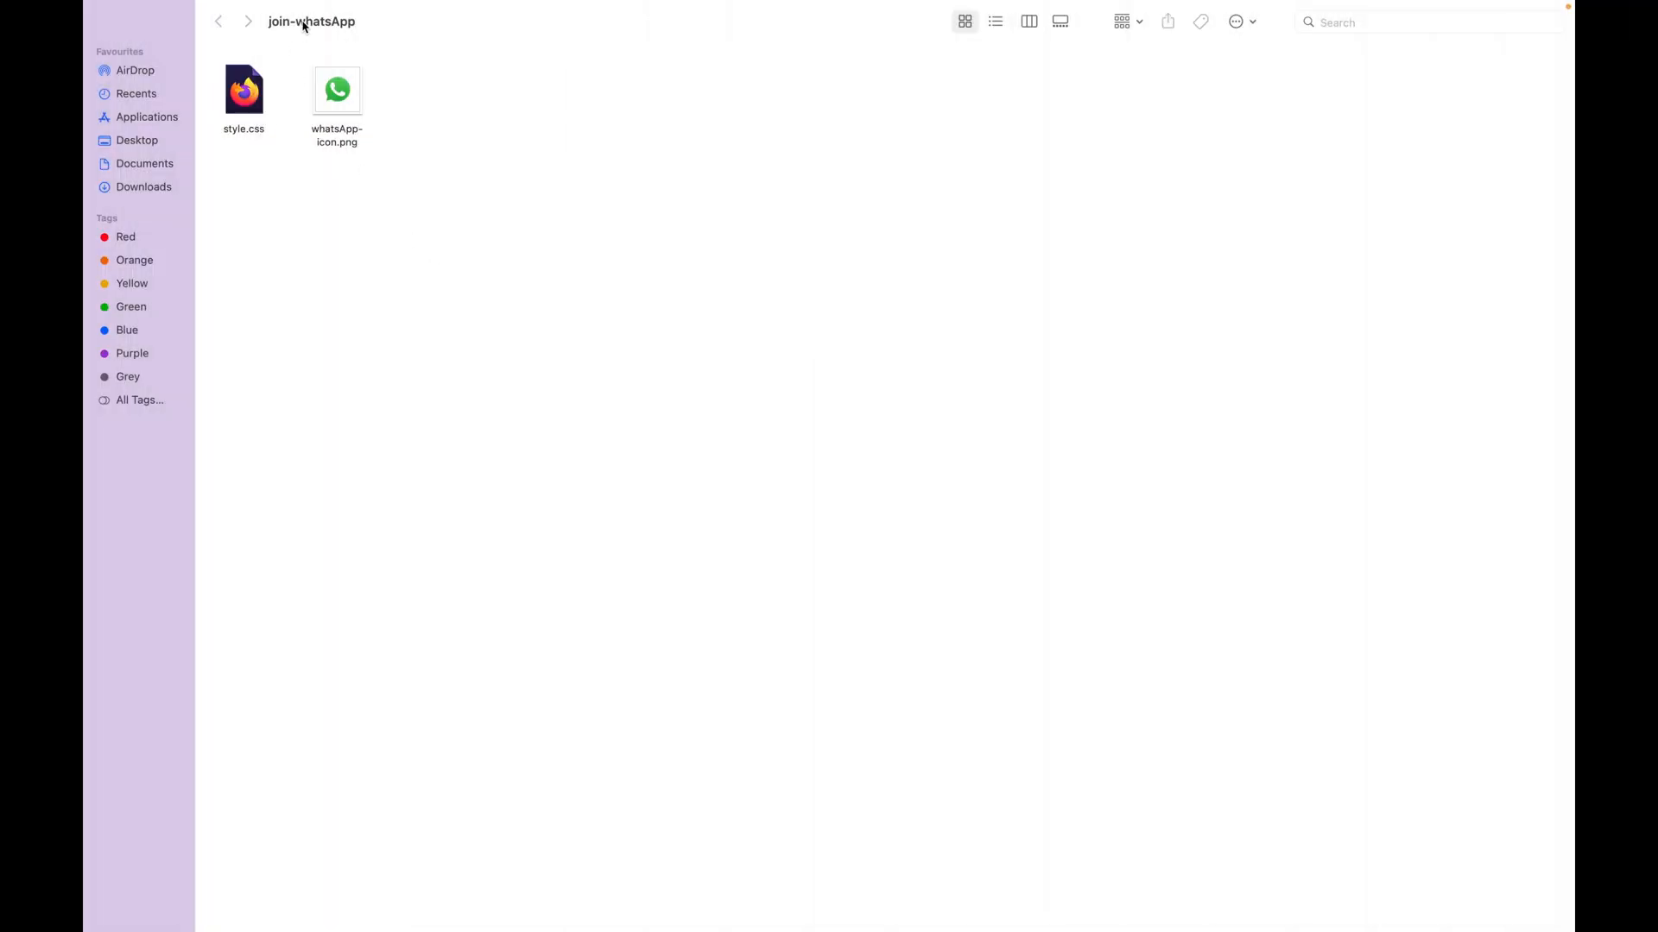
mouse_move(404, 147)
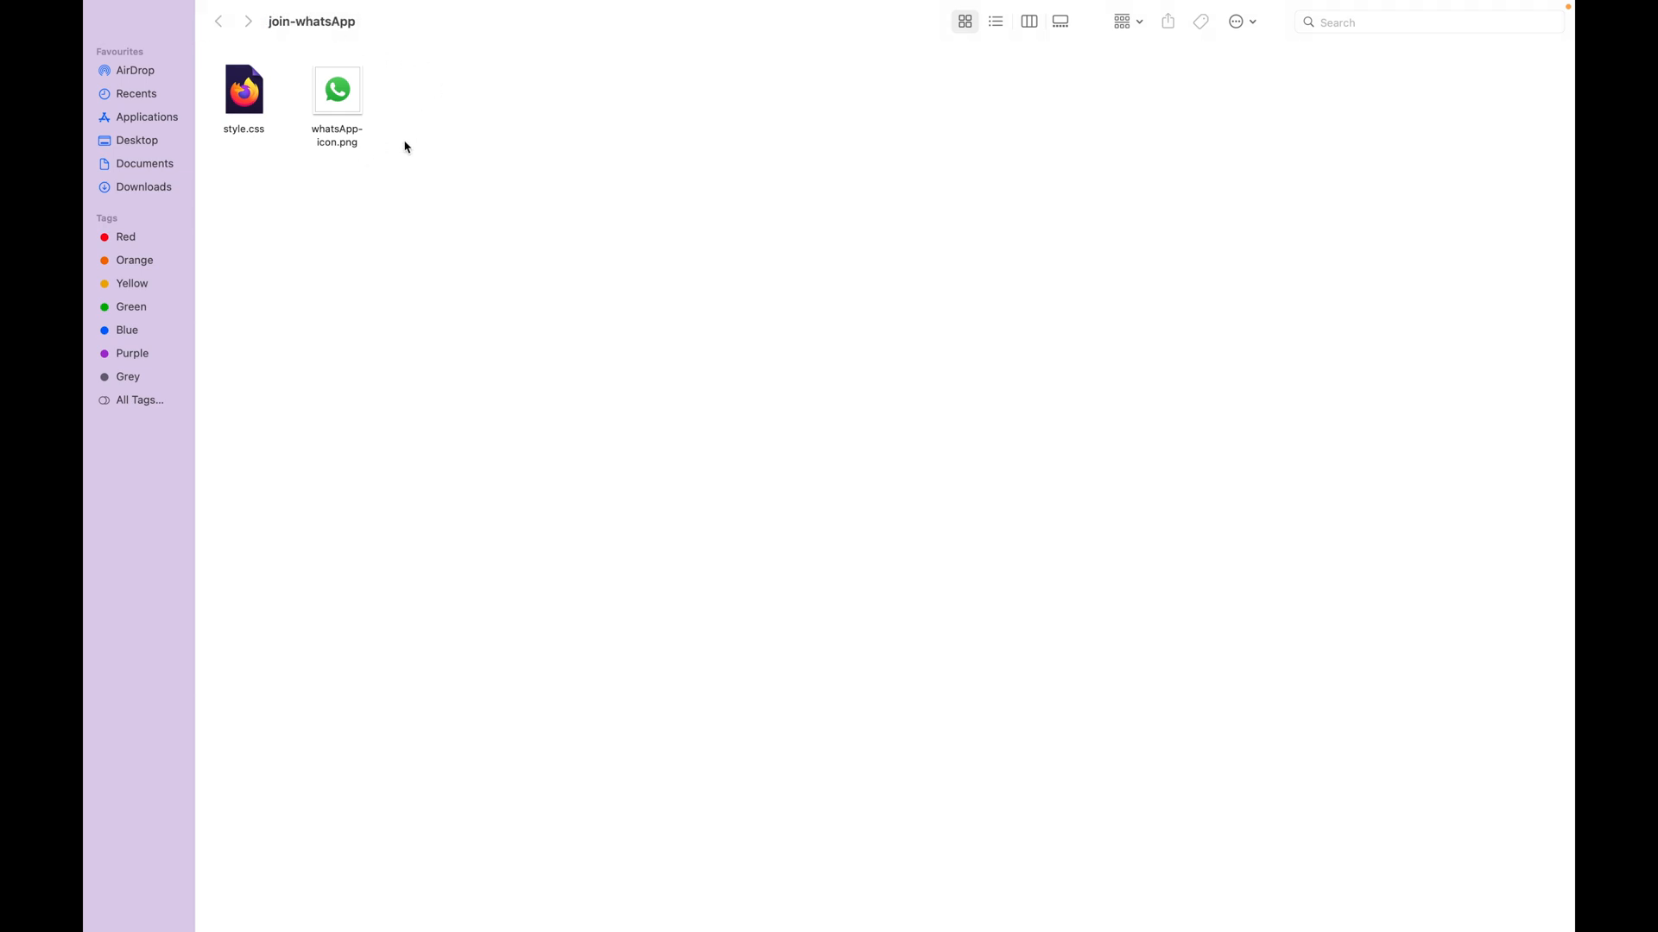
mouse_move(345, 119)
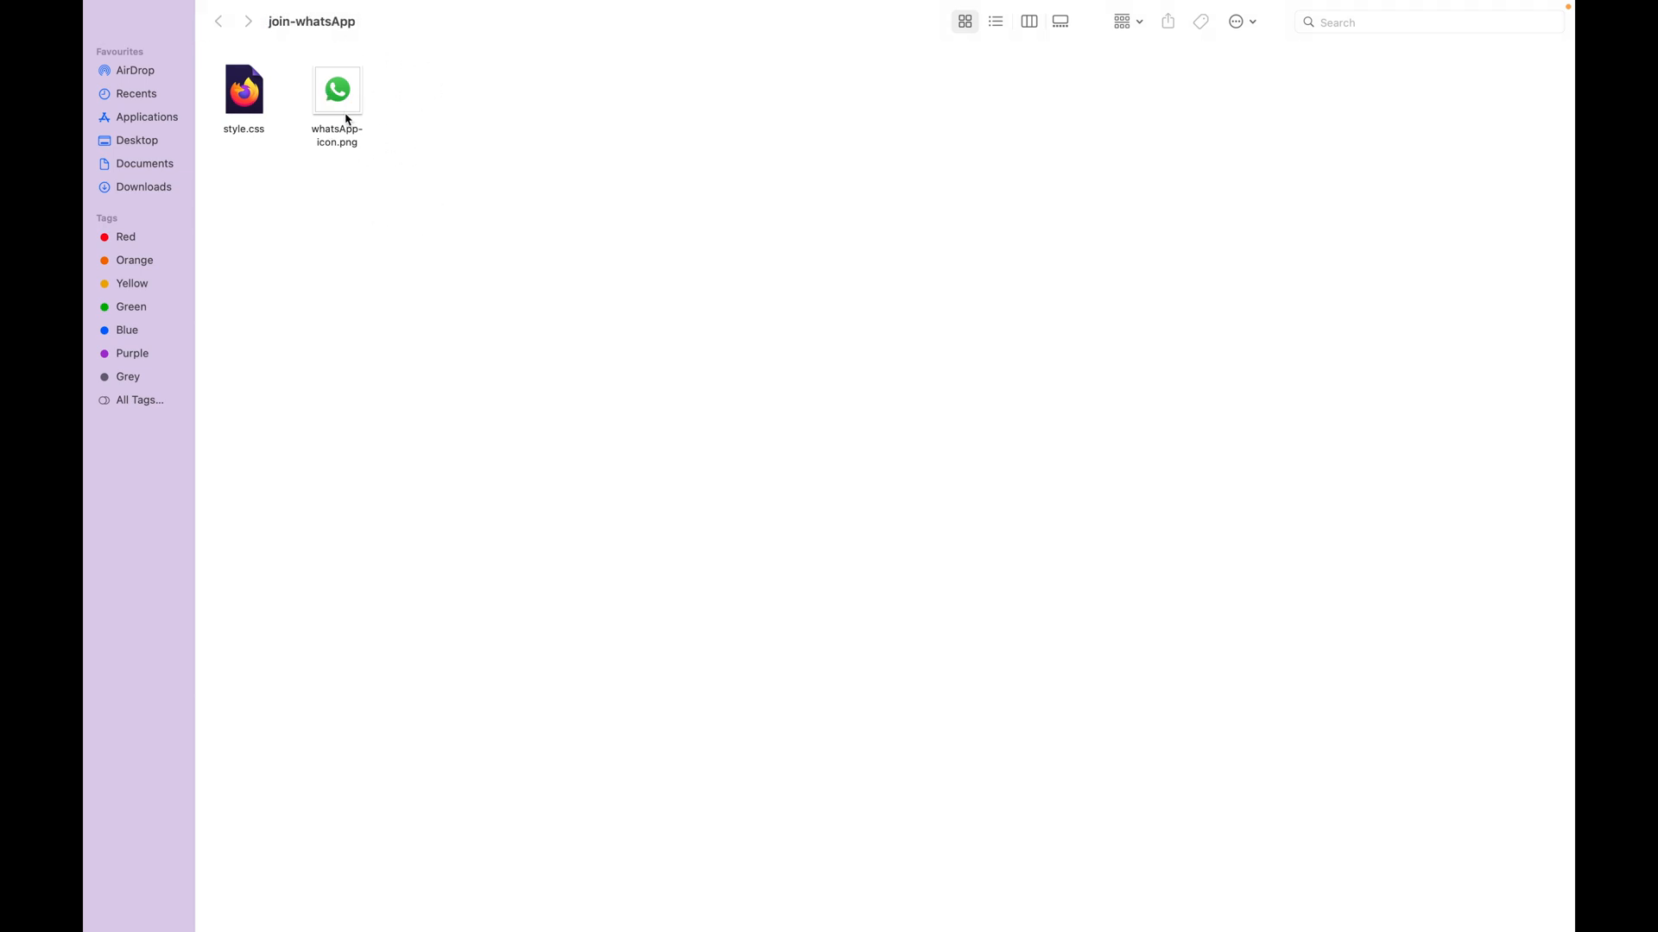
mouse_move(249, 128)
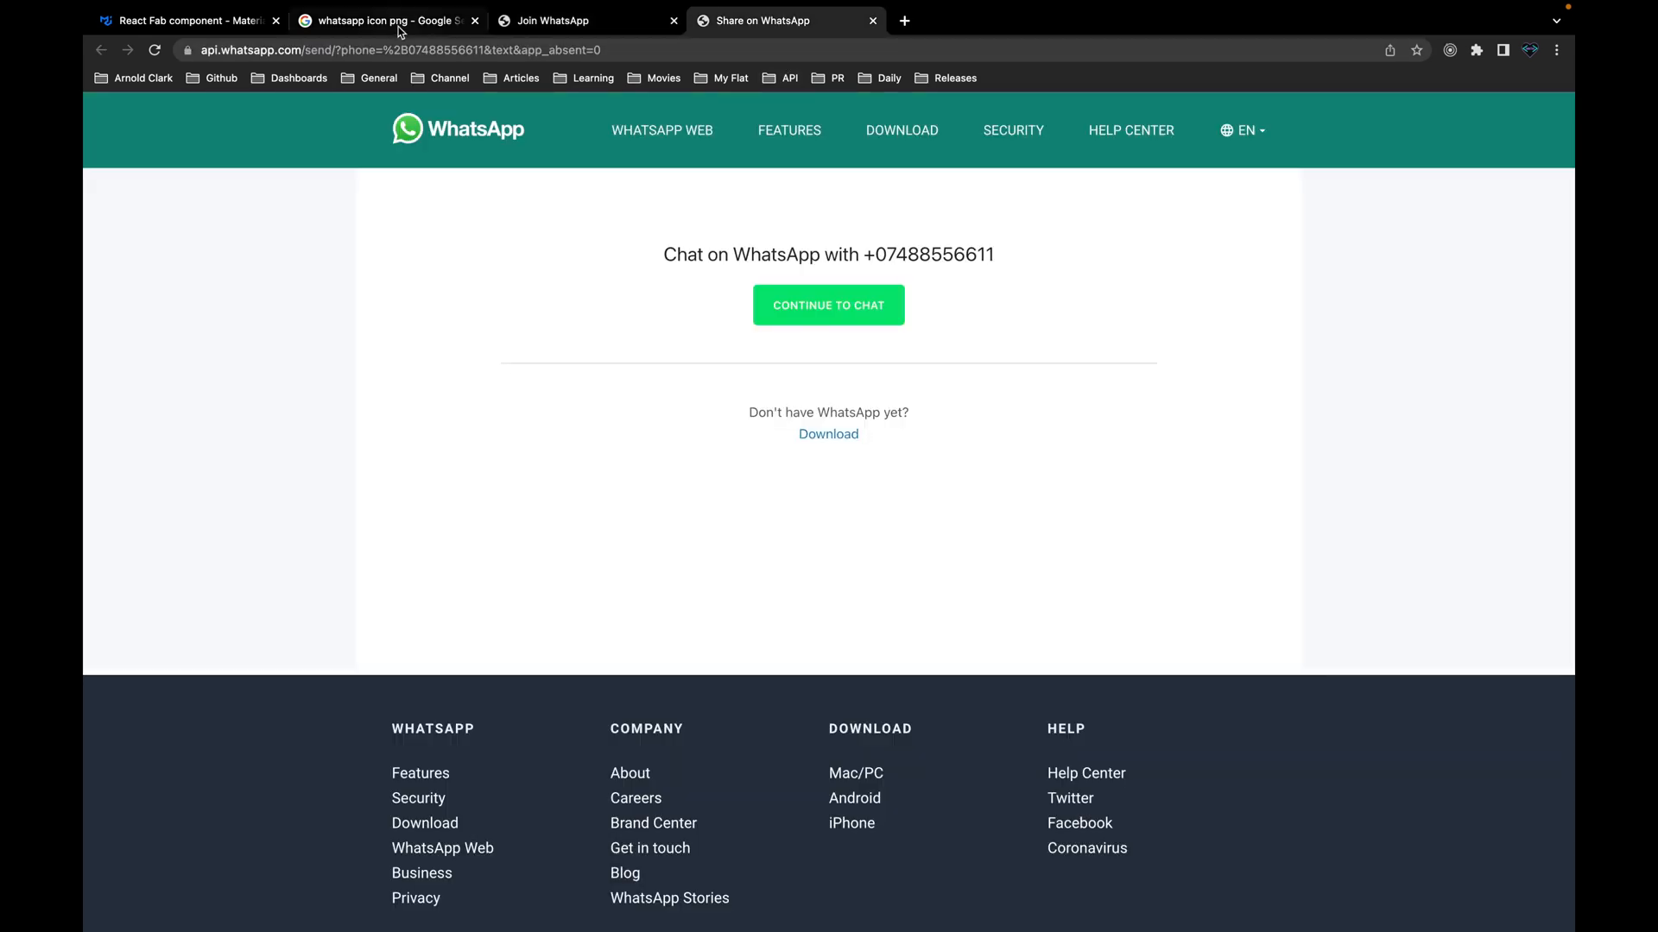
Step: Switch to the Chrome tab with the 'whatsapp icon png' image search results
left_click(380, 21)
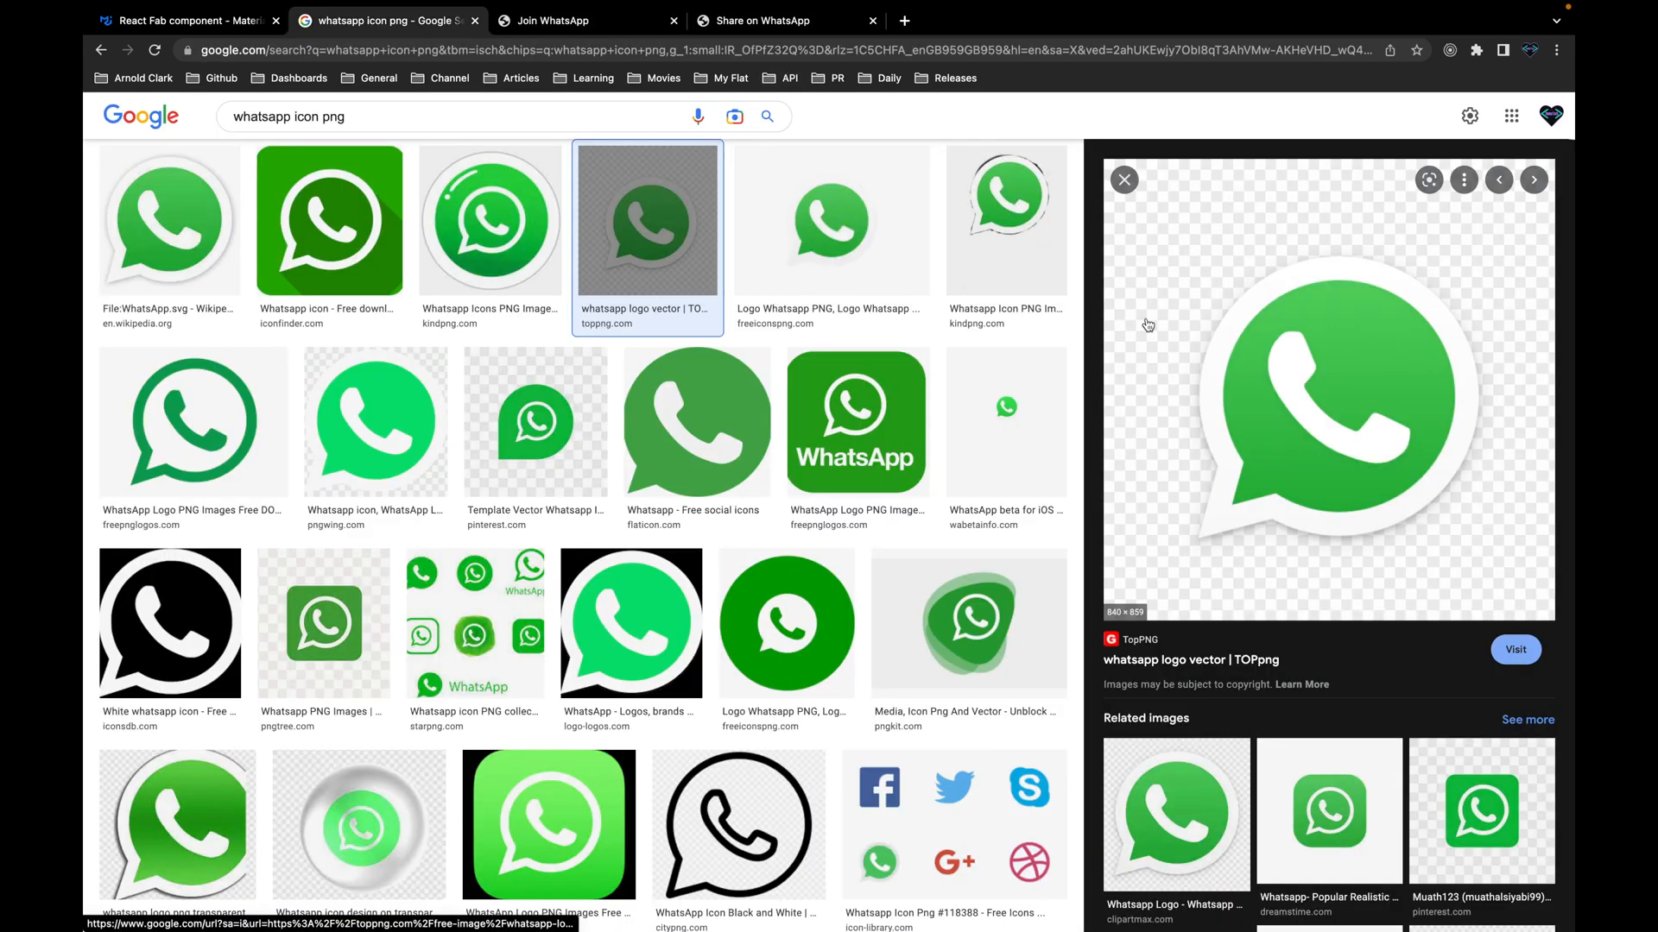
mouse_move(1188, 433)
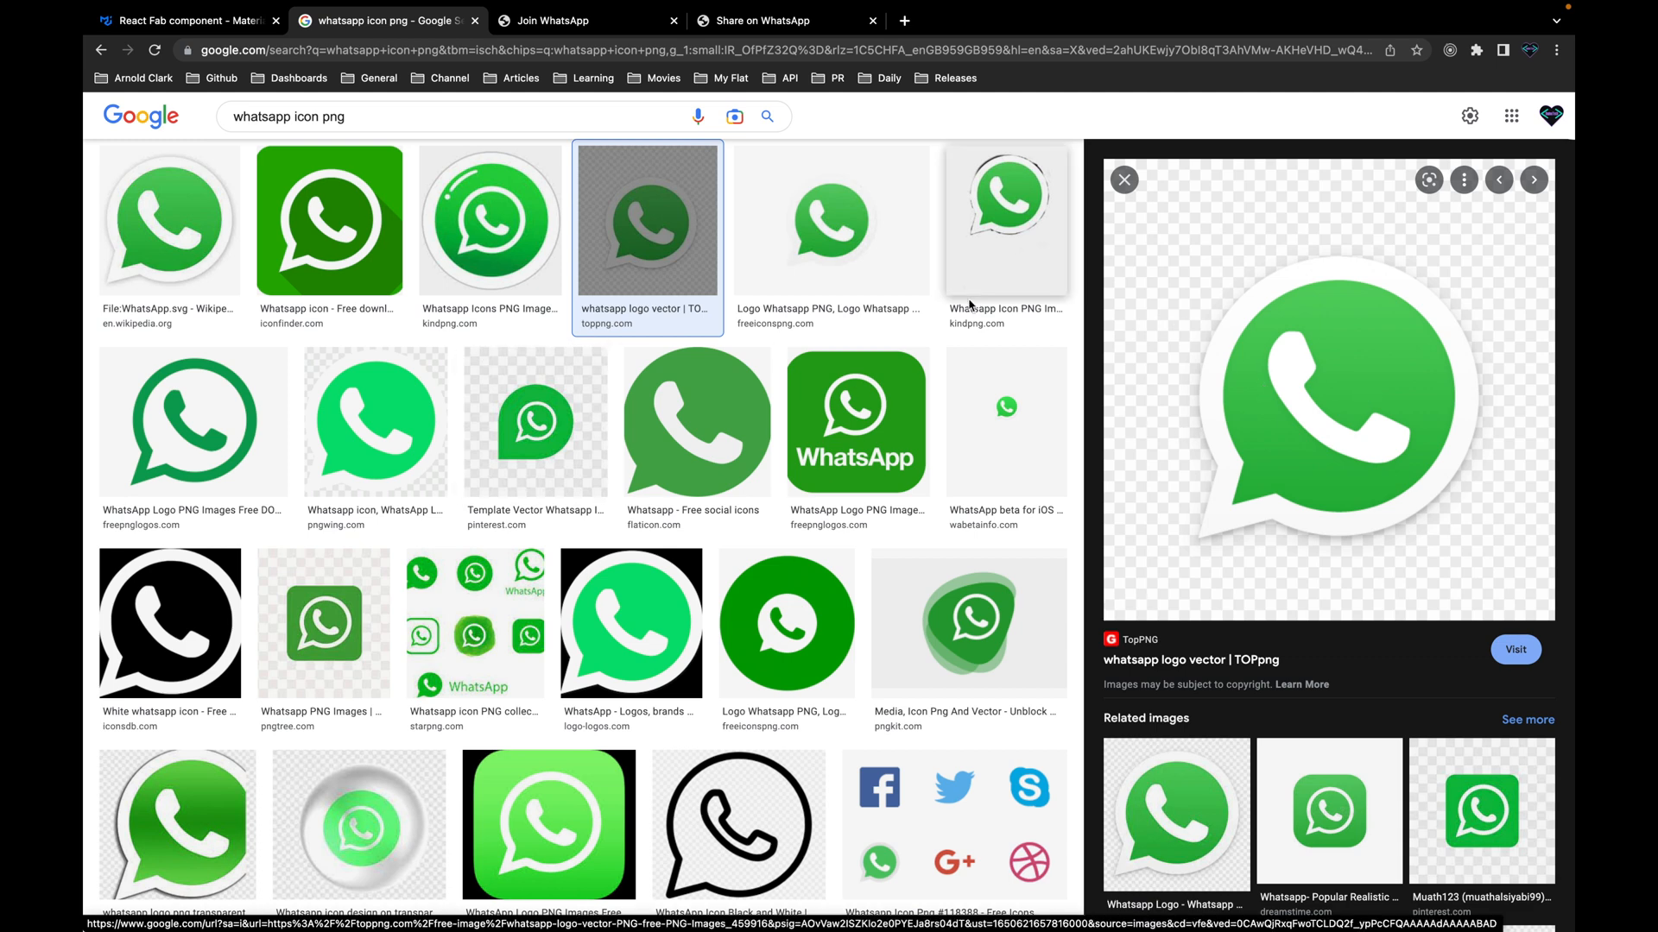
mouse_move(503, 138)
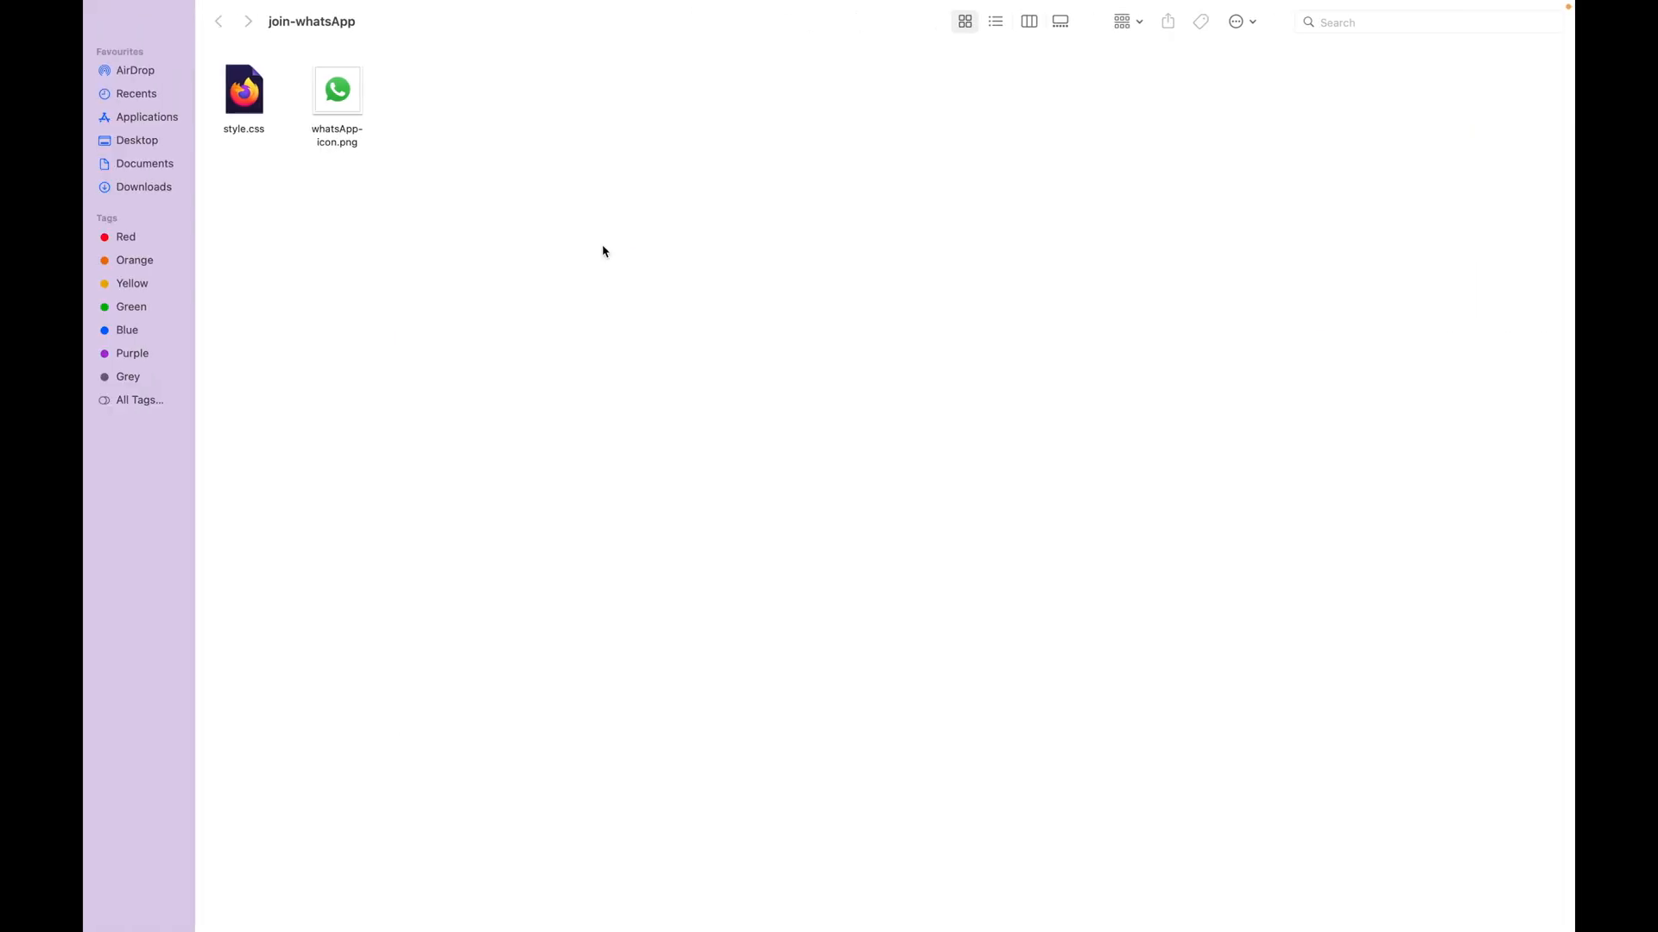
mouse_move(337, 148)
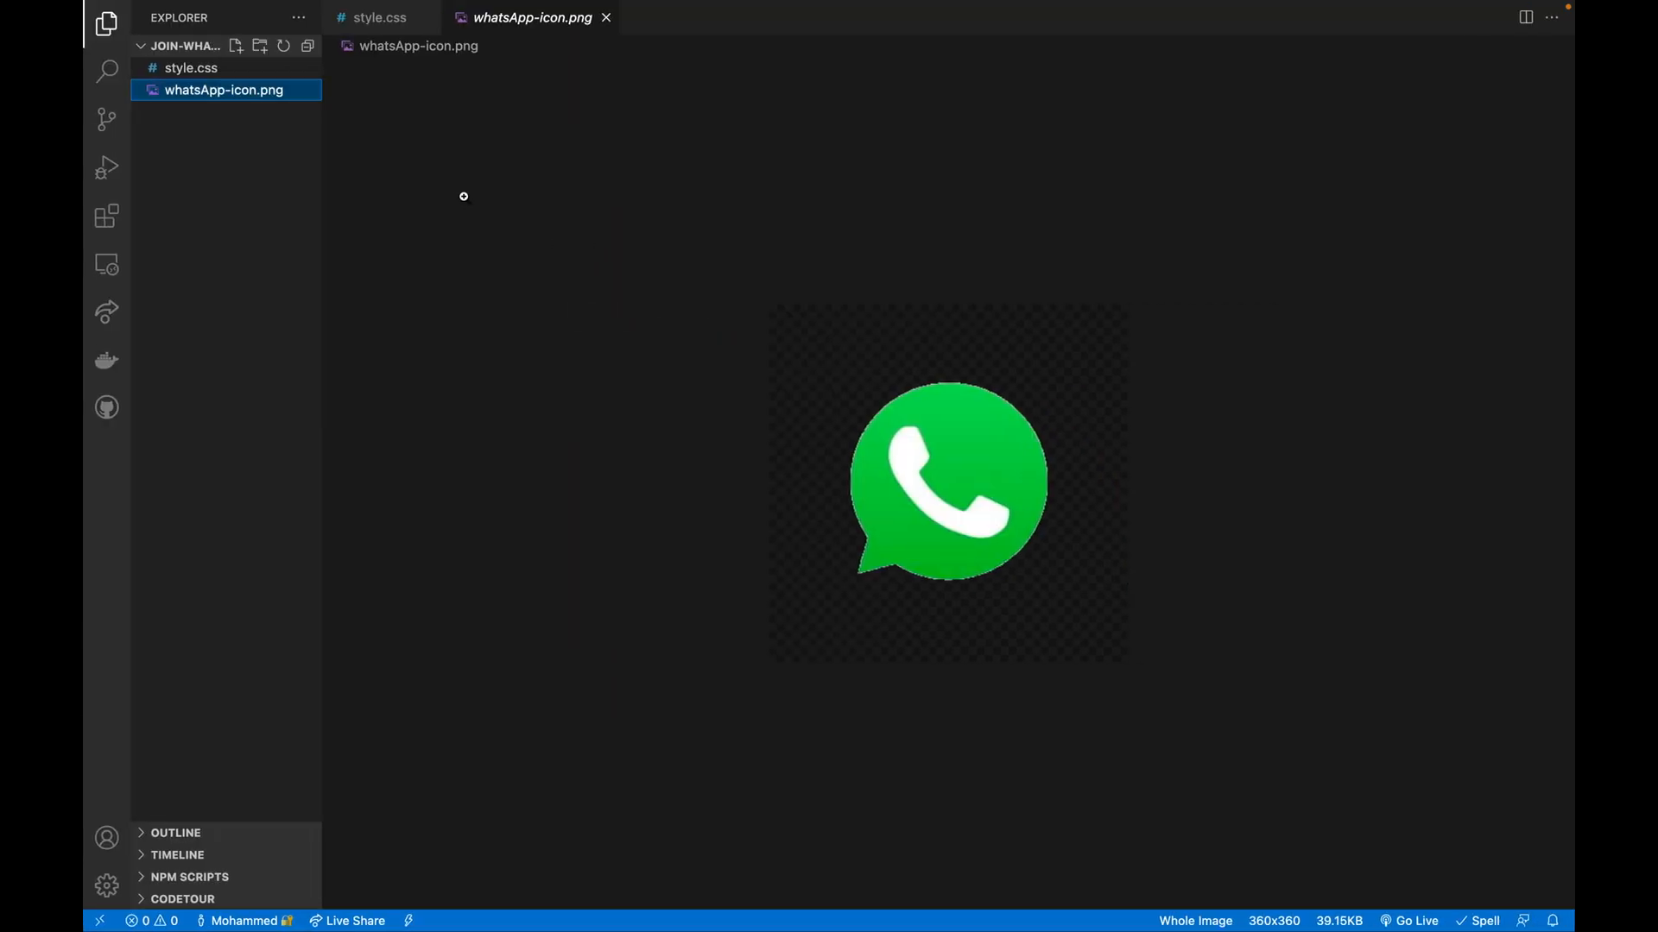
mouse_move(188, 81)
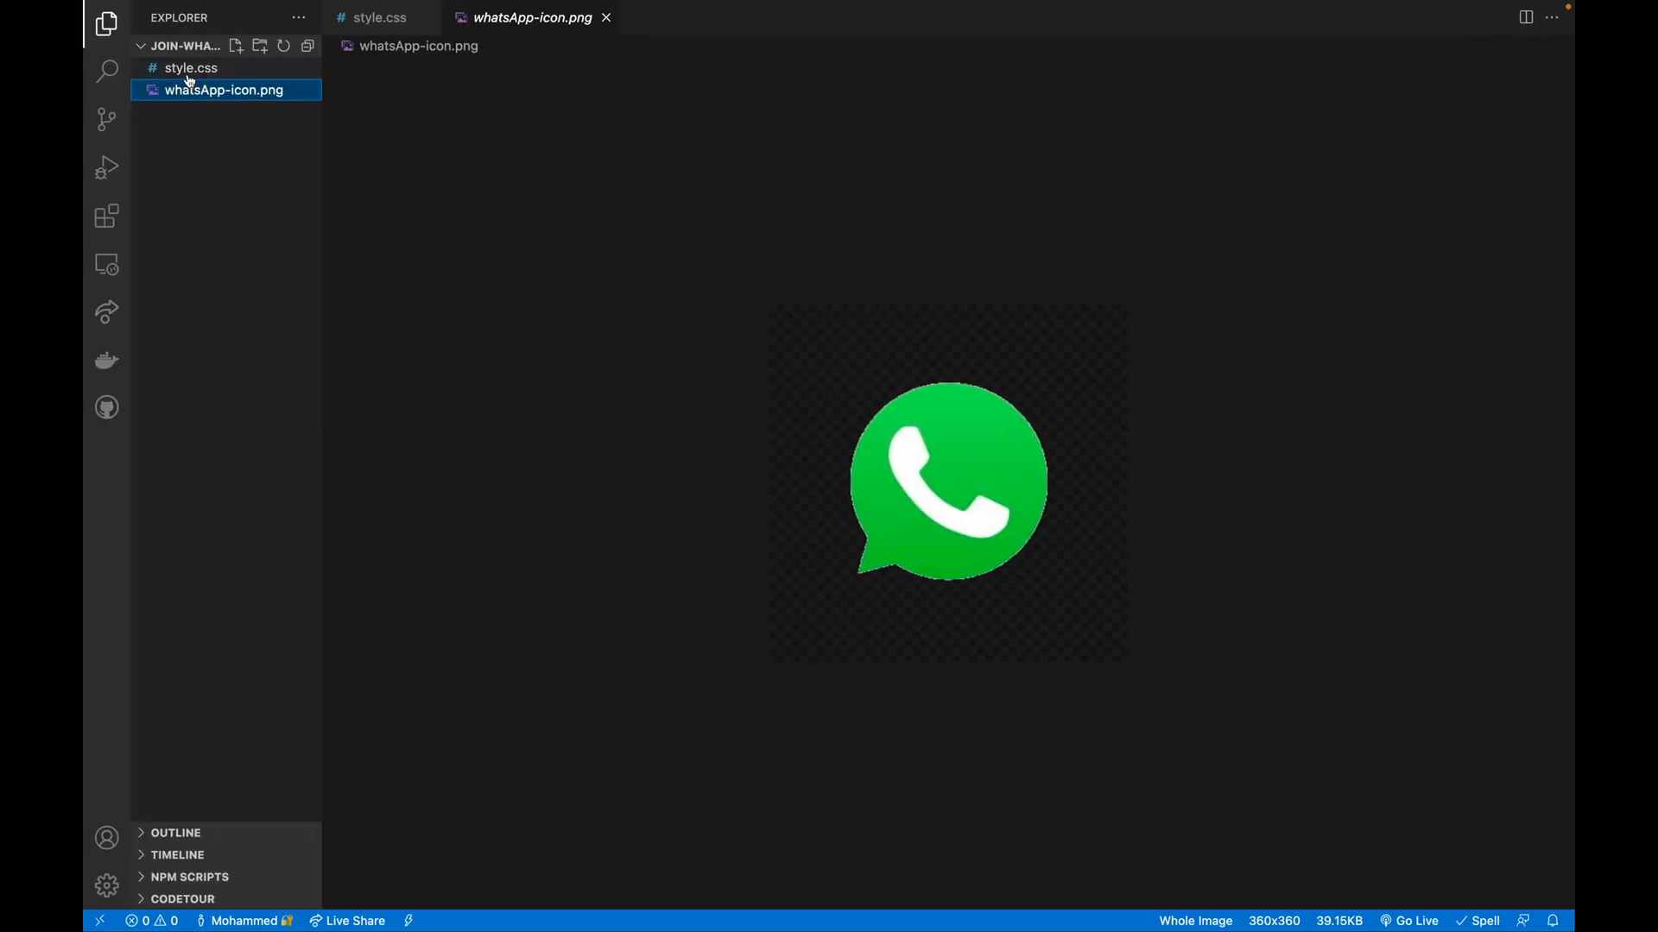
Step: View style.css and read through its body, .container, a:hover and img rule blocks
left_click(190, 67)
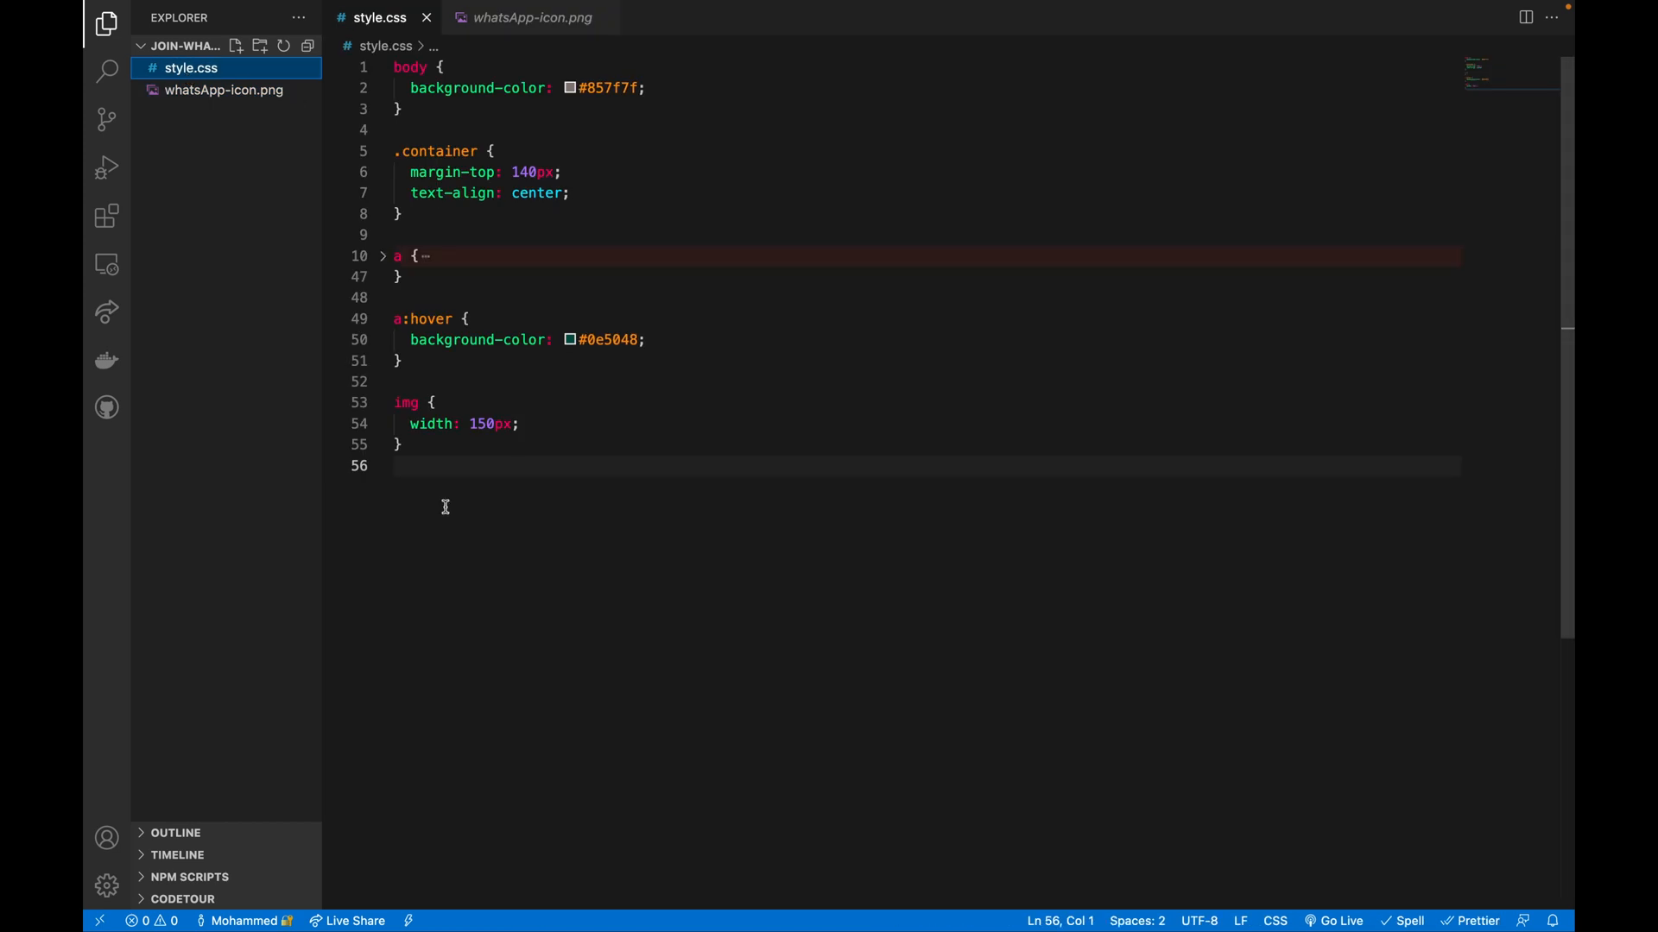
mouse_move(418, 113)
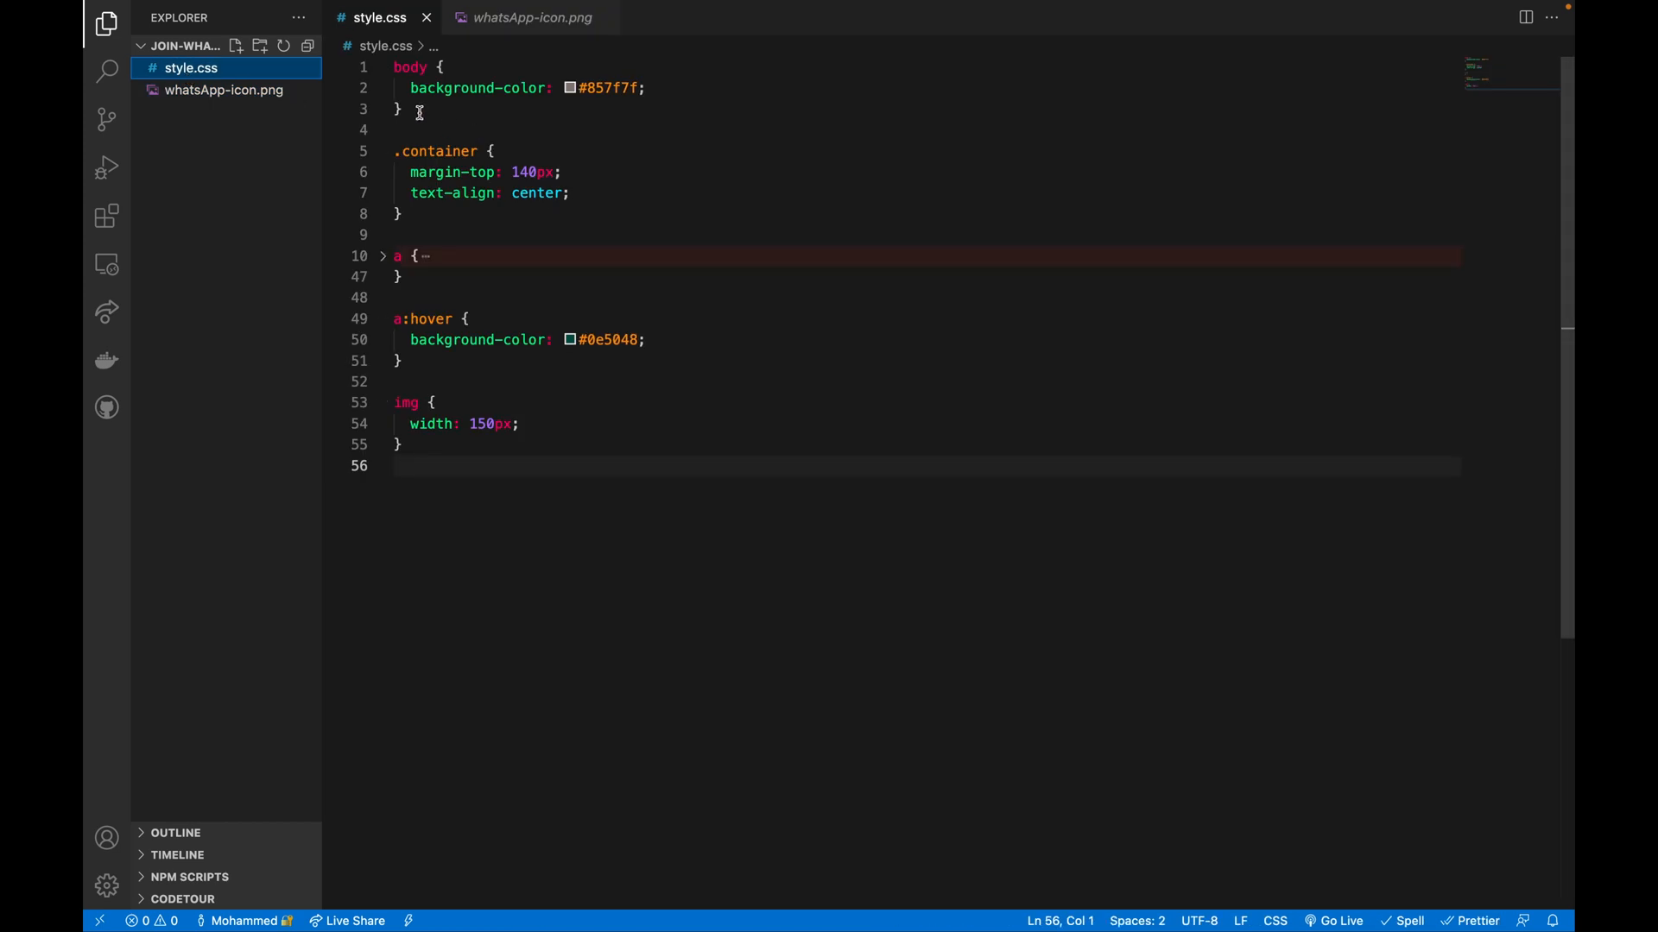
left_click(401, 108)
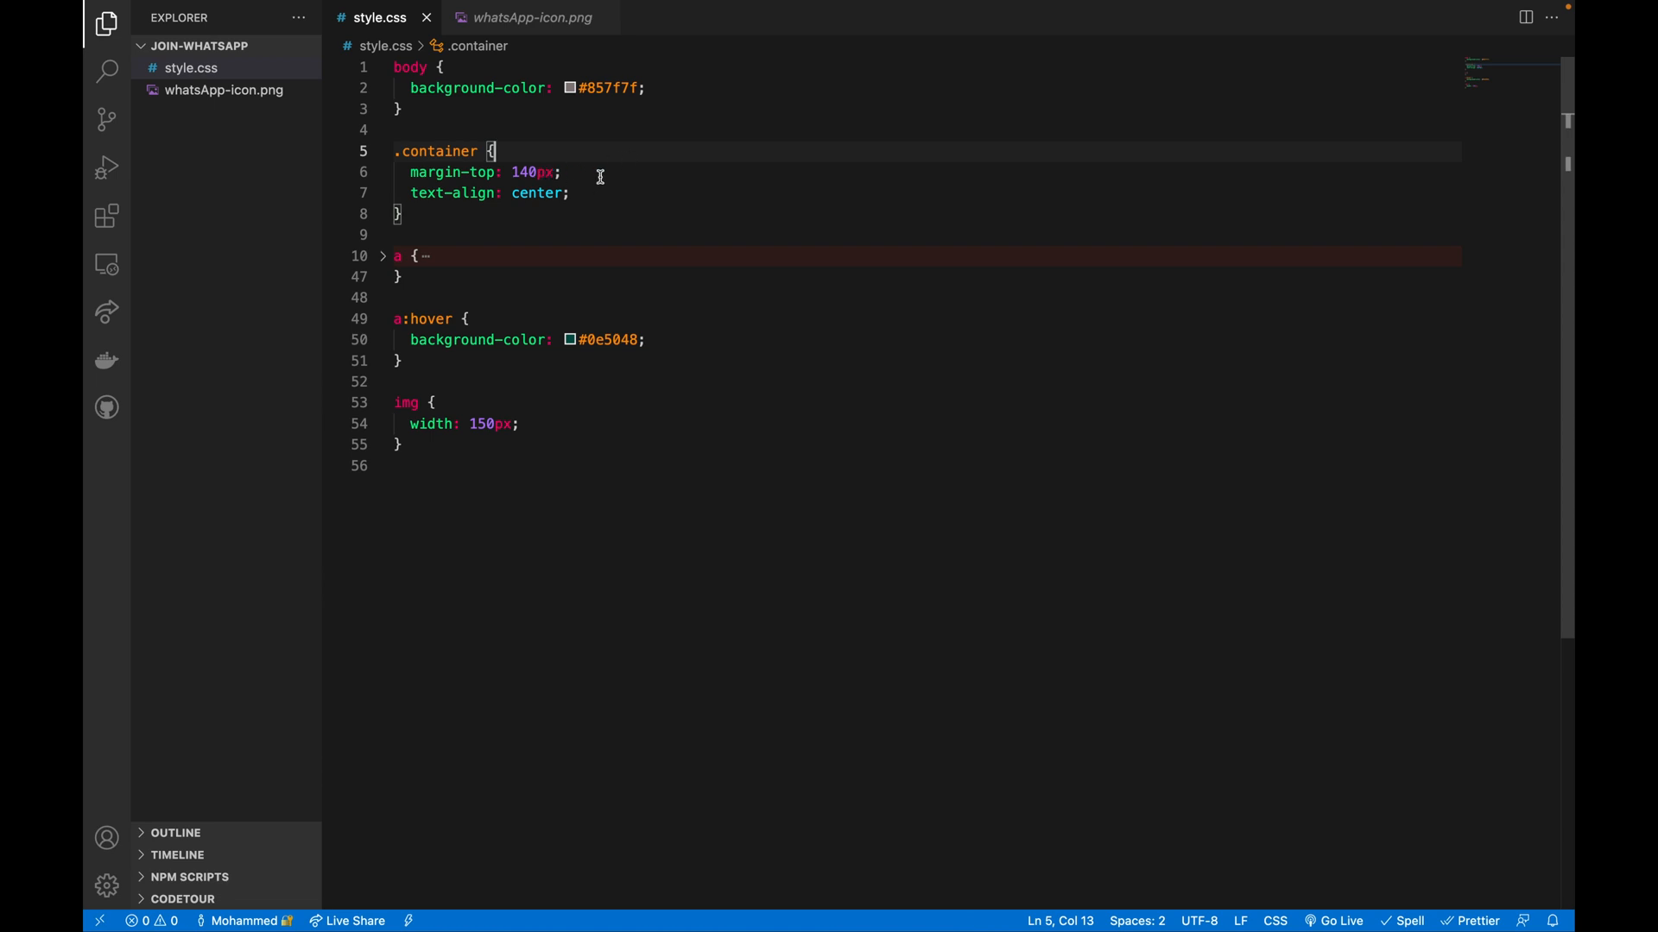
mouse_move(482, 211)
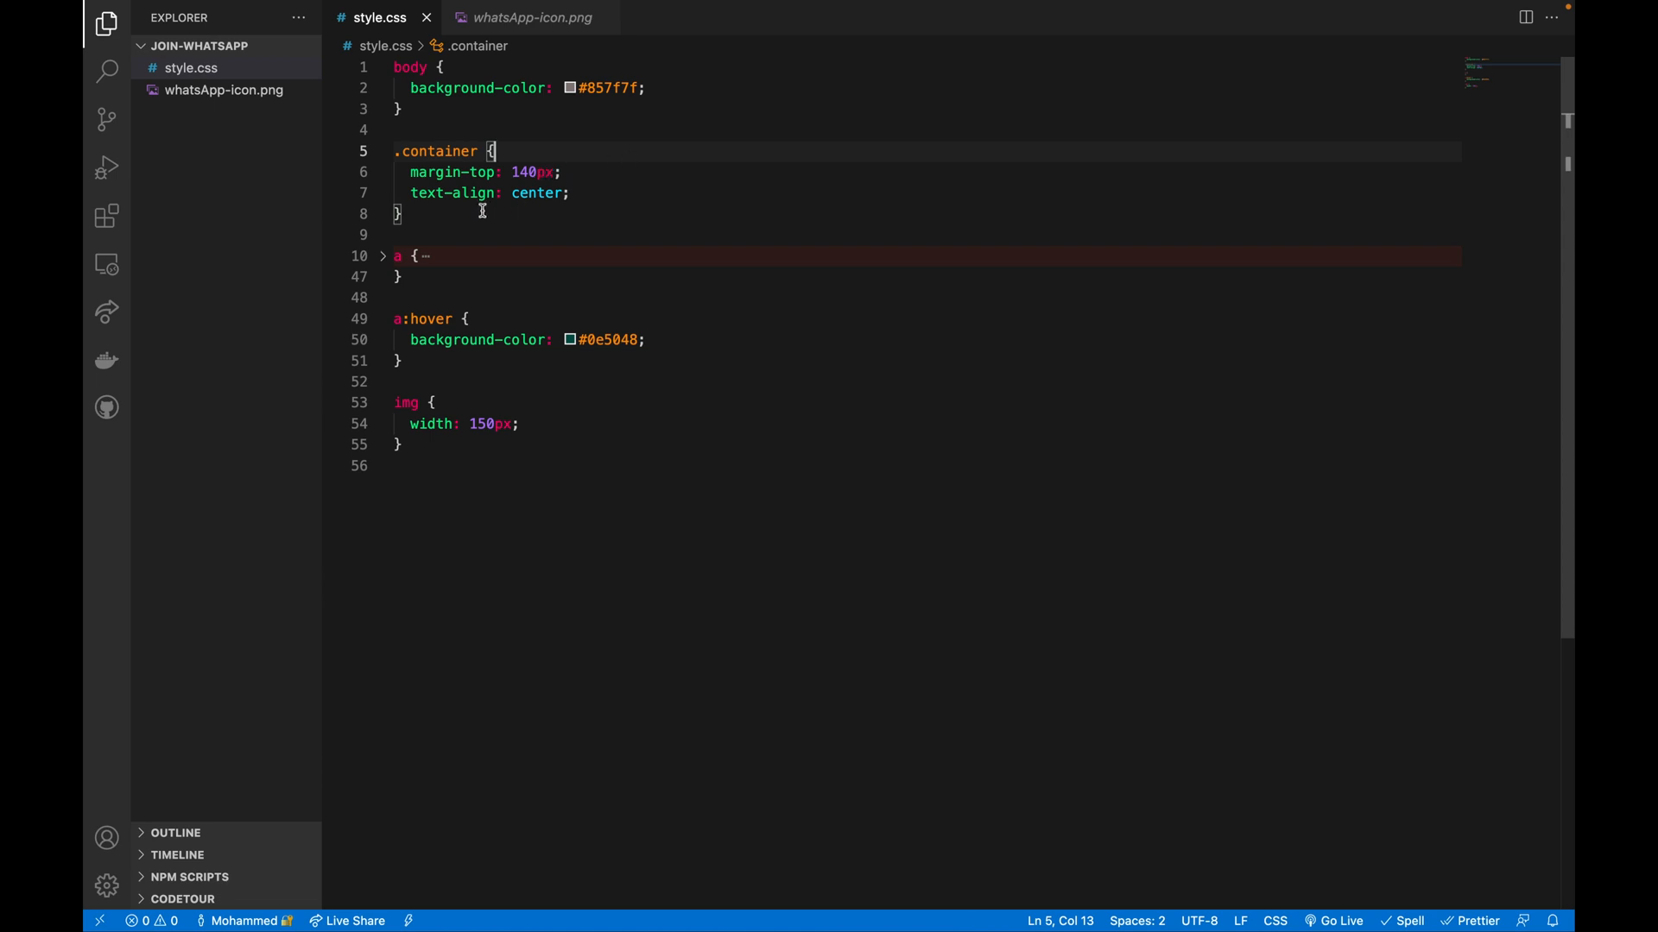
mouse_move(547, 172)
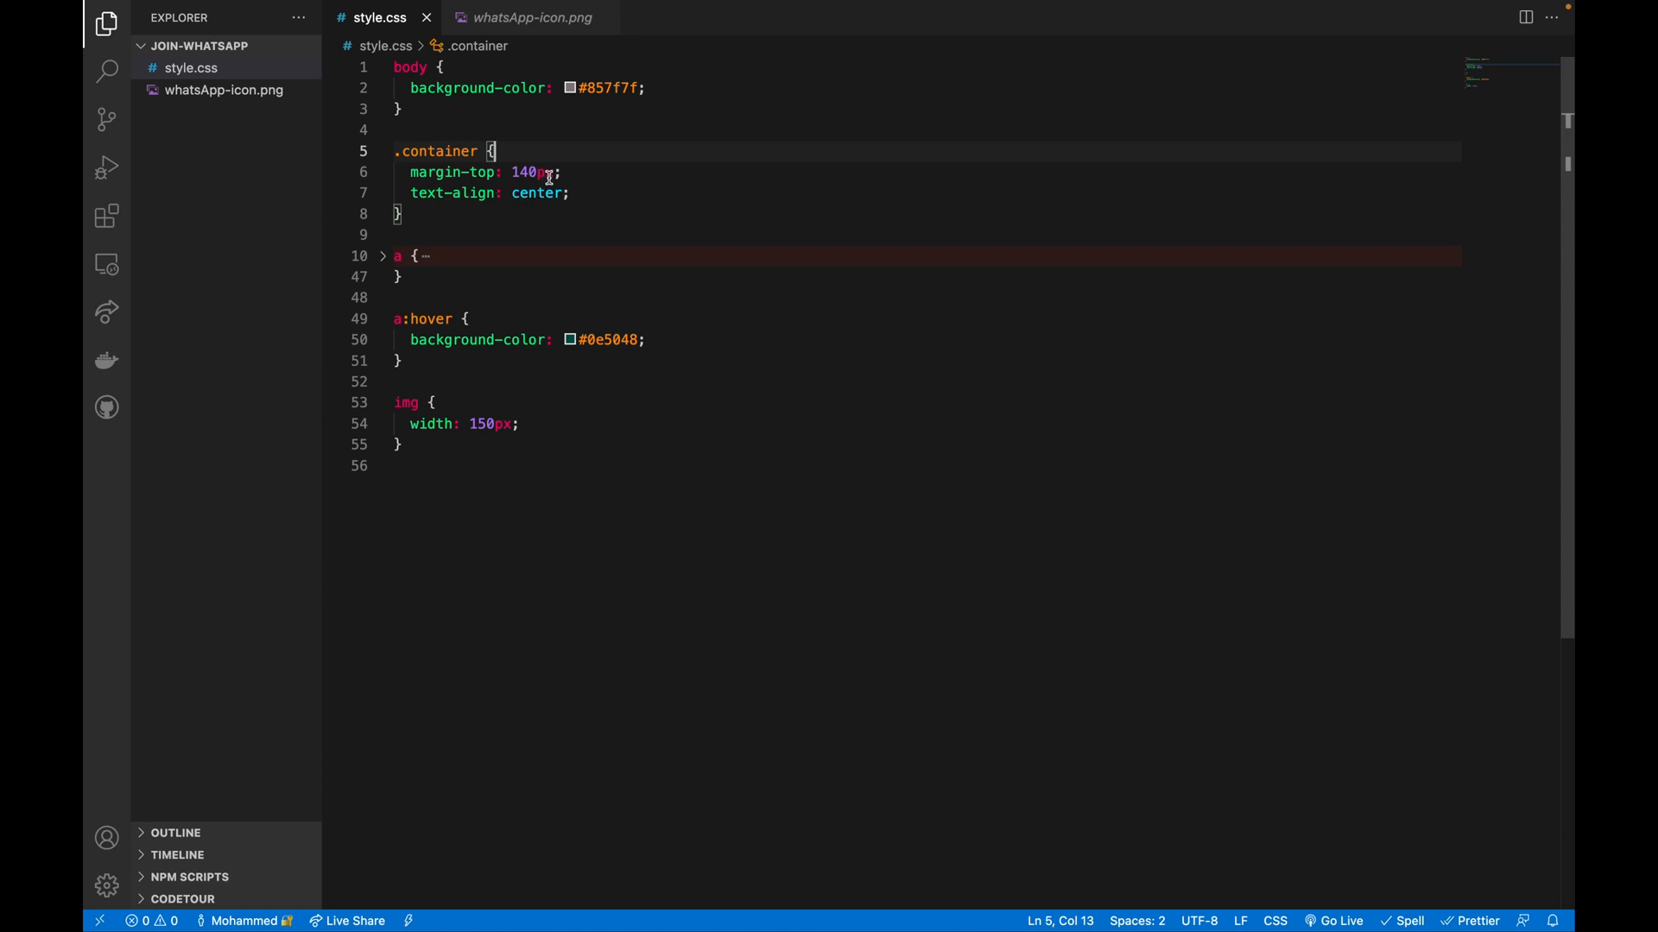
mouse_move(560, 201)
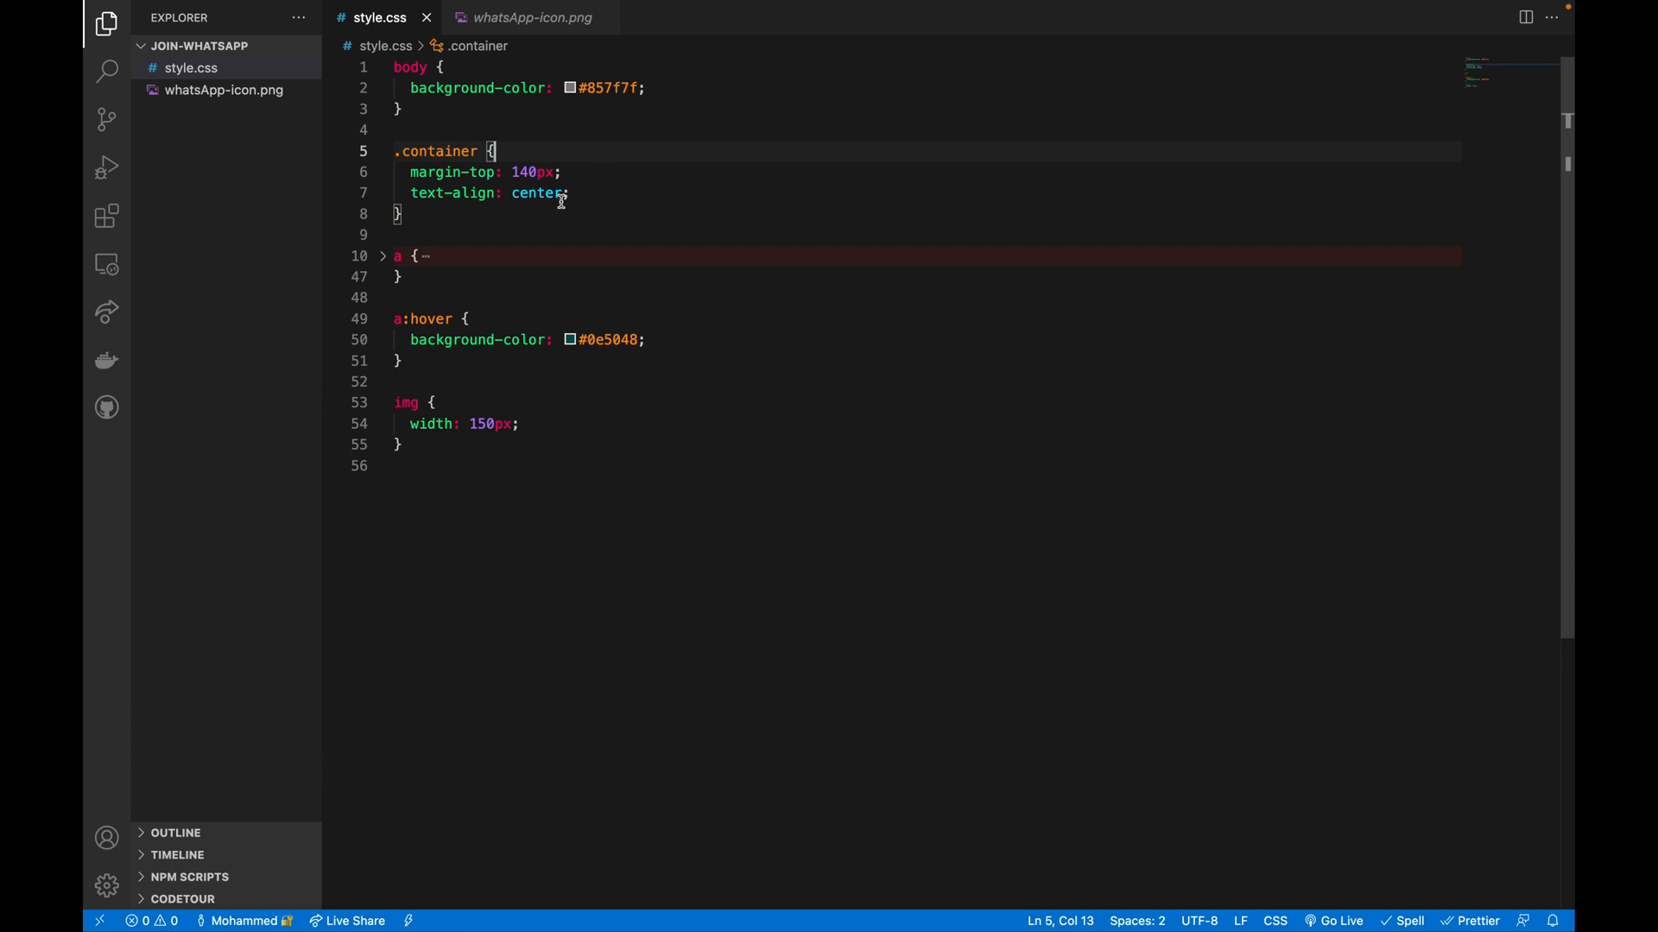
mouse_move(428, 266)
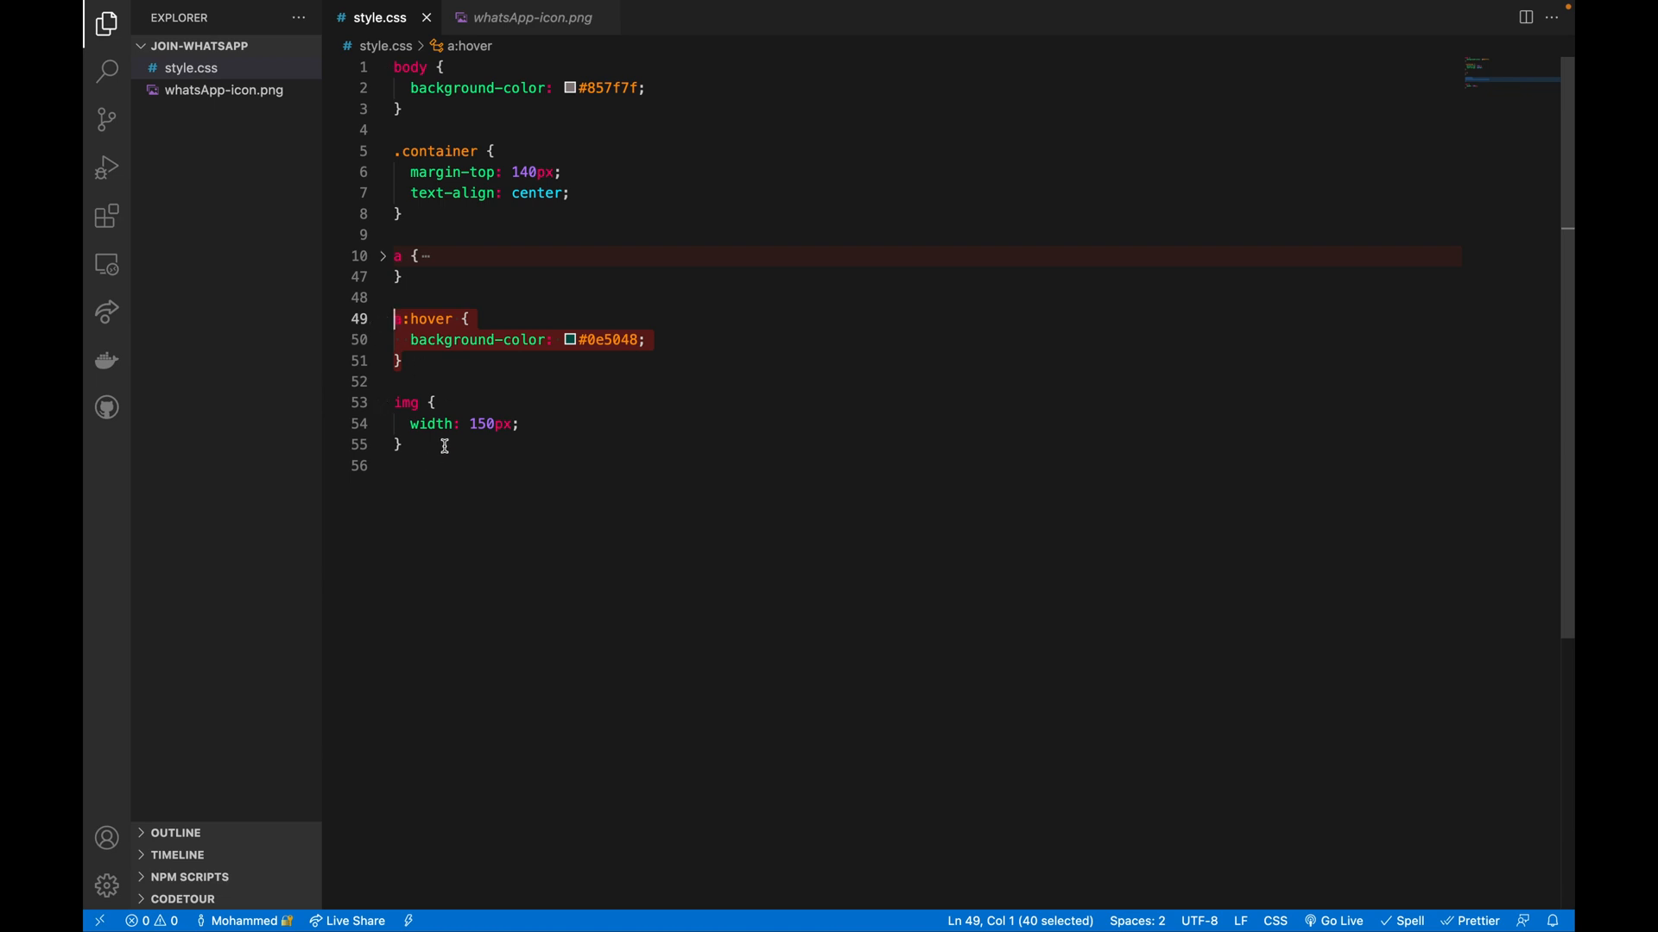
left_click(412, 413)
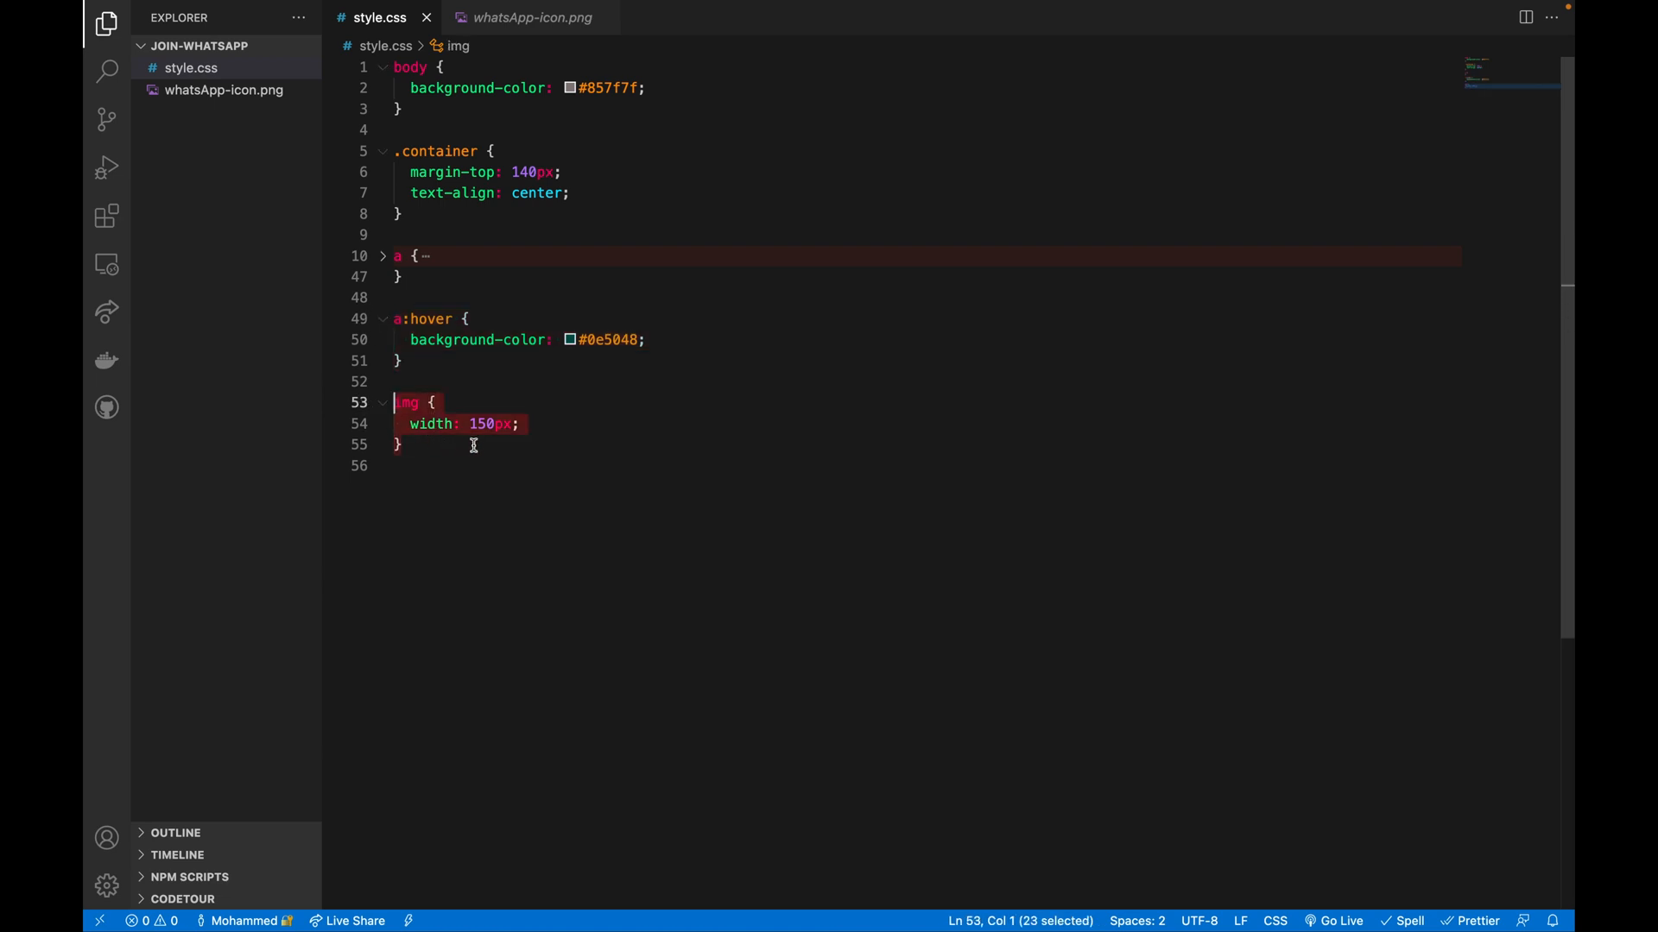
left_click(399, 464)
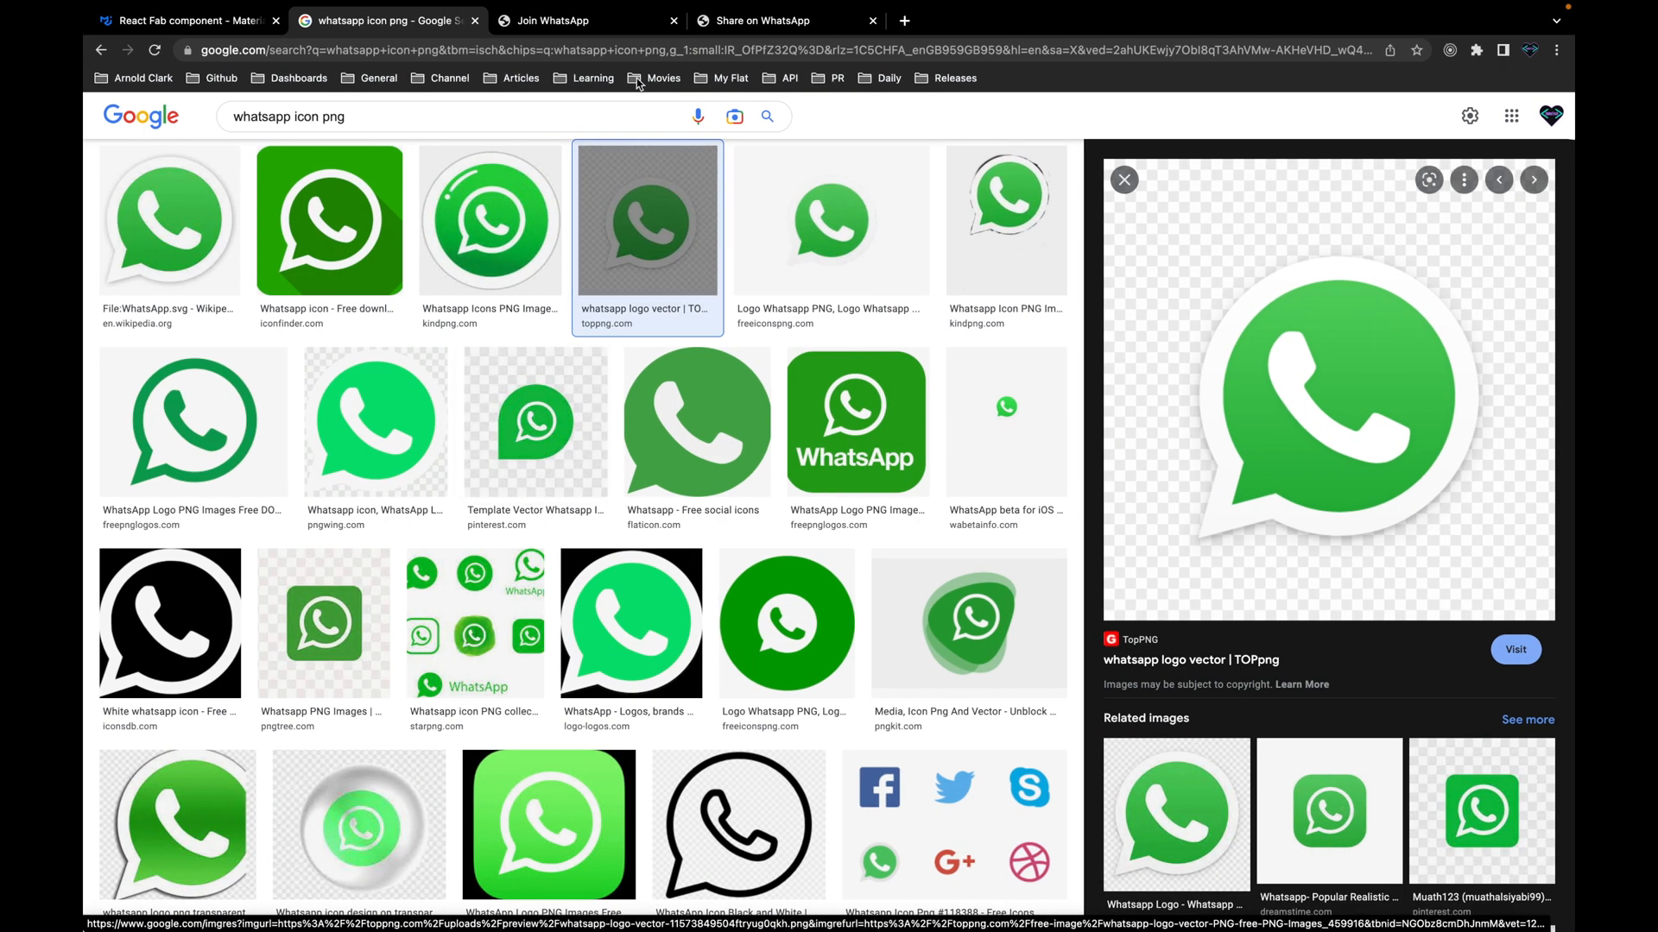
Step: Review the finished Join WhatsApp page, the MUI Fab reference and the Share on WhatsApp page
left_click(585, 20)
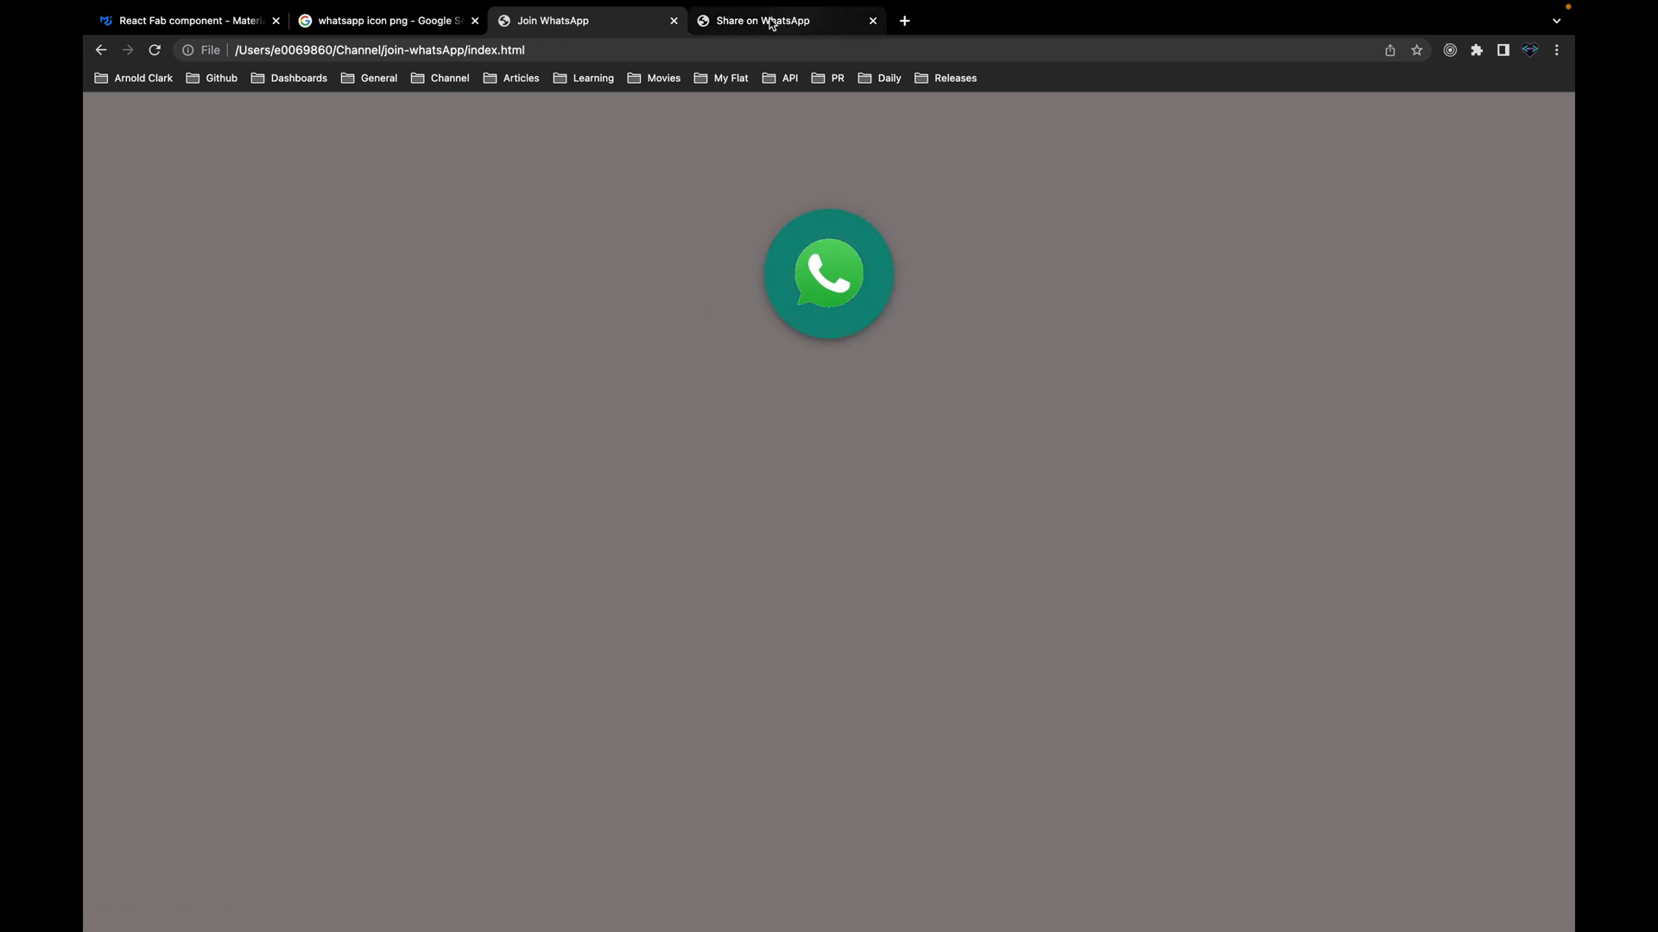
left_click(184, 20)
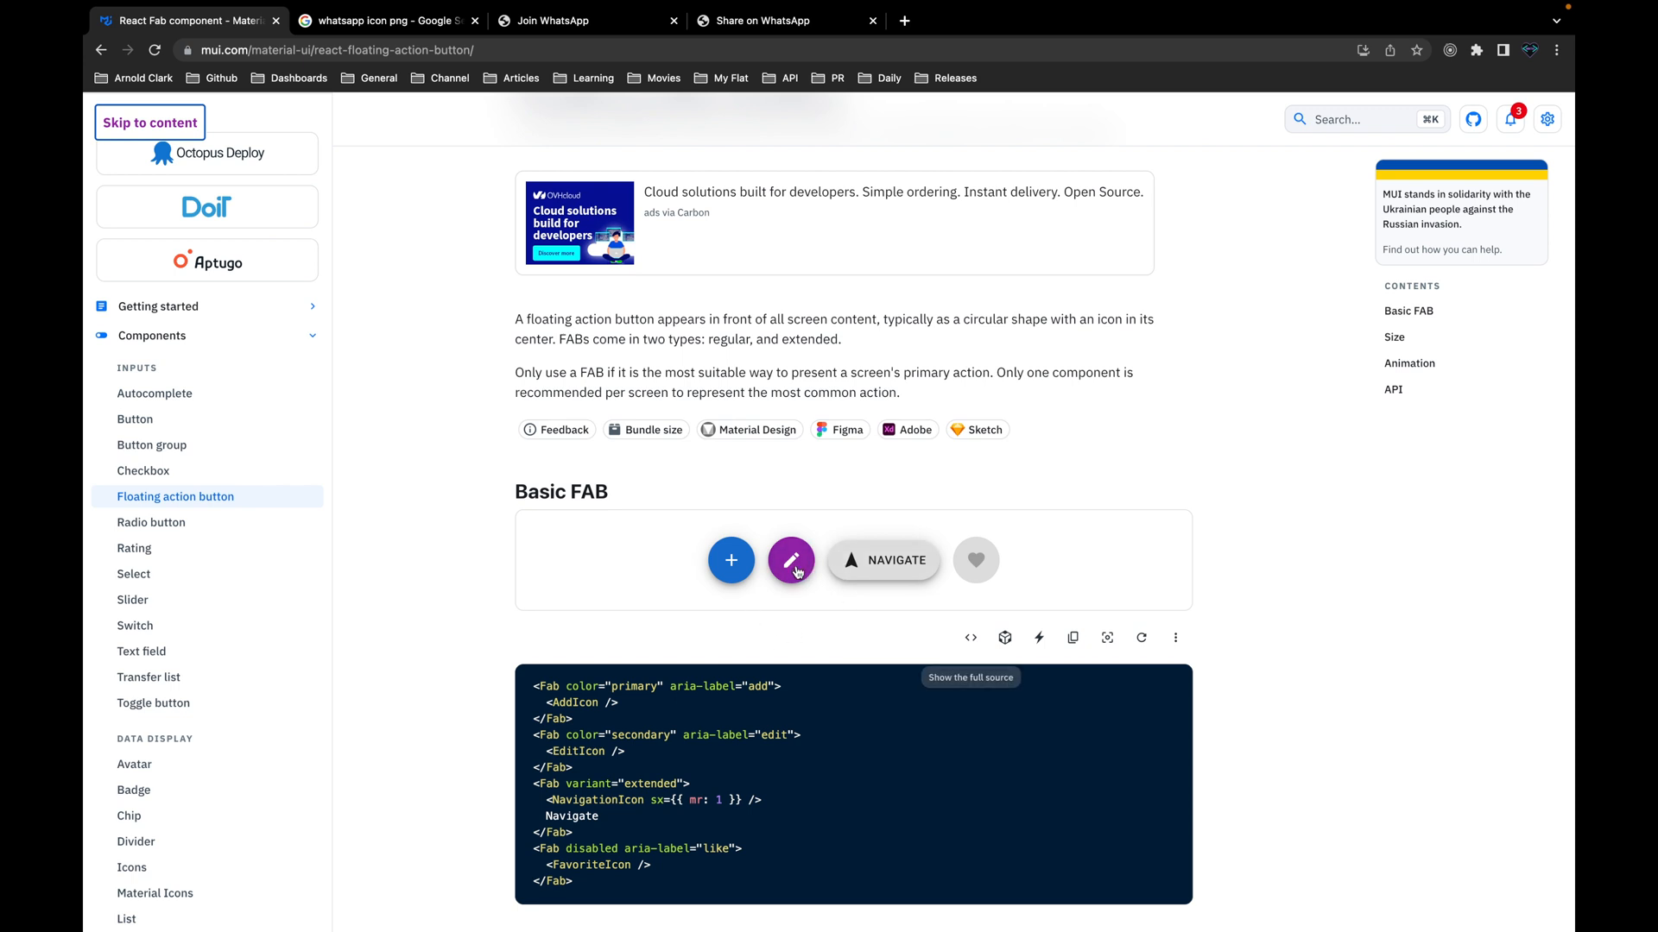
mouse_move(716, 304)
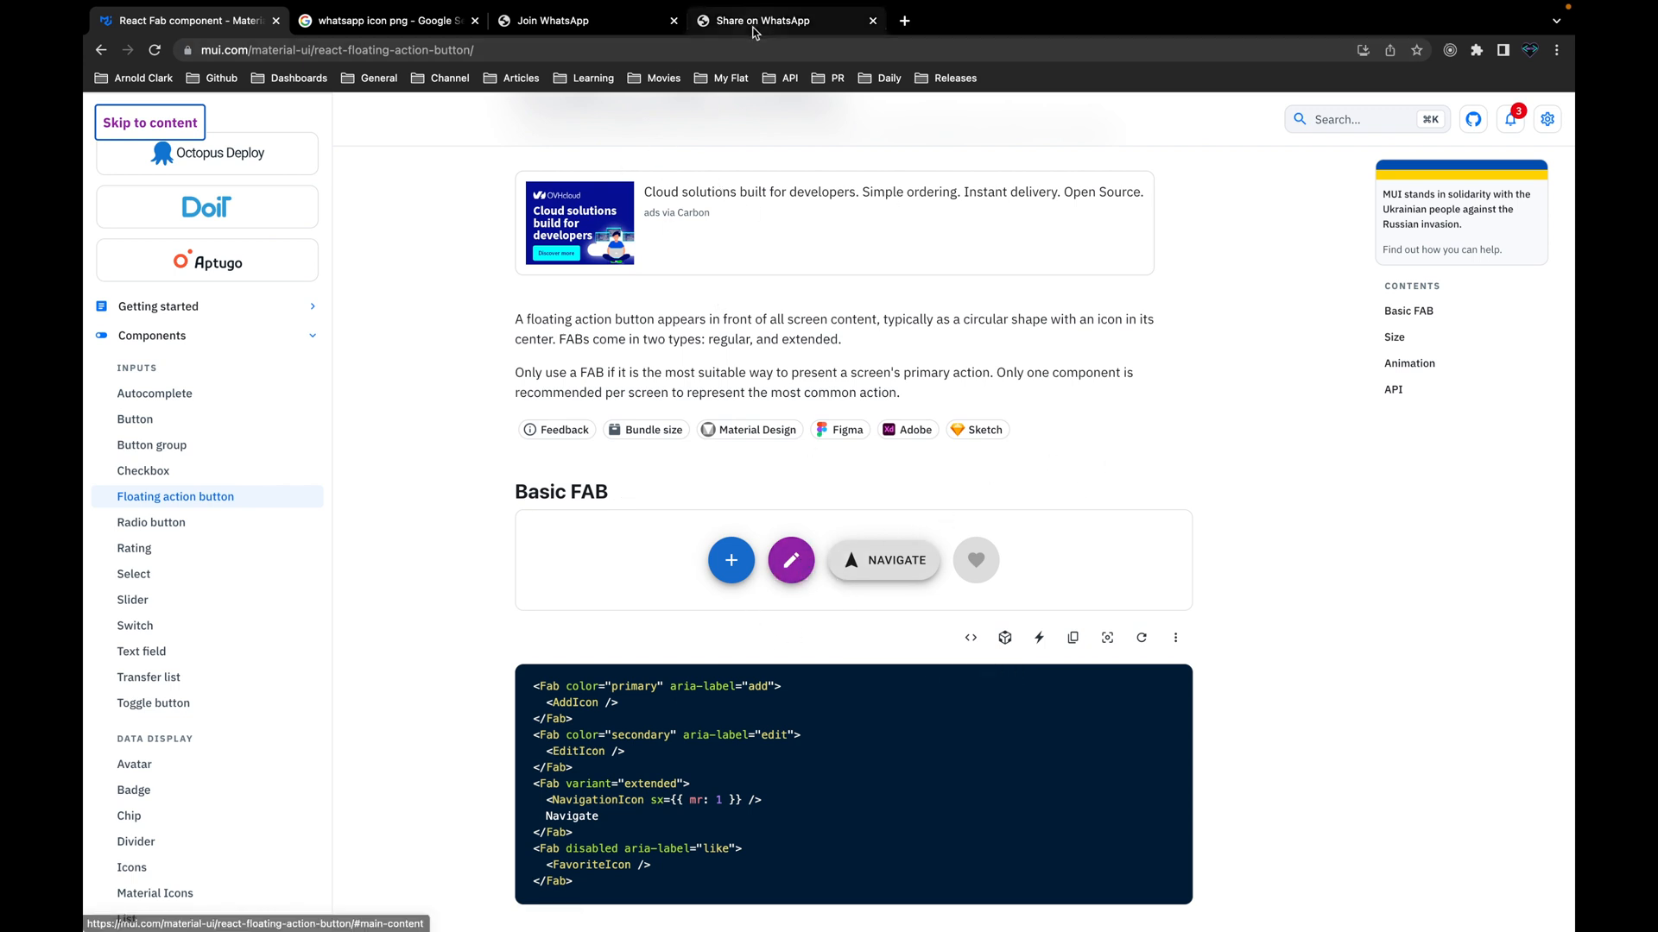
left_click(586, 21)
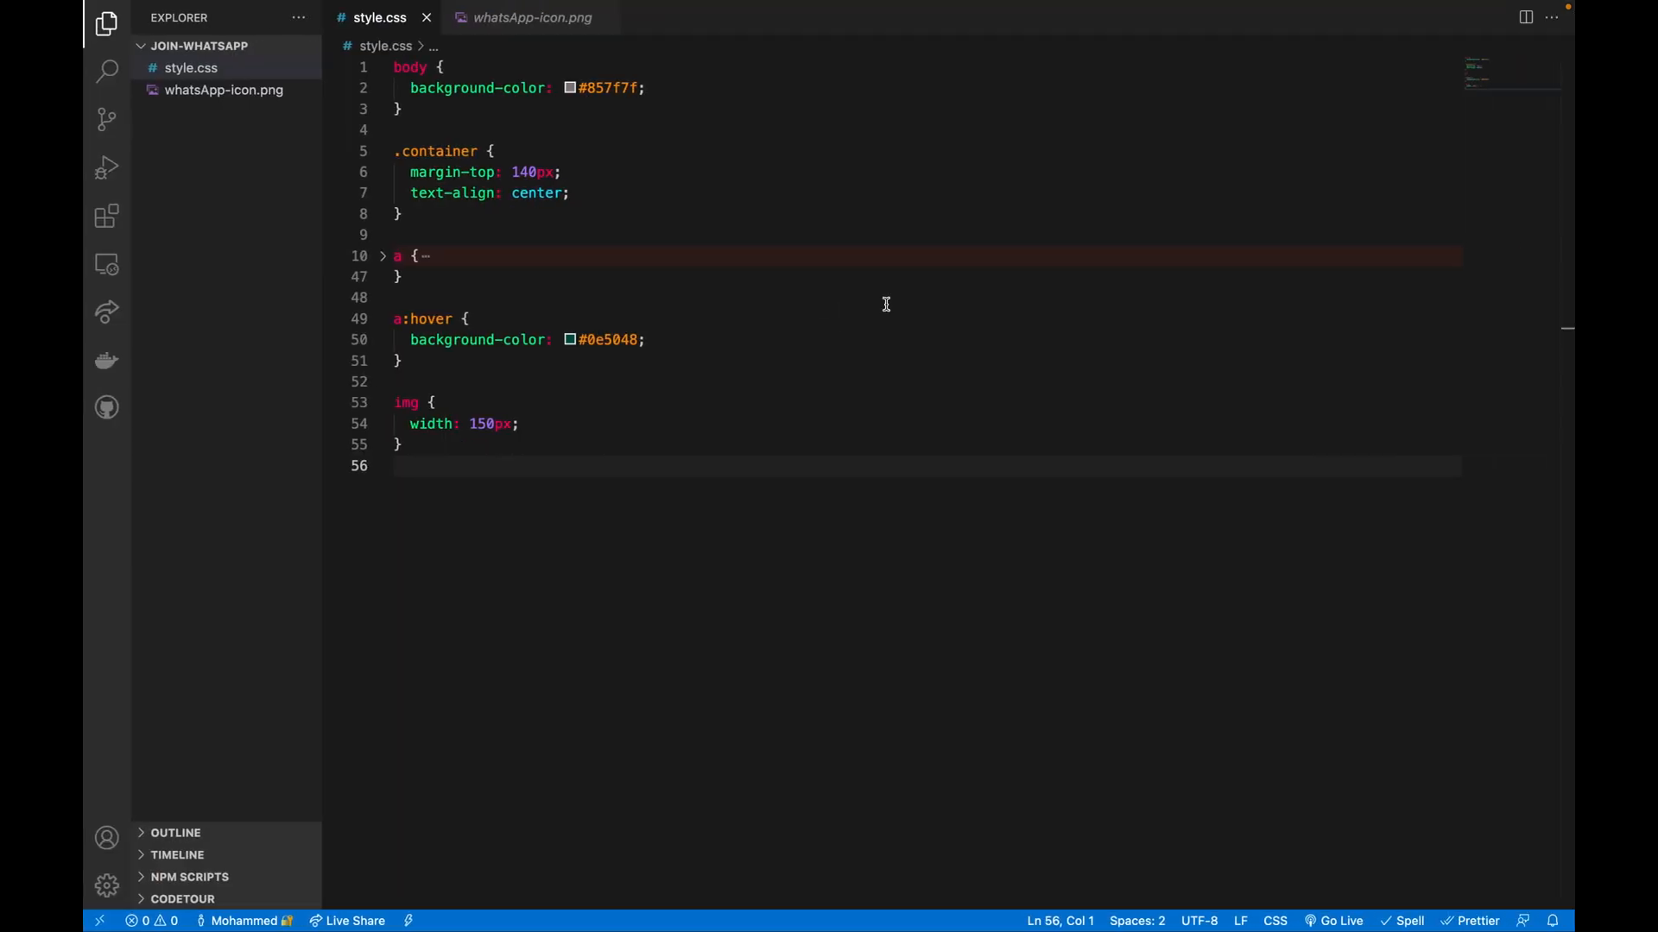
mouse_move(259, 203)
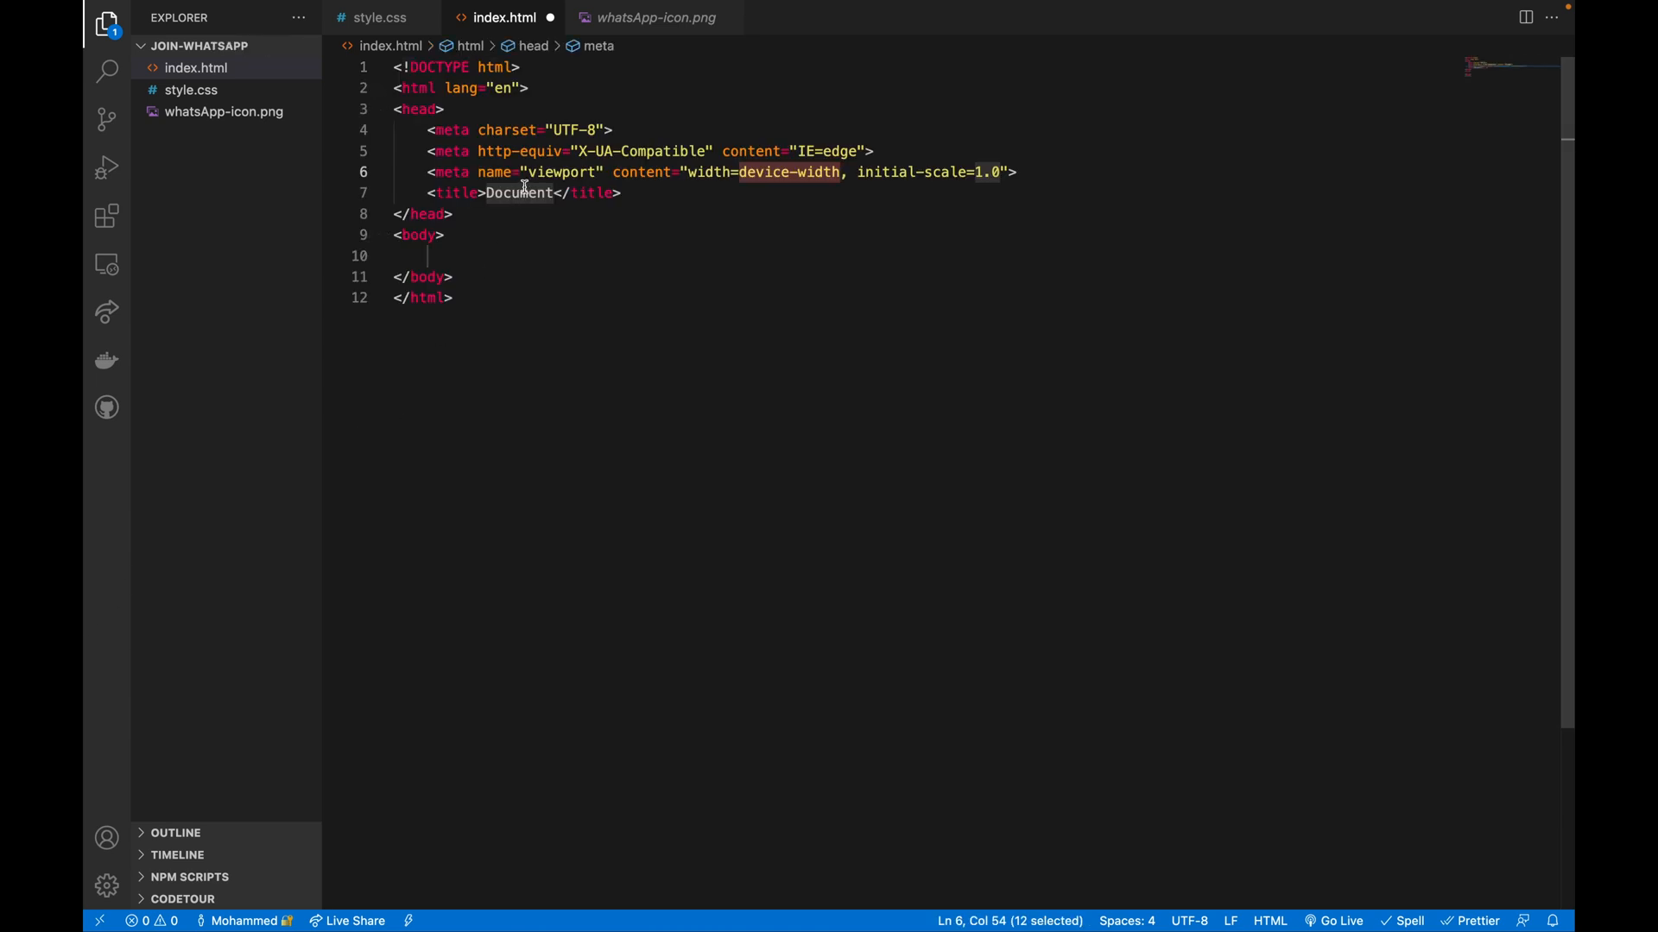
Step: Start index.html with a container div wrapping an anchor element
type("Join WhatsApp")
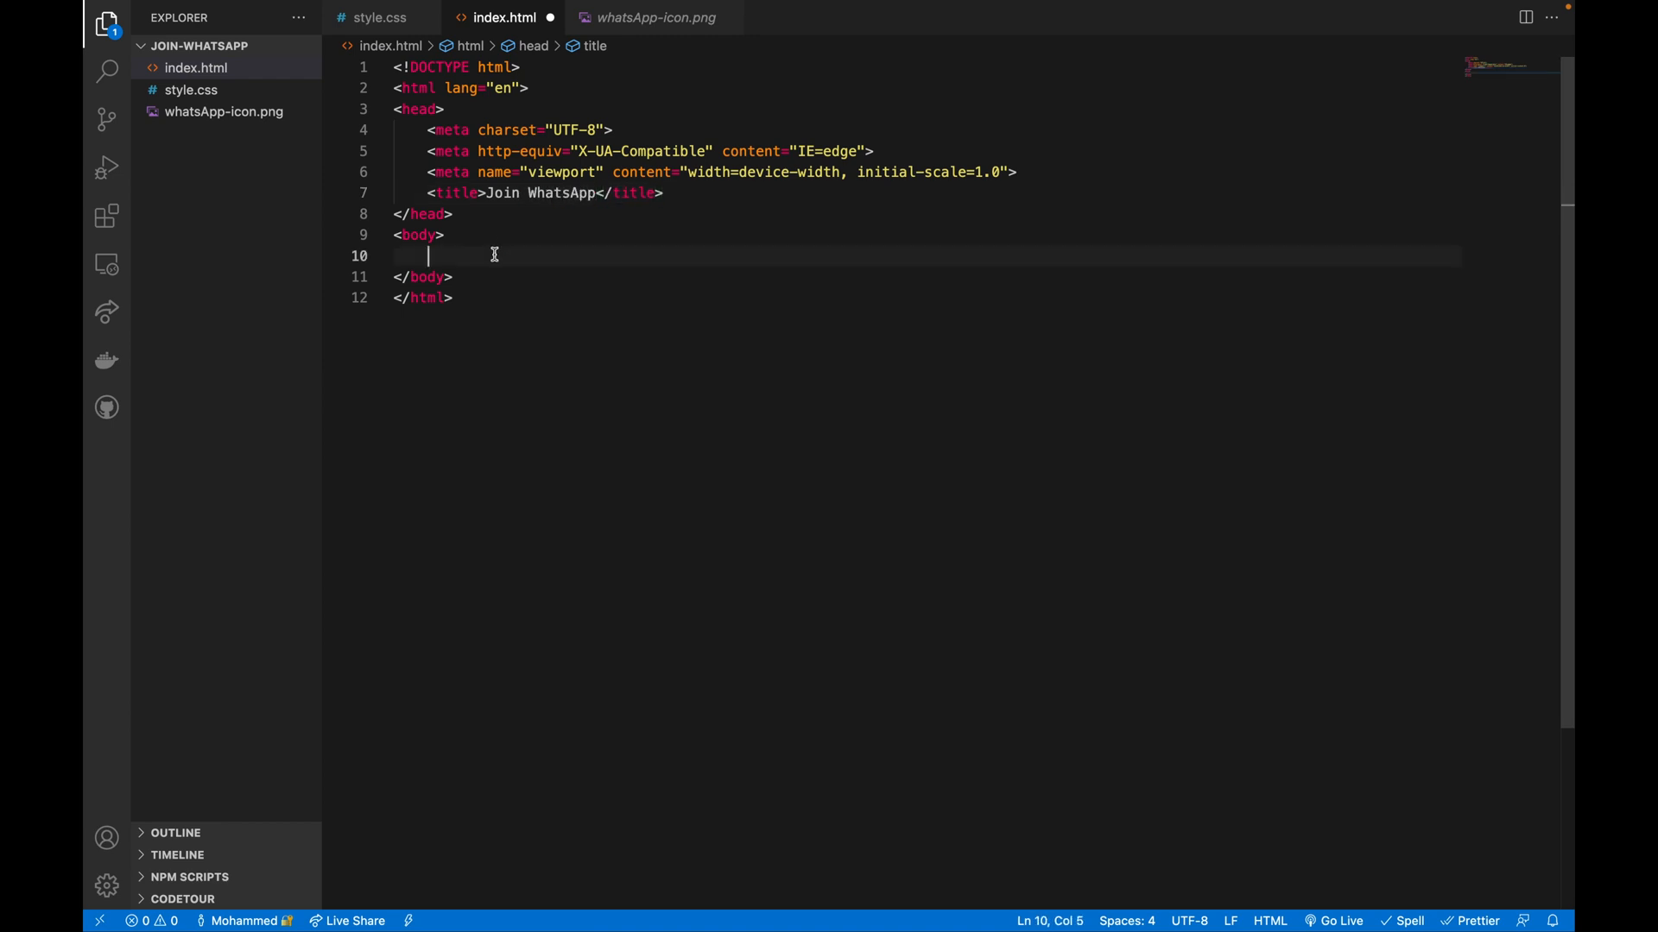
type("div.")
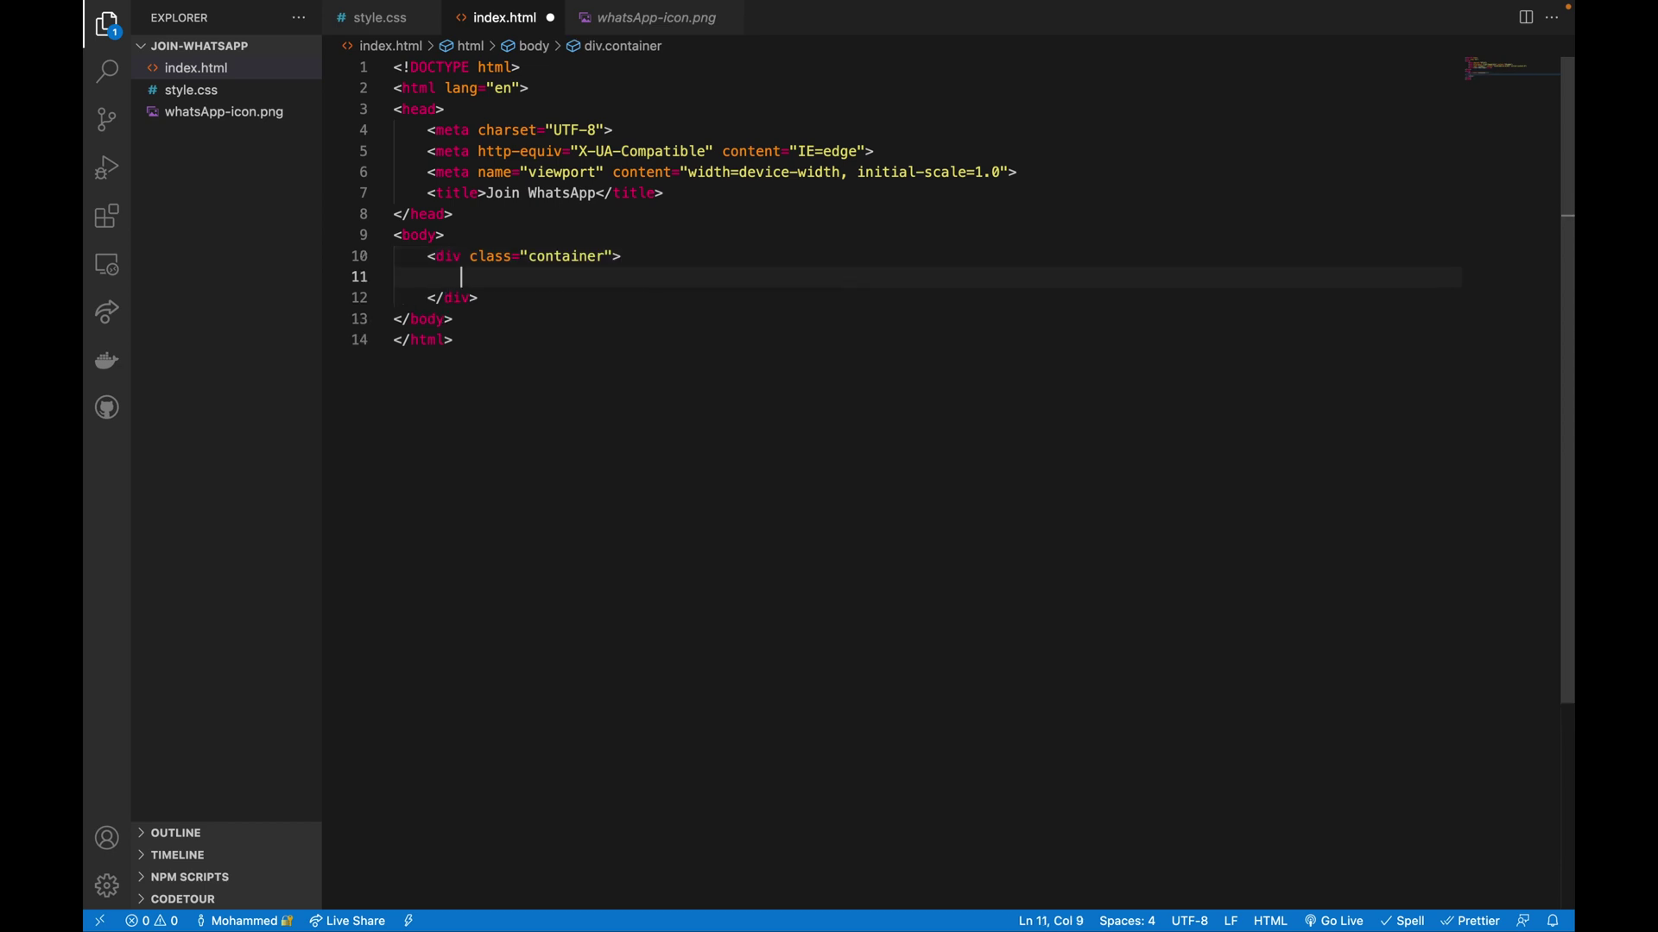
type("a href=\"http://\"></a>")
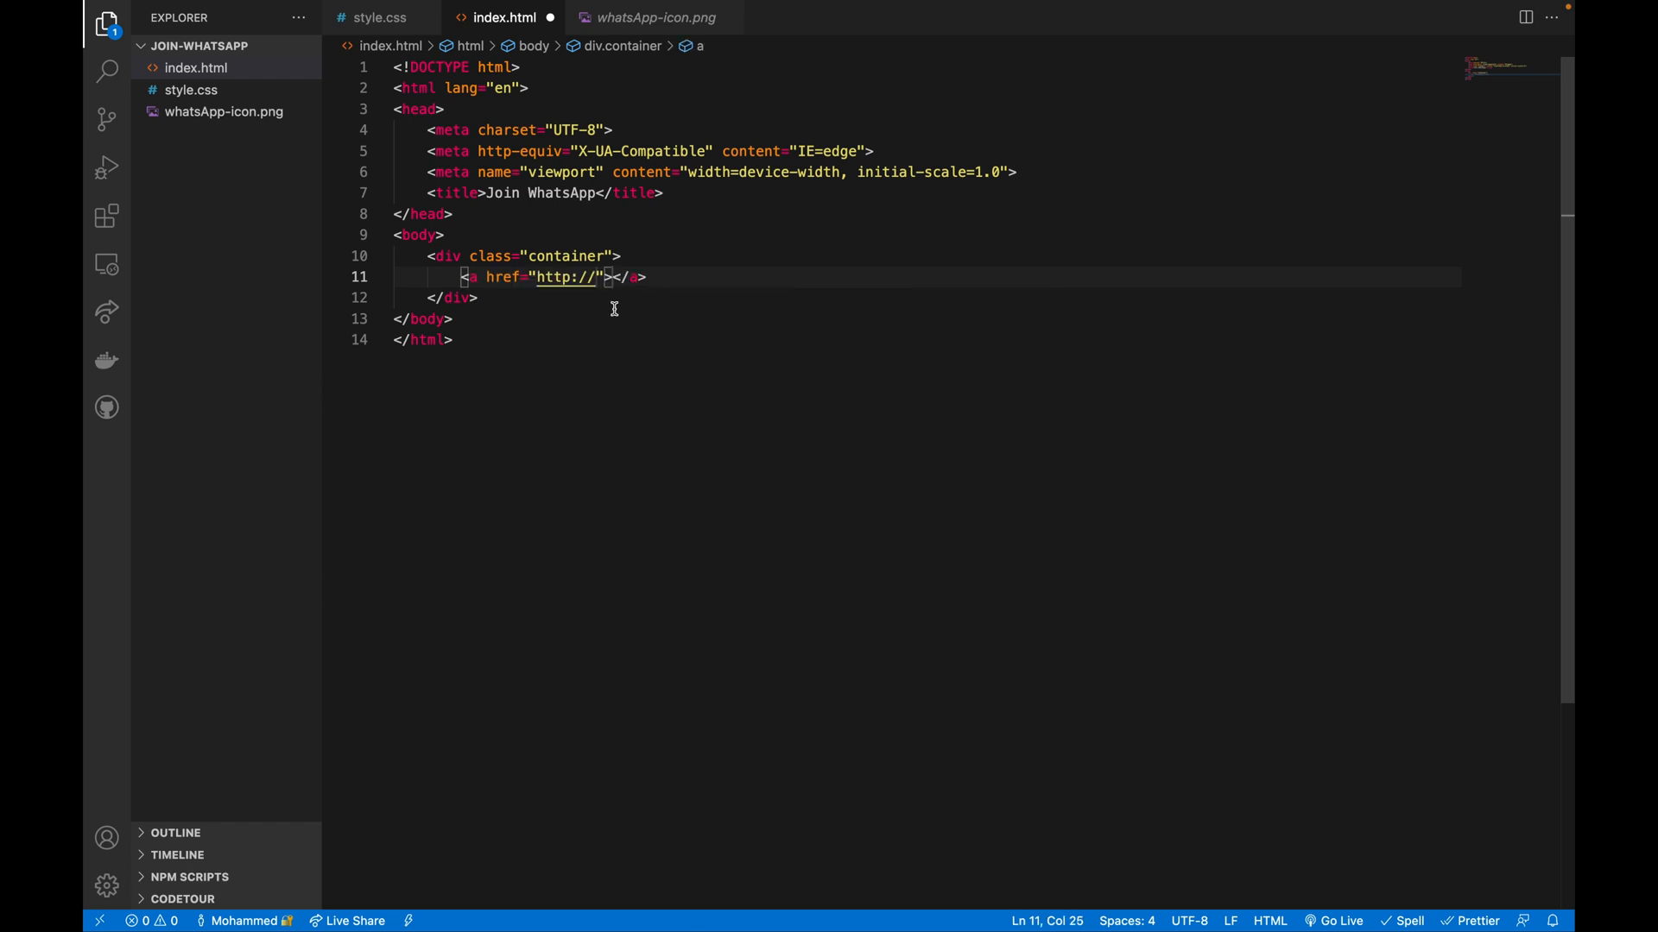
mouse_move(640, 407)
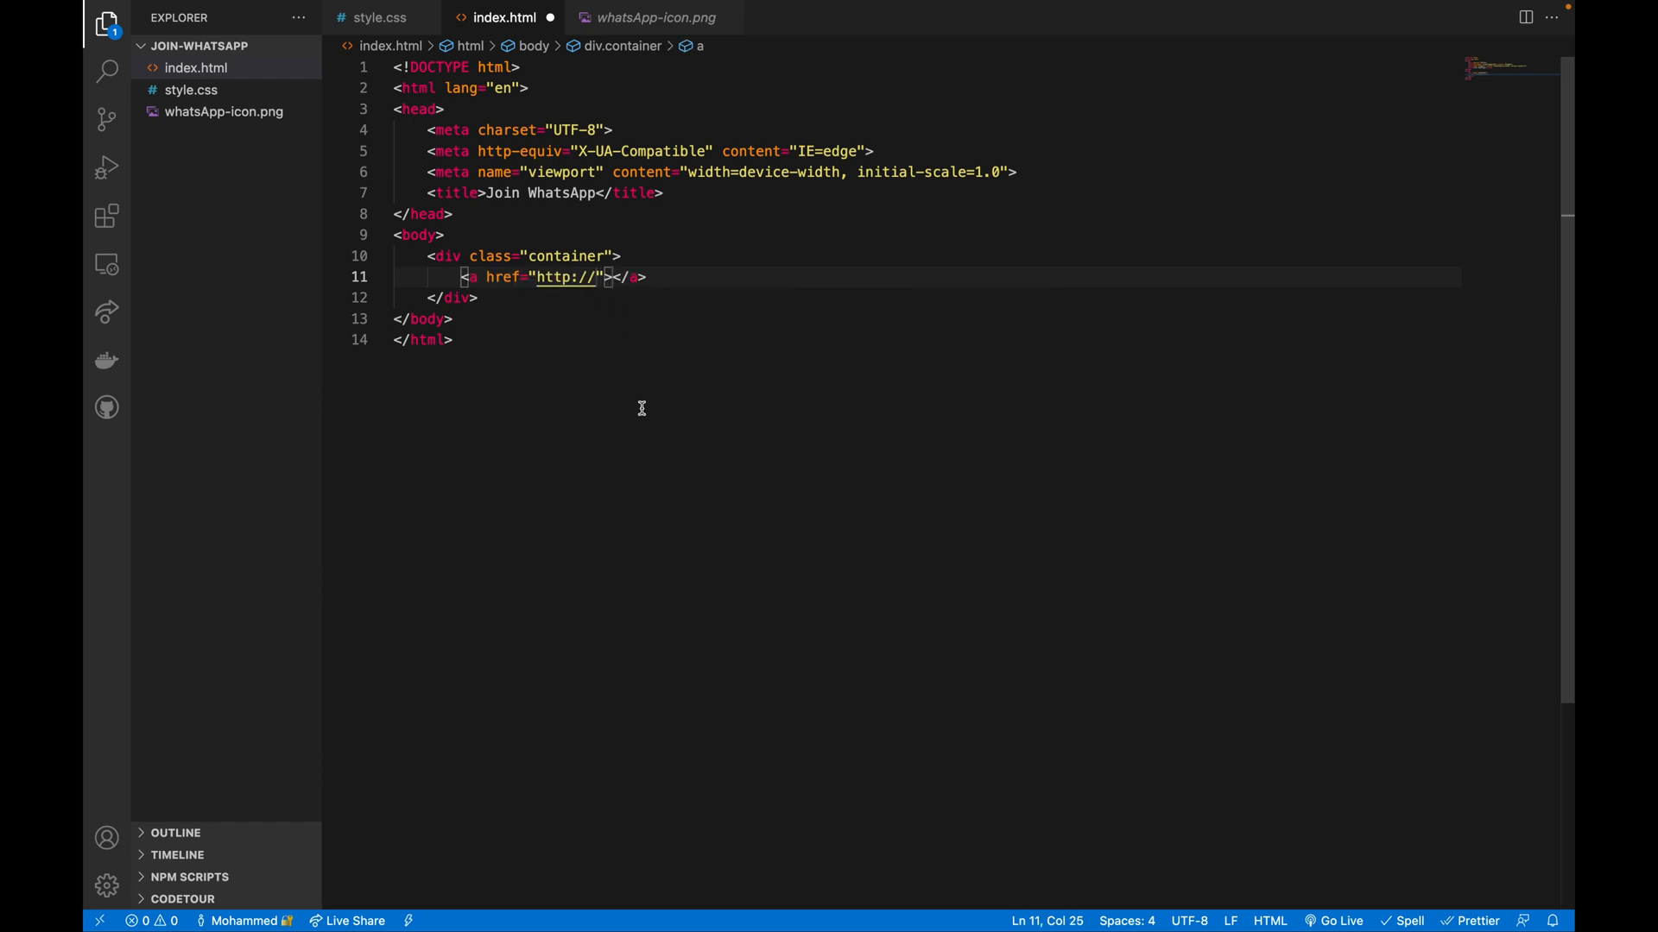
type("wa")
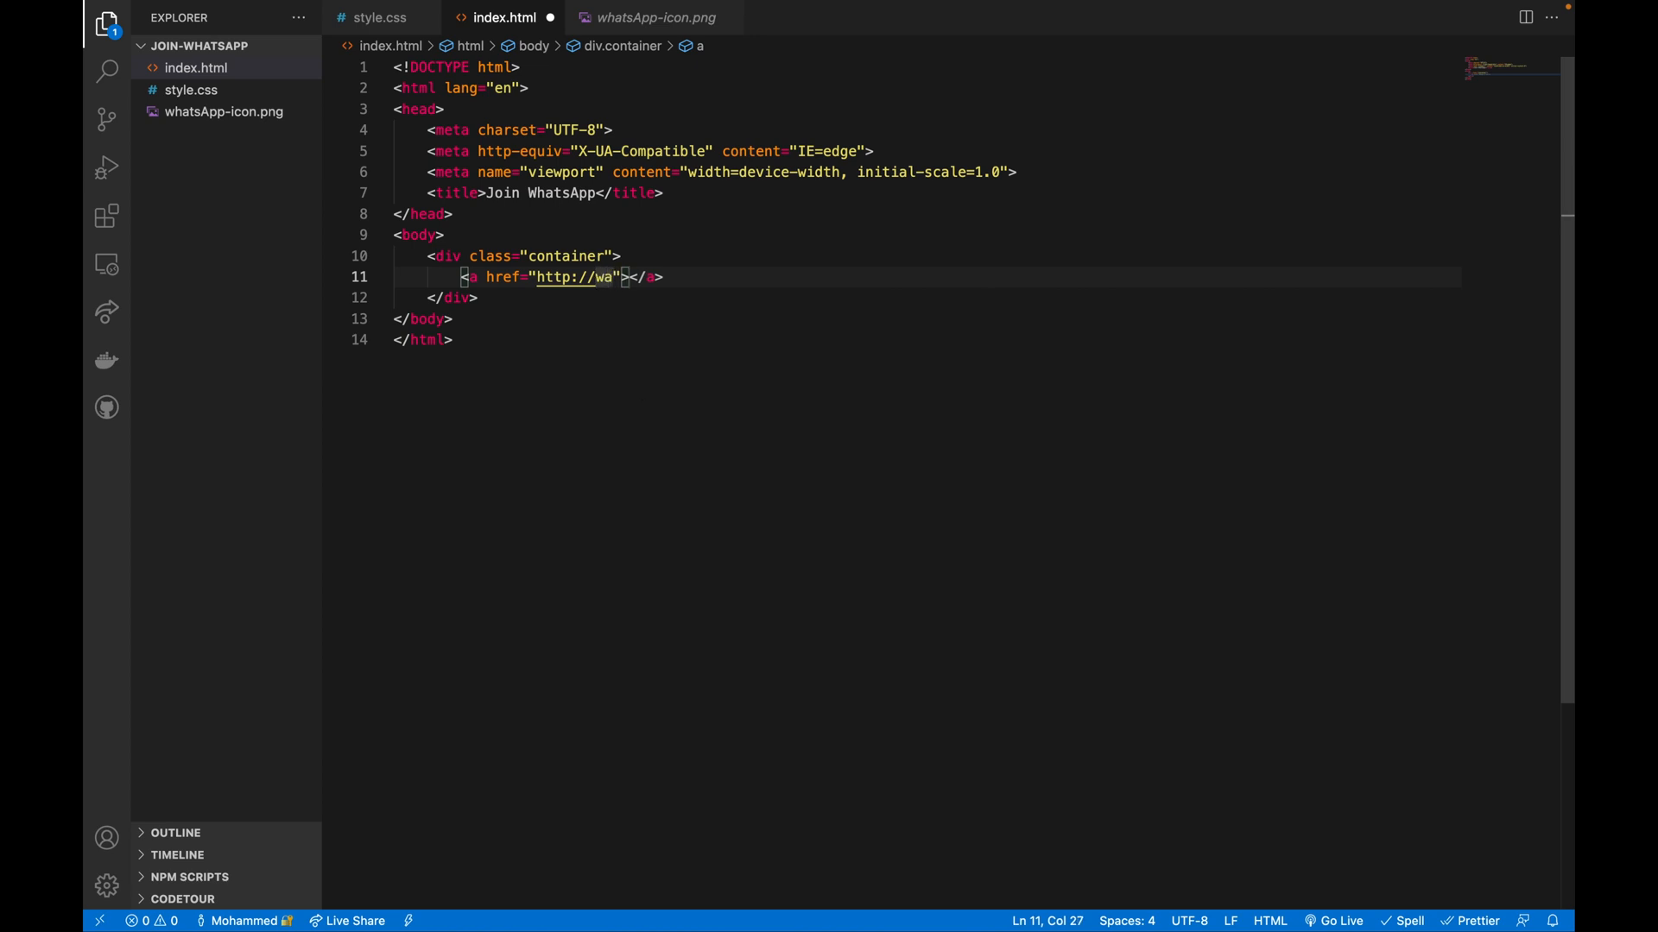
type(".")
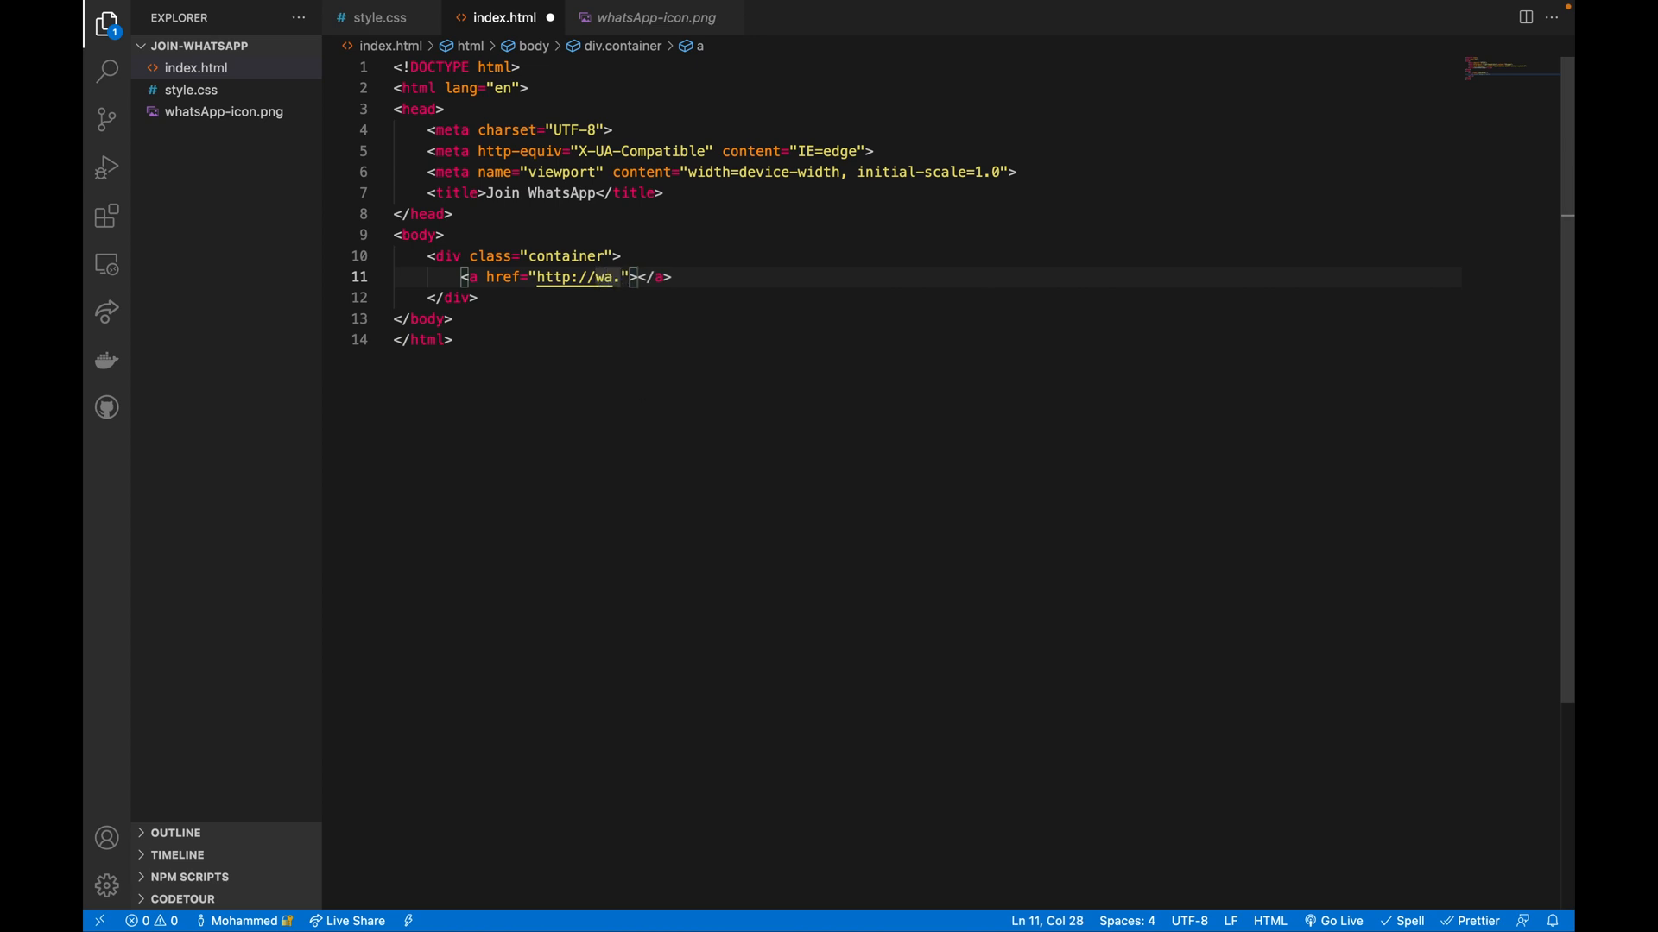
type("me/")
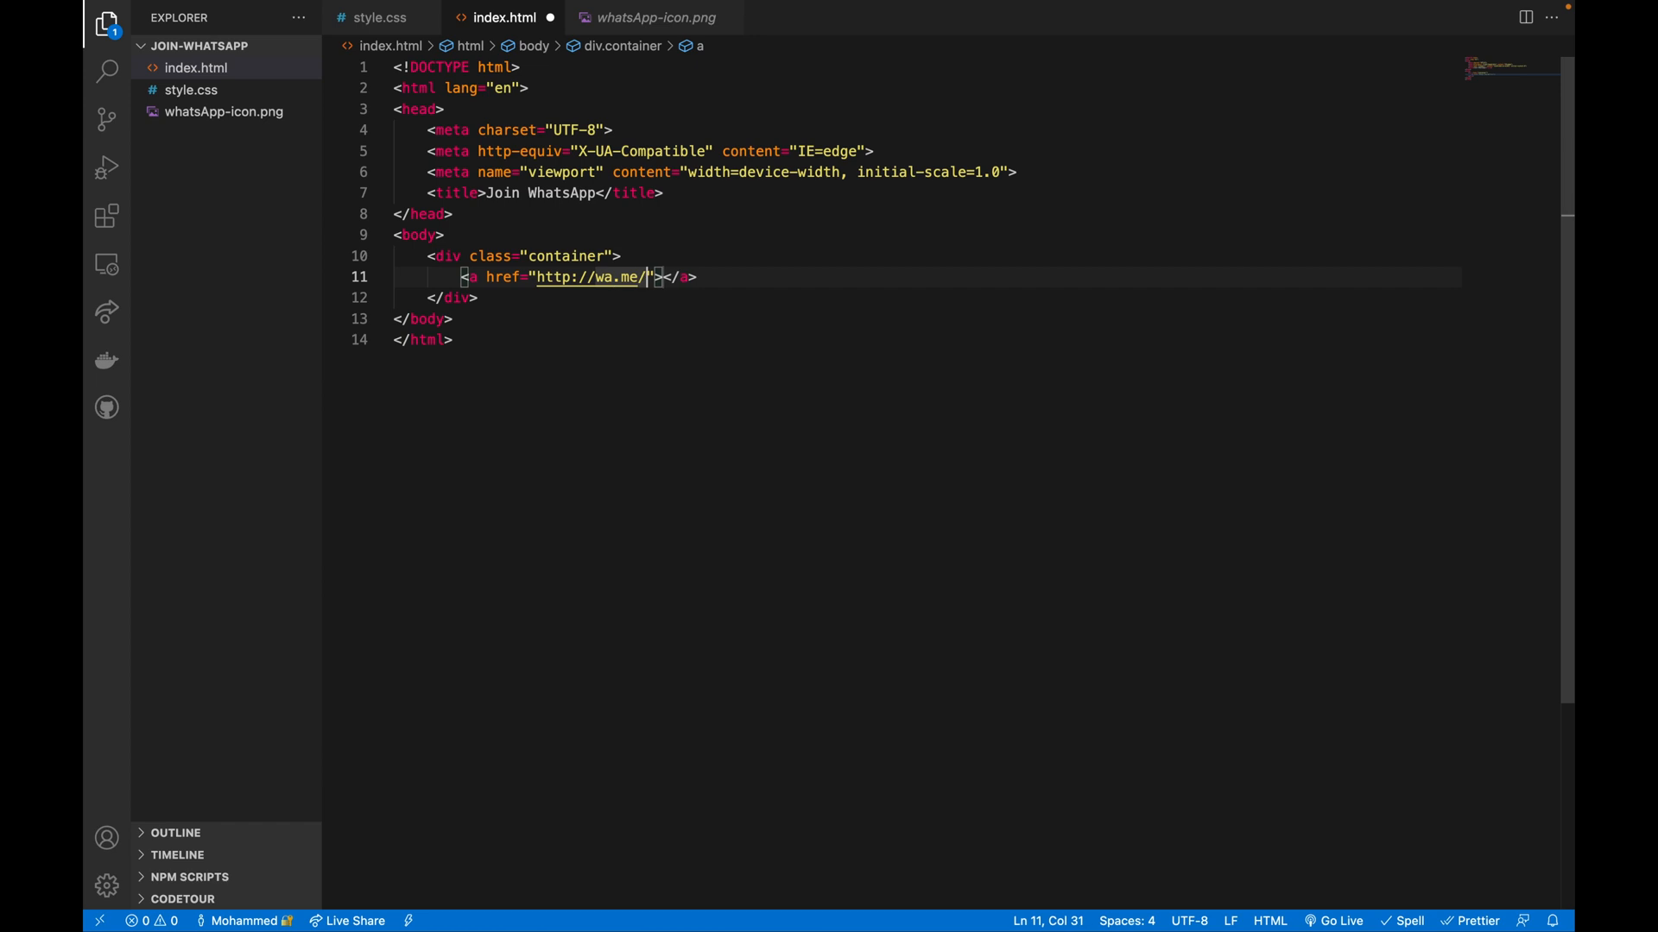
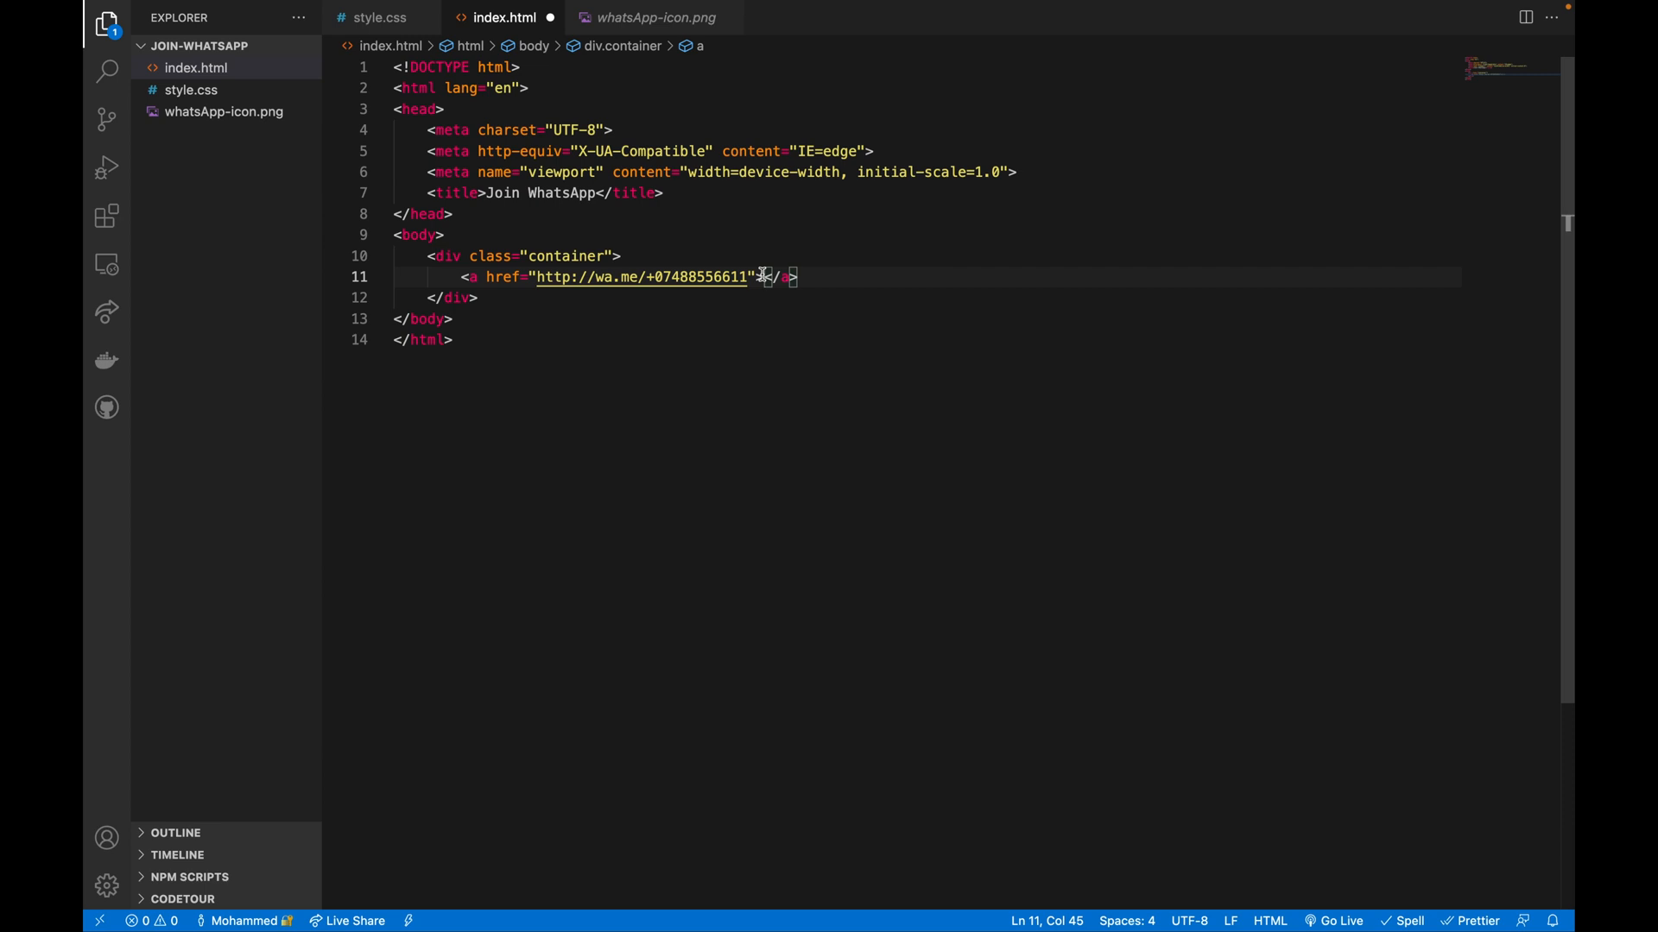
key("Enter")
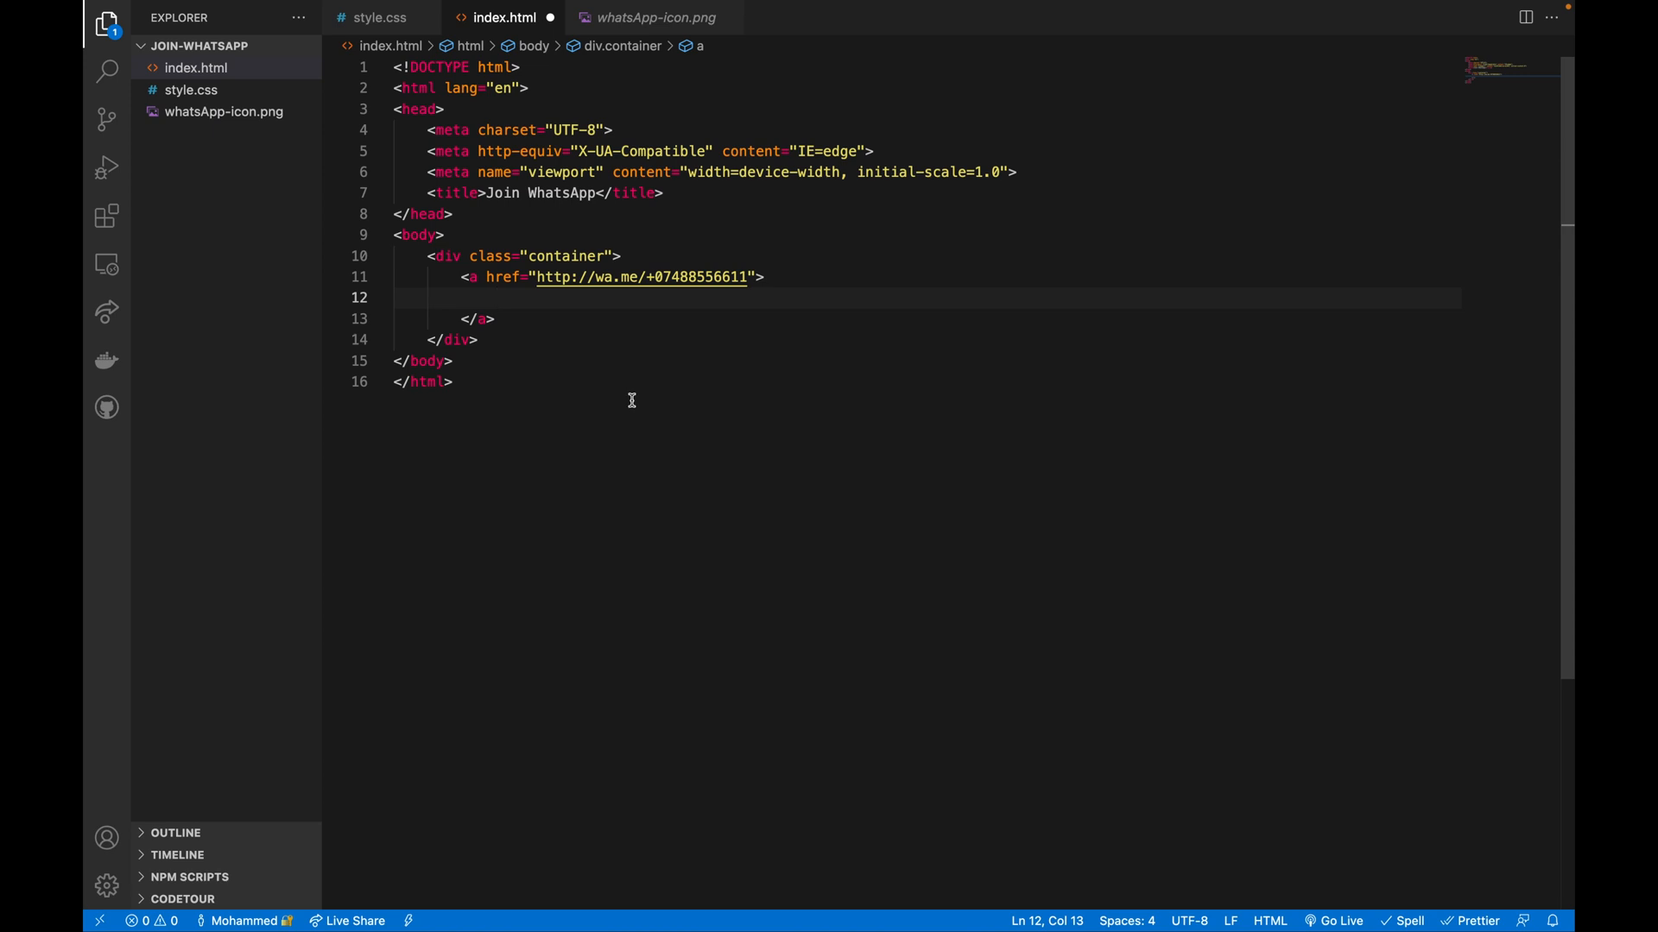
Step: Add an img with src ./whatsApp-icon.png inside the link and save to format the markup
type("img src=\"\" alt=\"\" srcset=\"\">")
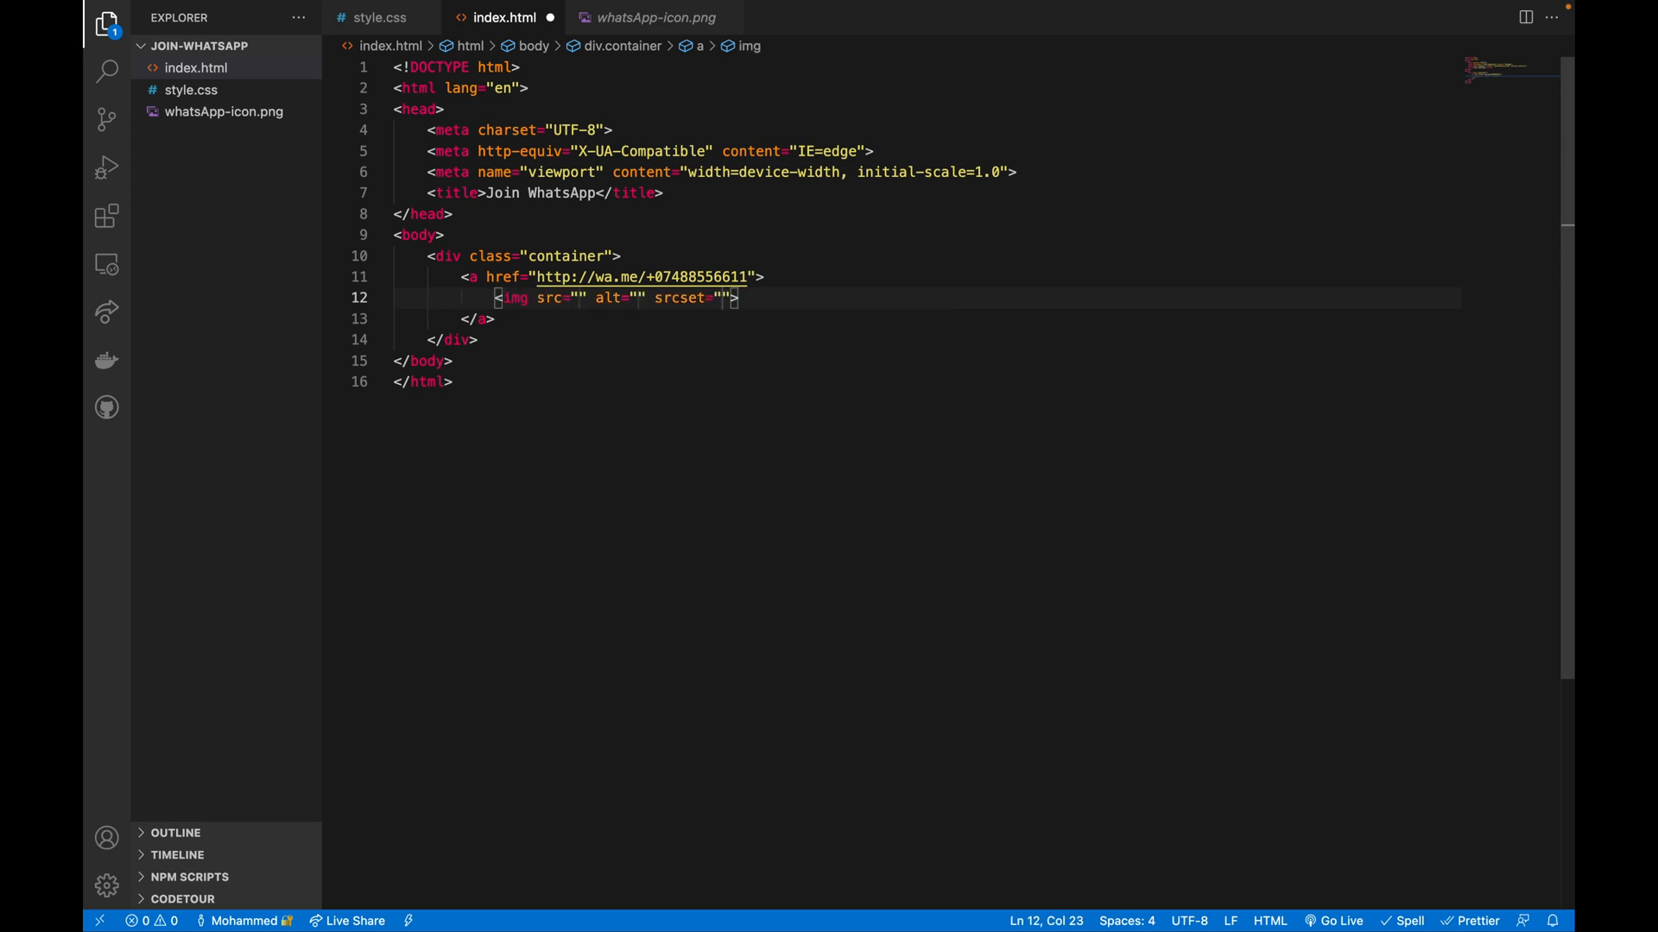
type(".")
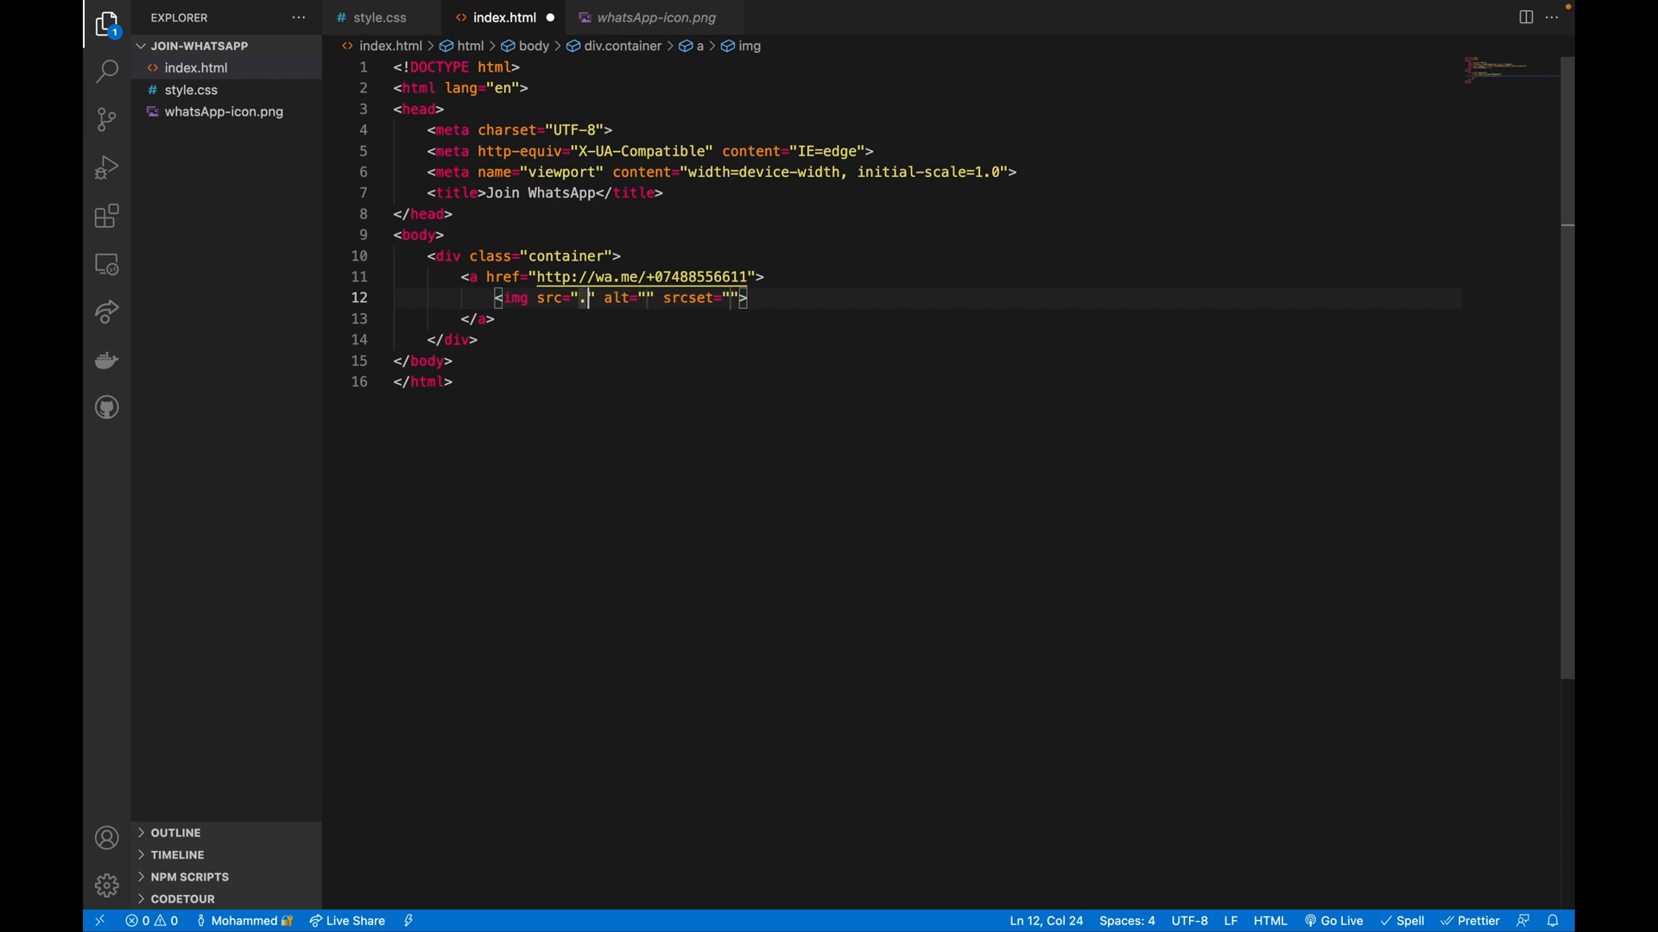
type("./whatsApp-icon.png")
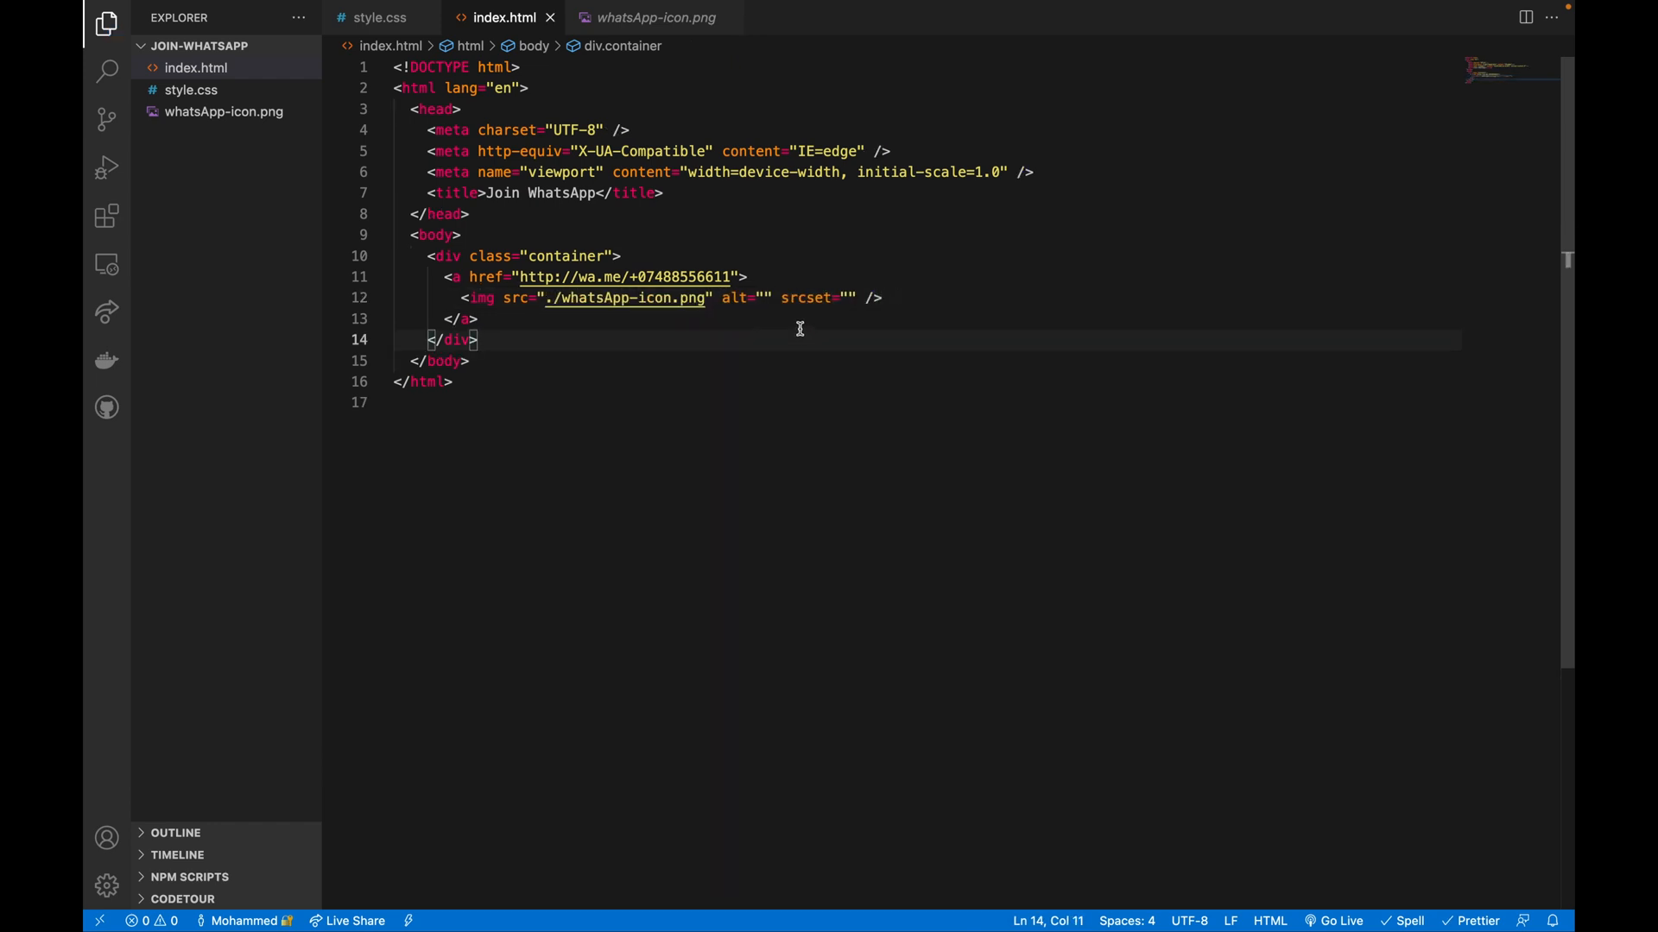
left_click(621, 256)
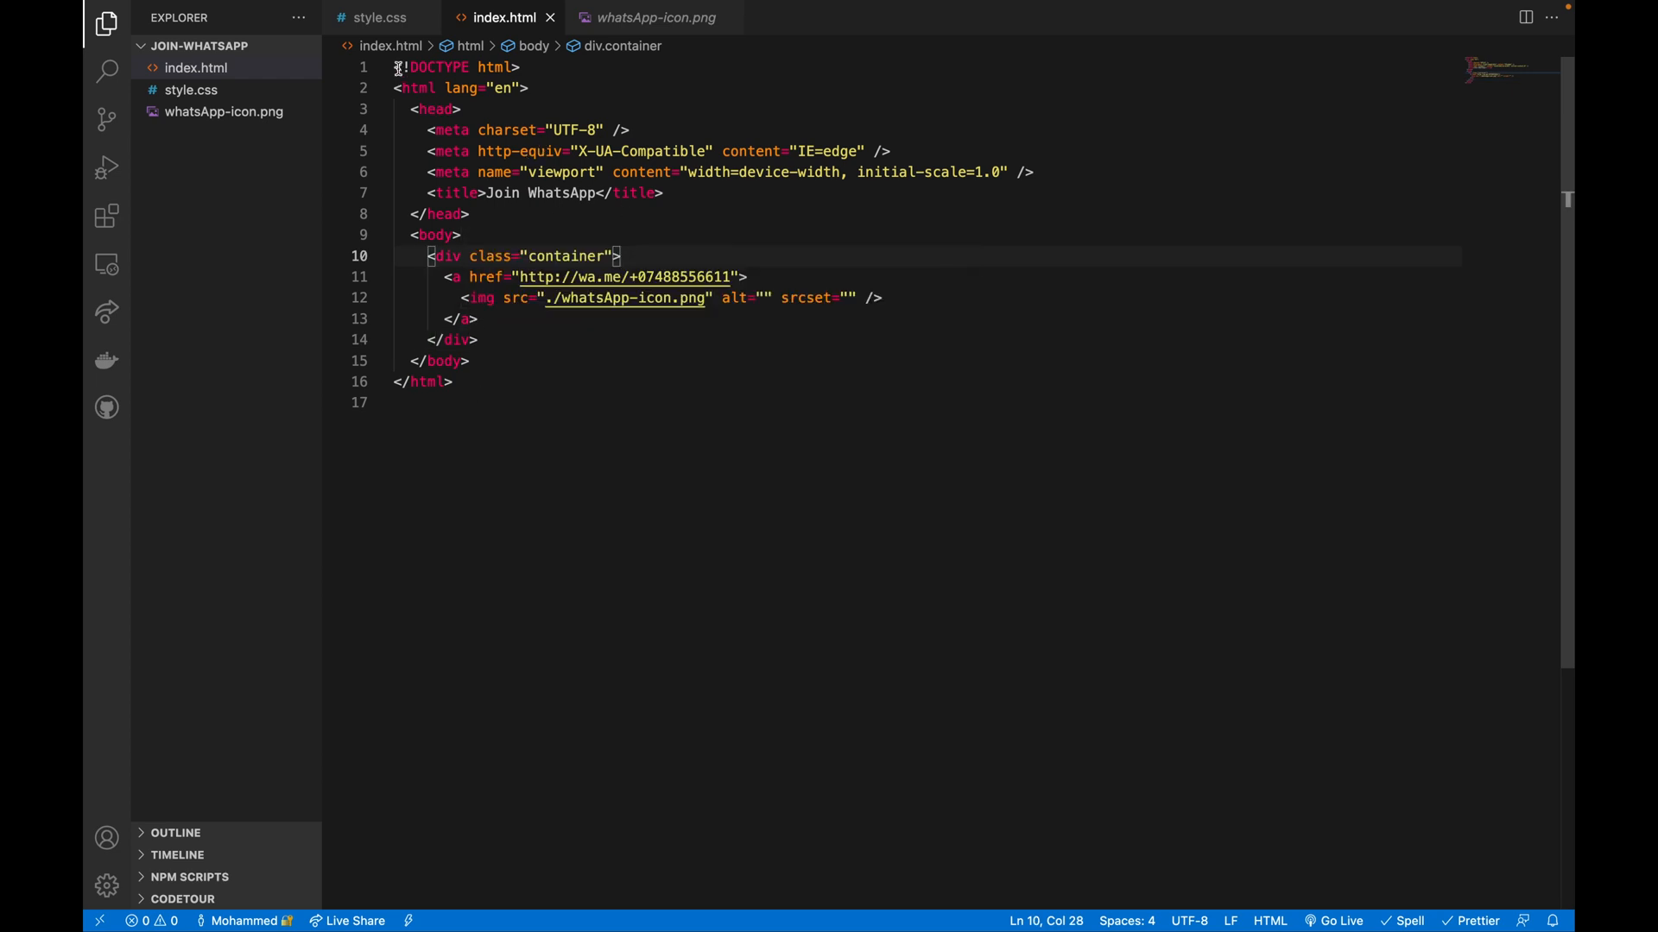
Step: Bring up style.css in the editor
left_click(378, 17)
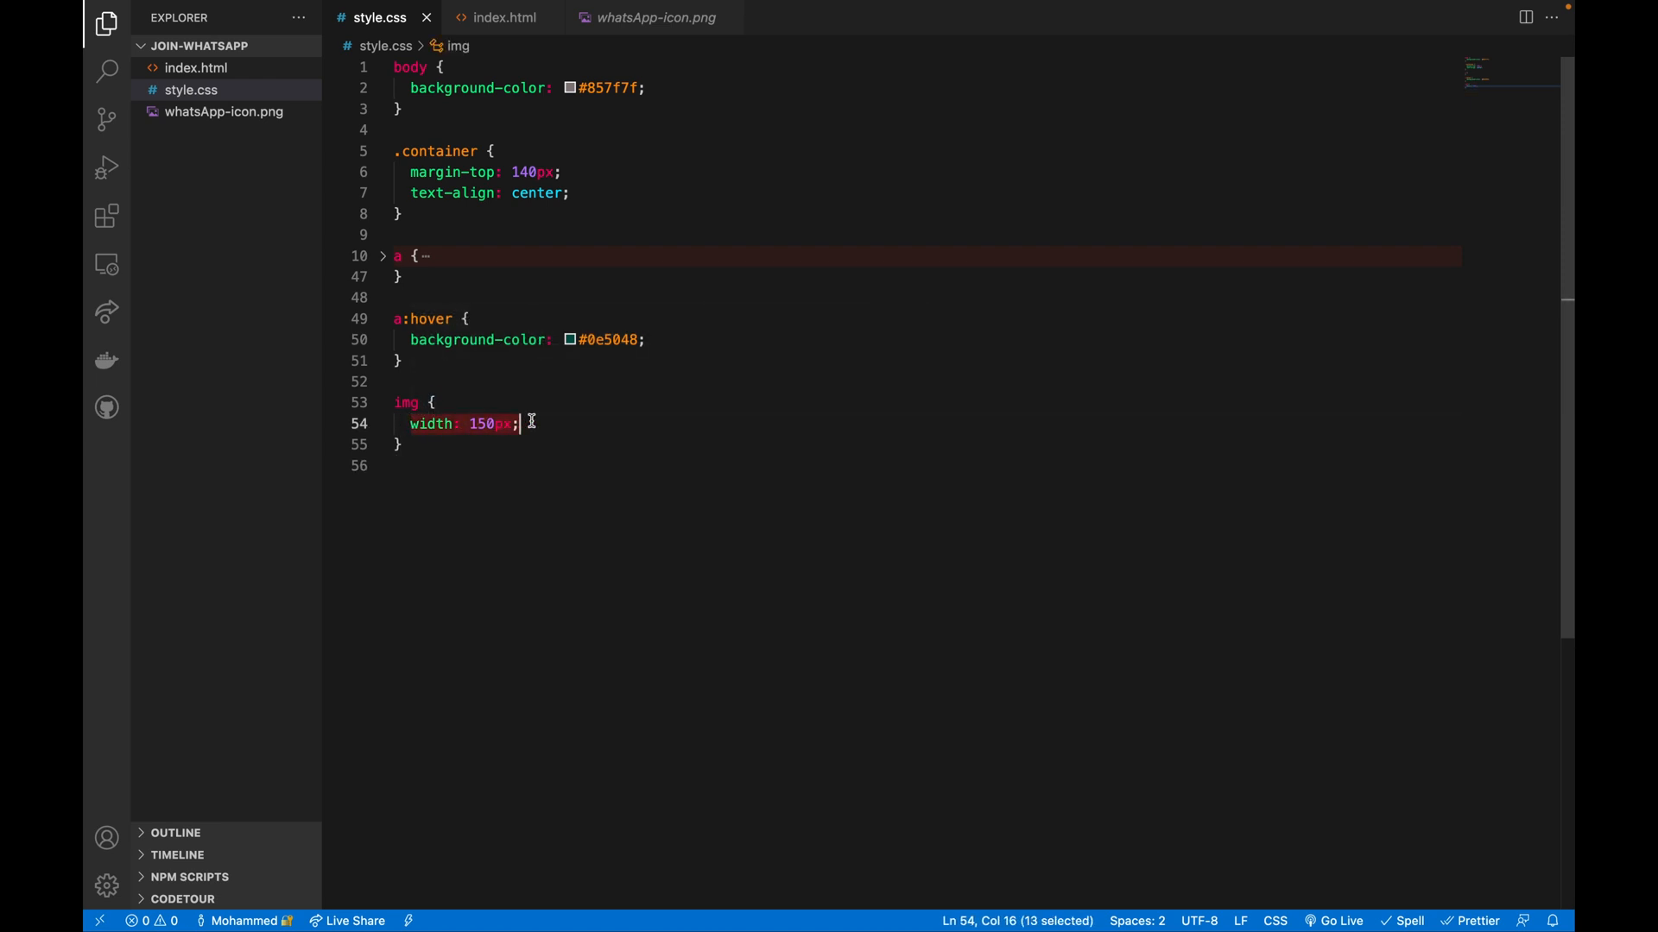
mouse_move(508, 406)
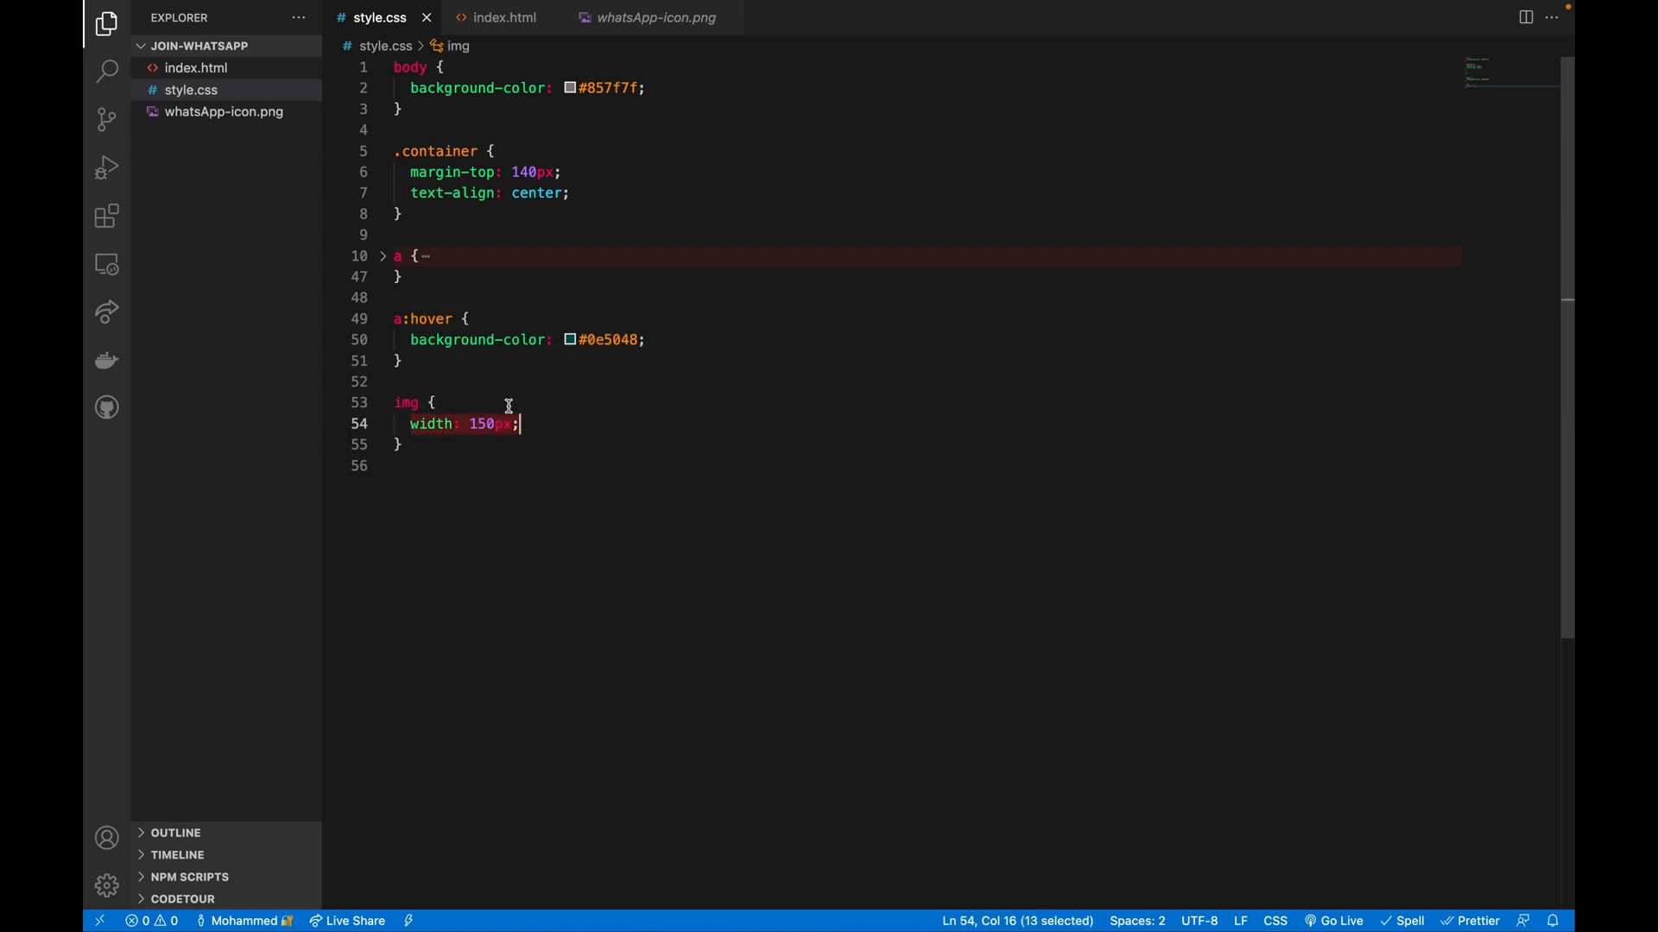
left_click(423, 129)
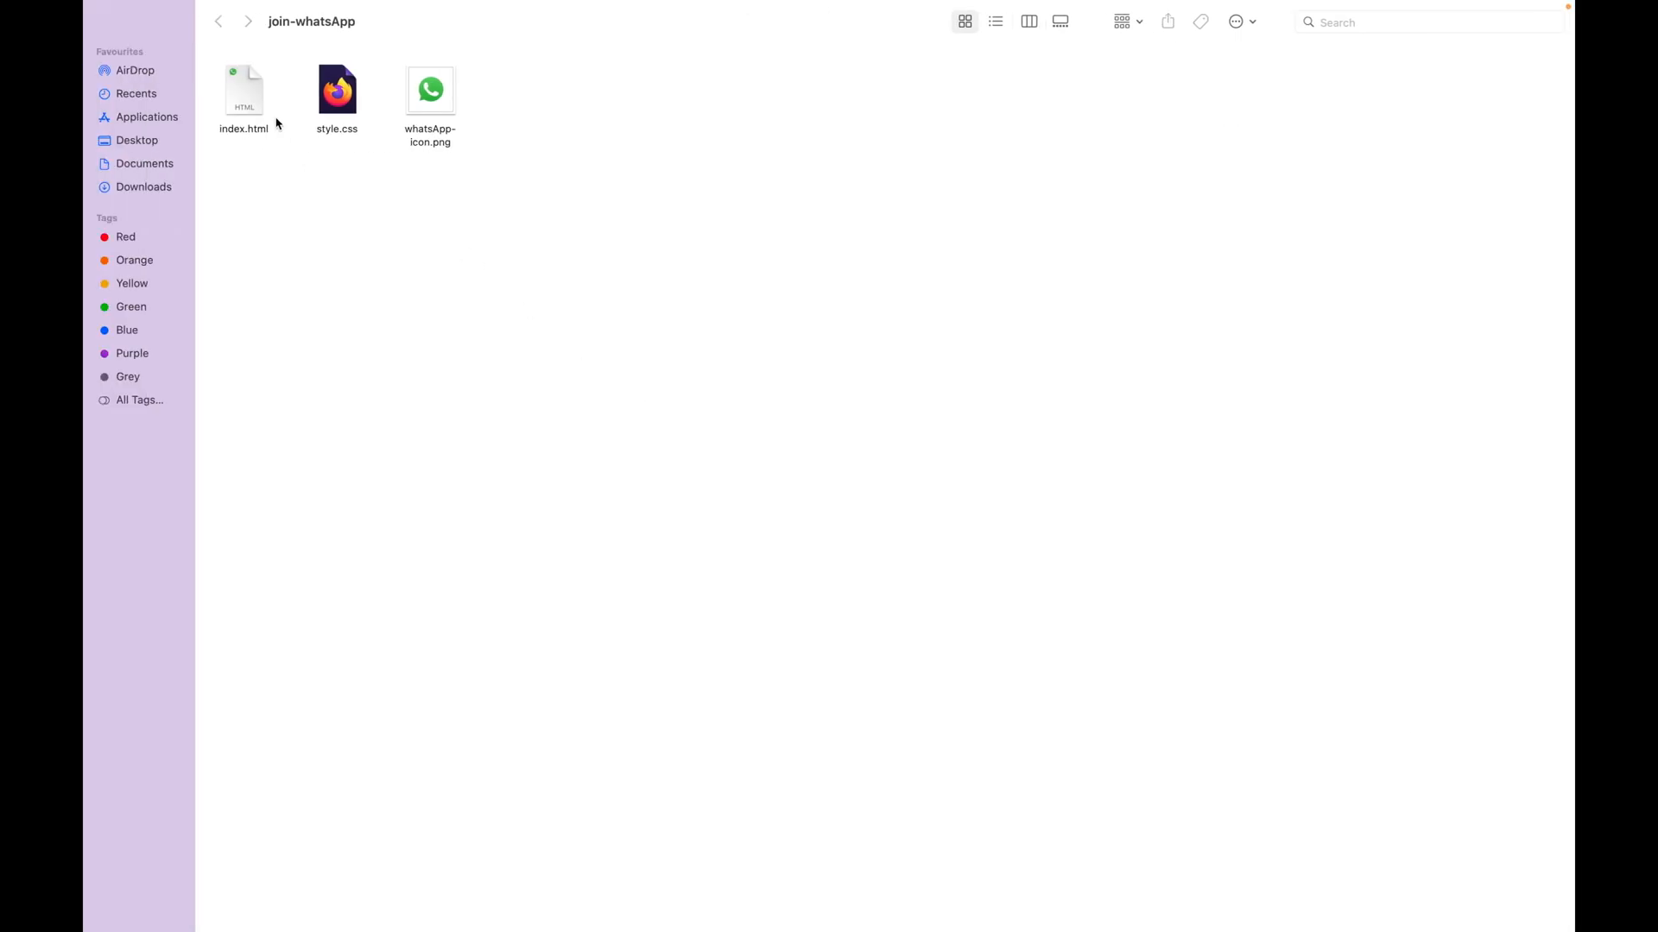
Step: Choose Open With for index.html in the join-whatsApp folder
right_click(243, 90)
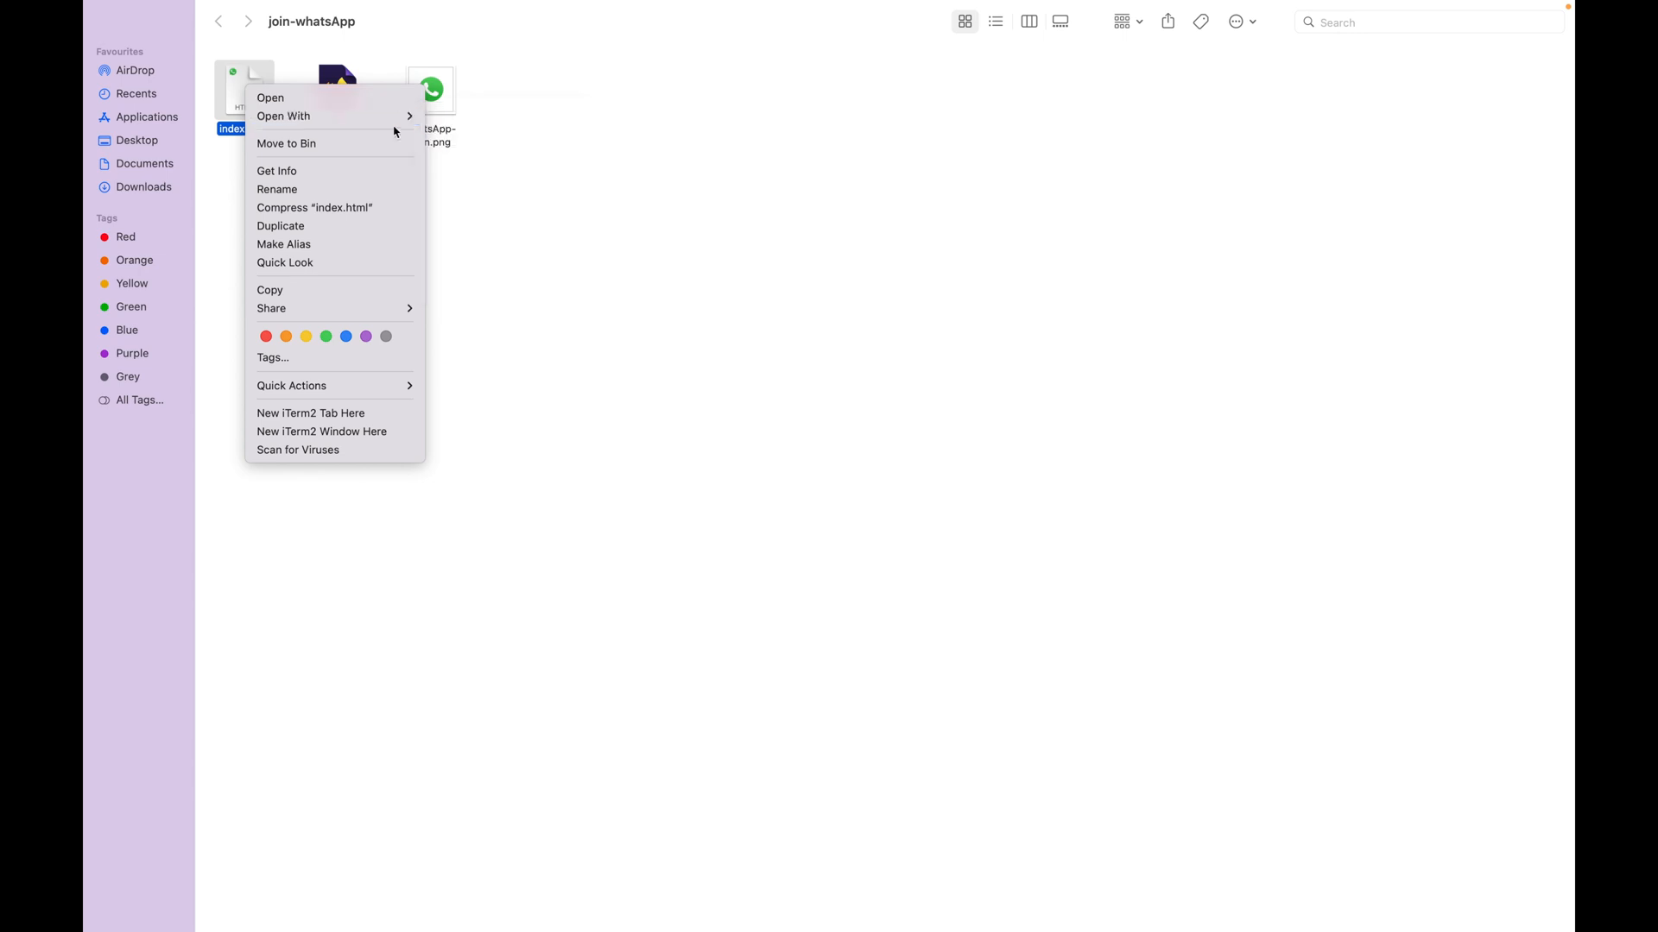
left_click(272, 97)
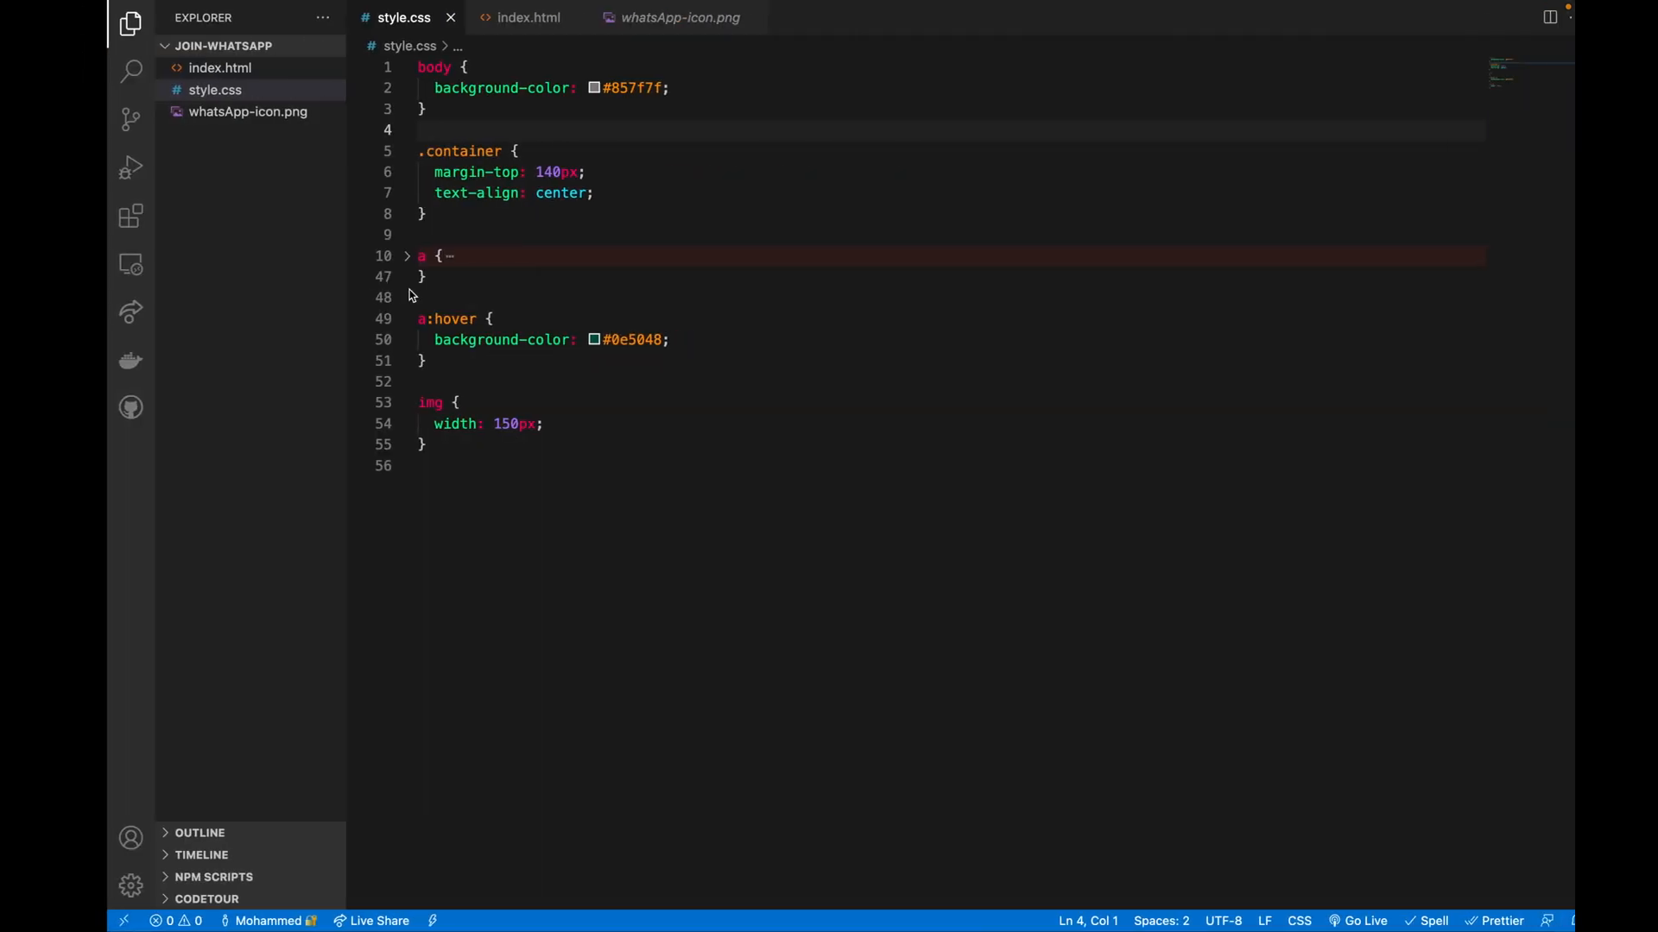
Step: Add a link tag in the head of index.html with rel stylesheet and href style.css
left_click(525, 17)
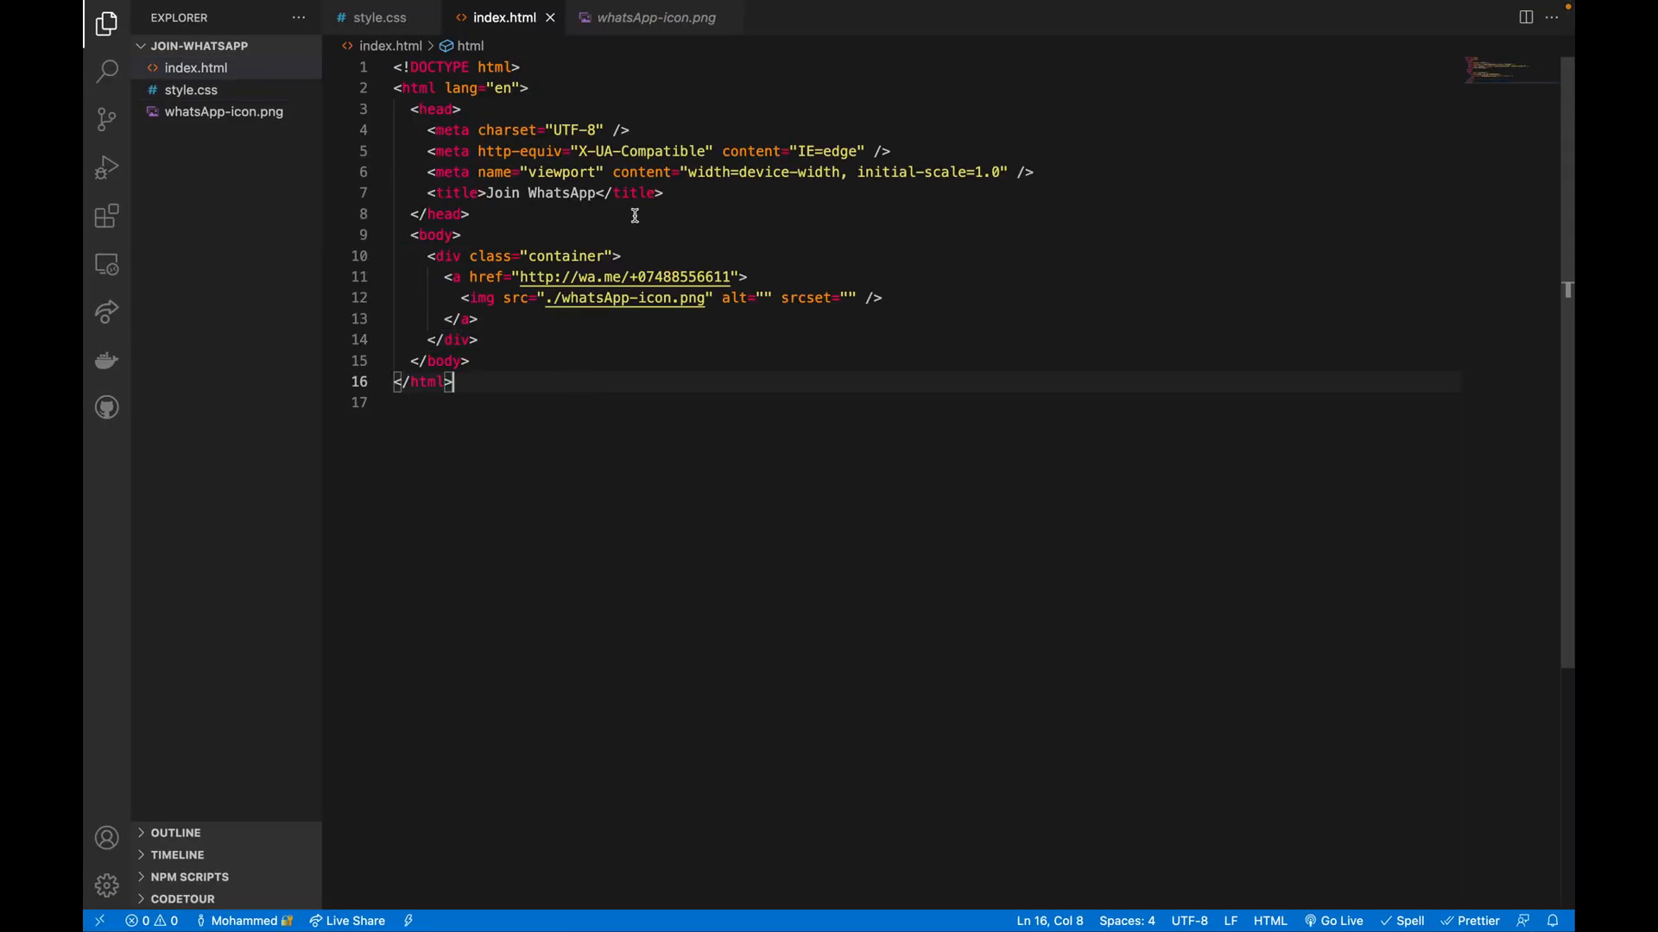
key("Enter")
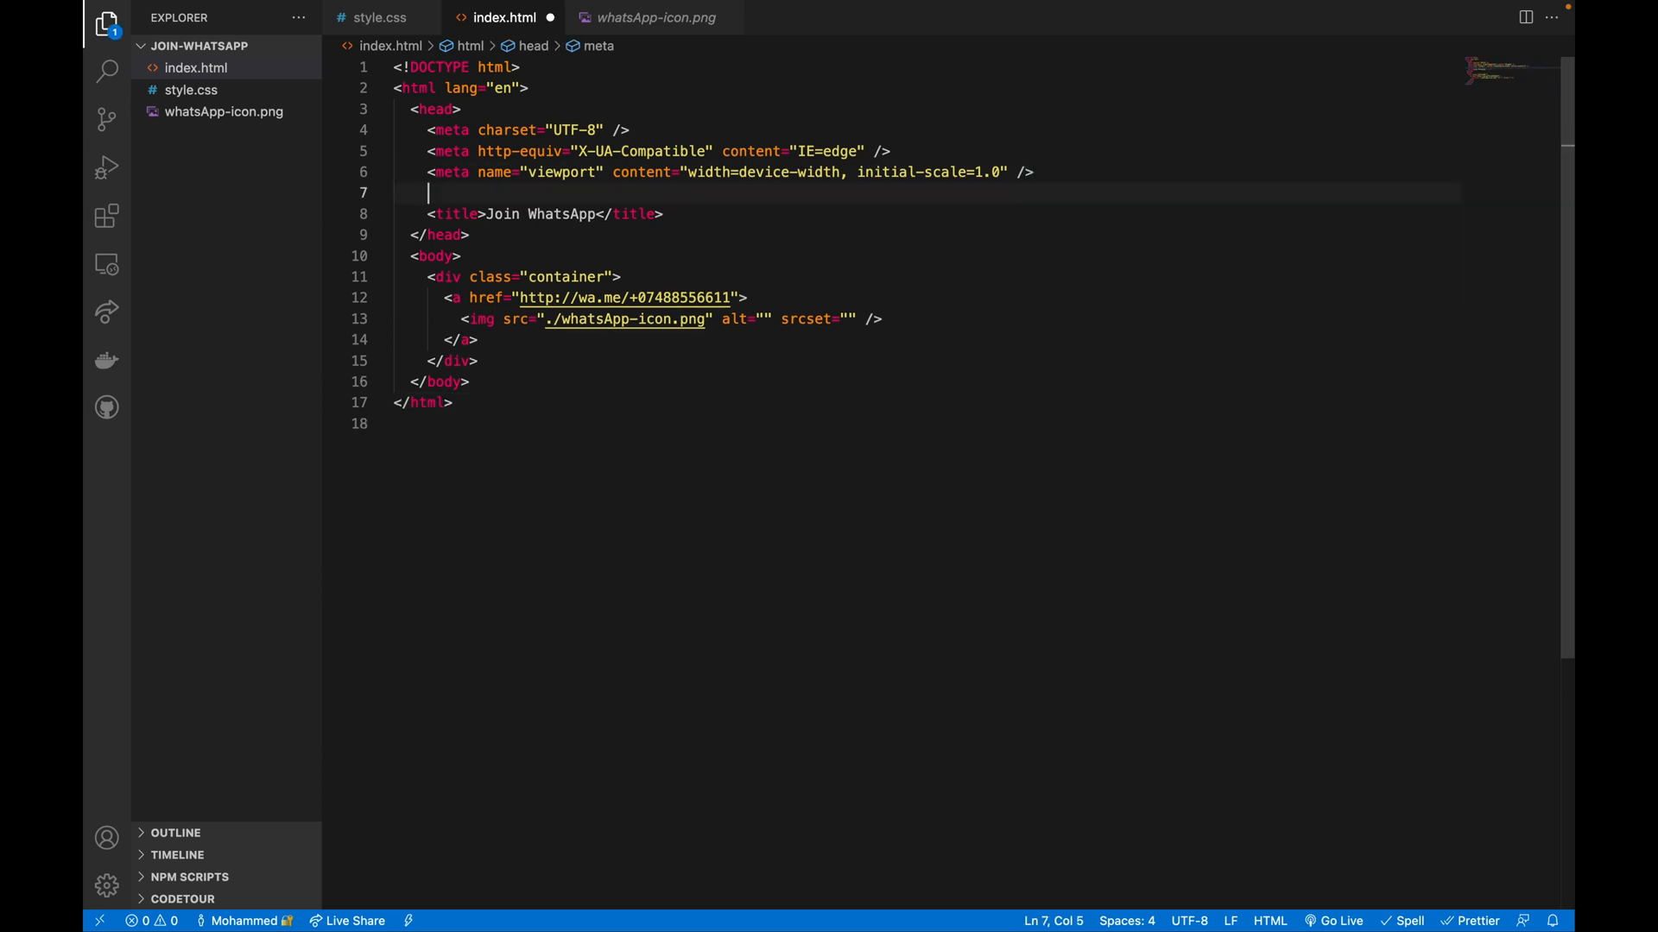
type("lin")
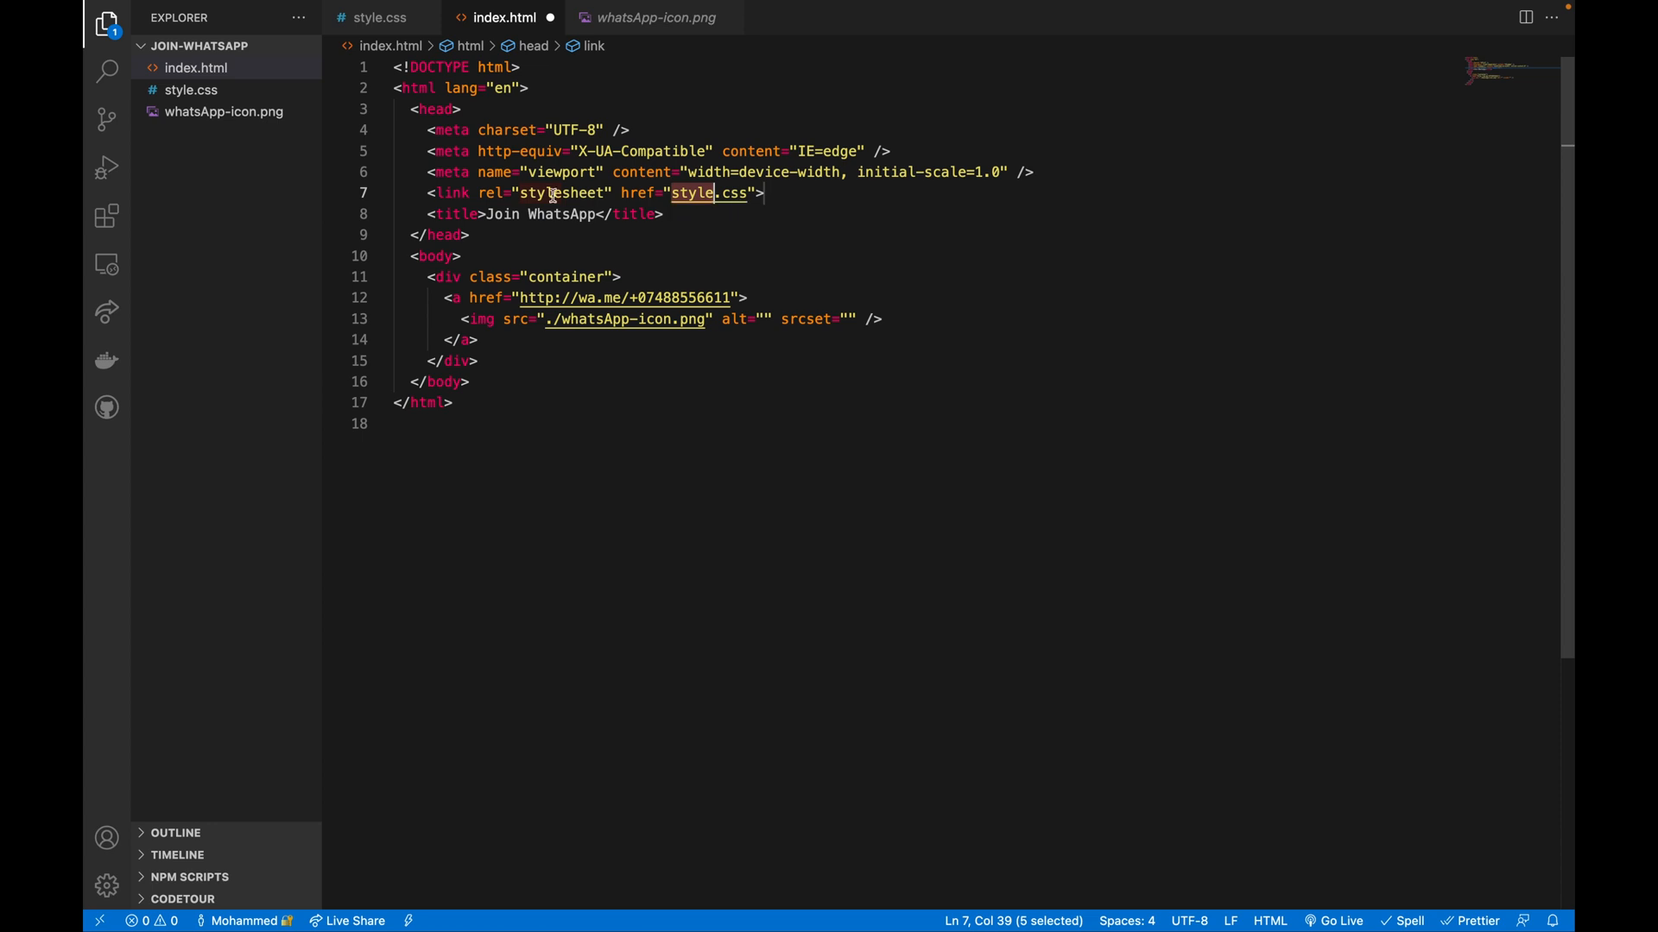
left_click(764, 192)
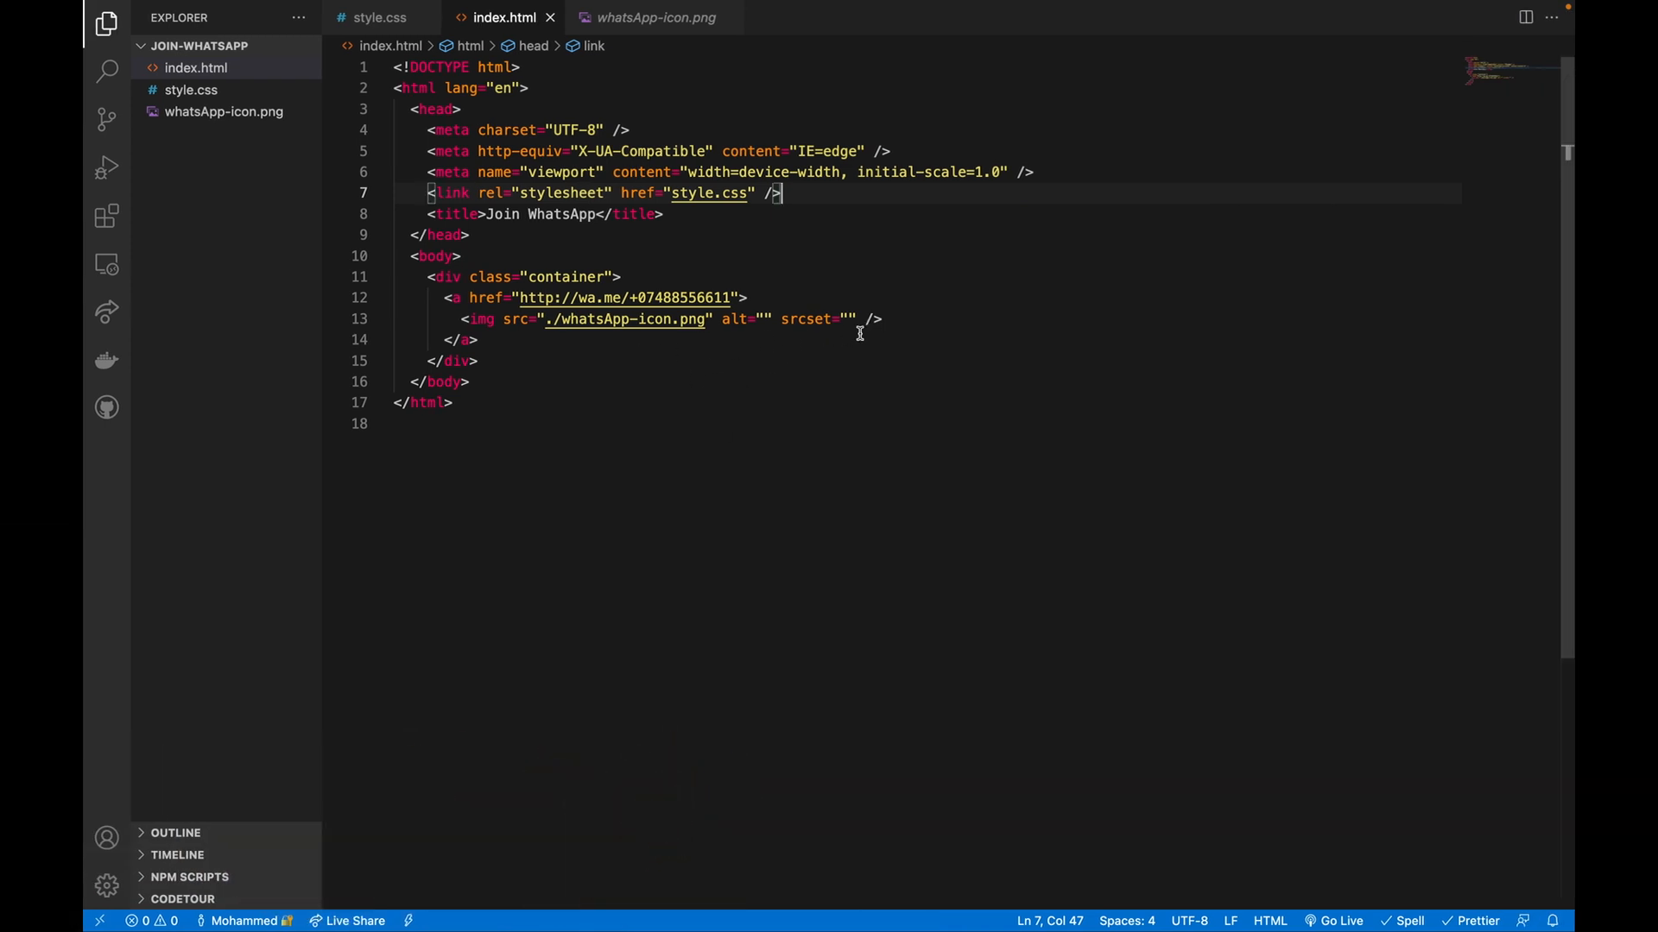
key("ctrl+/")
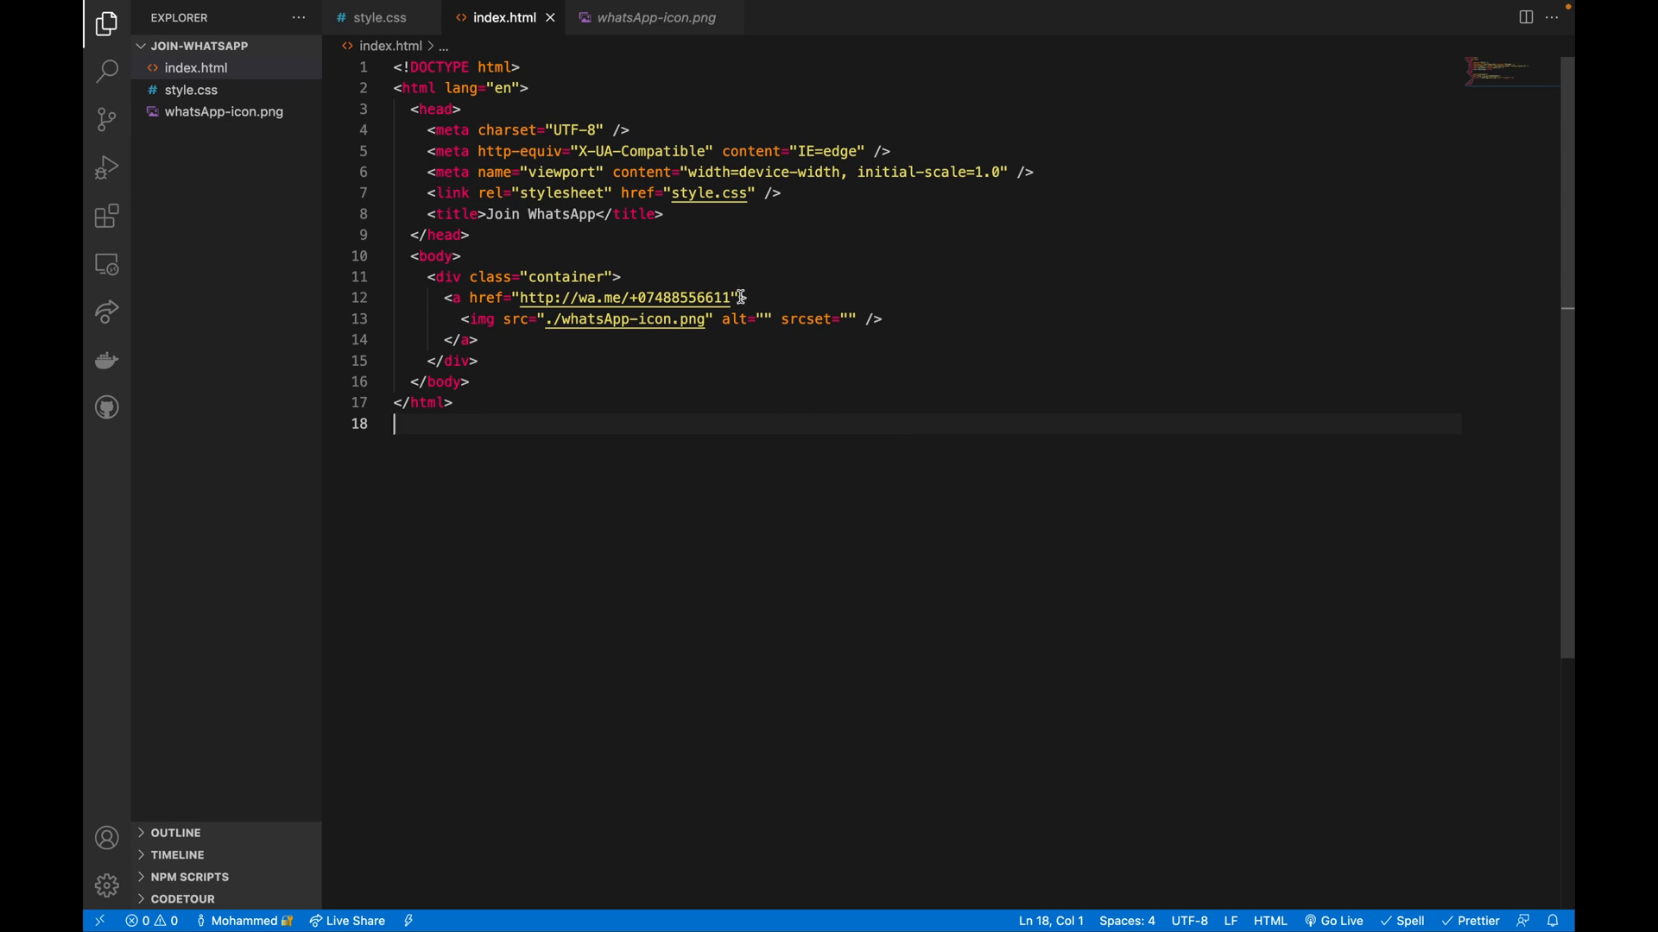
Step: Give the WhatsApp anchor a target attribute with its value filled in
type("target=\"")
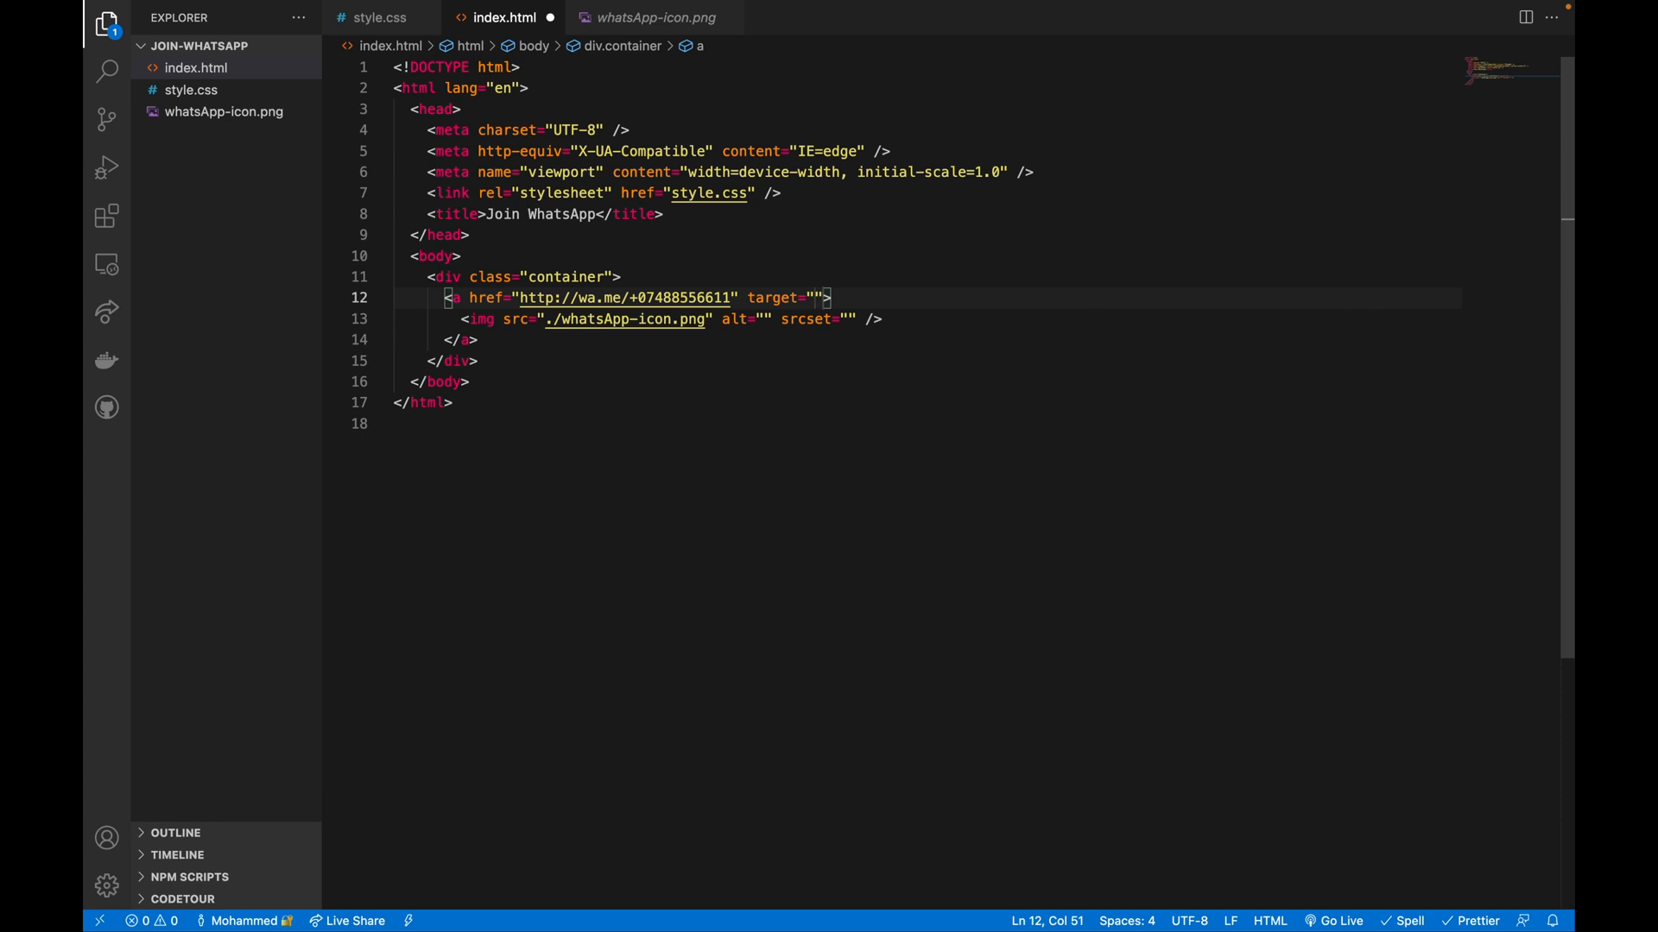
type("blanket")
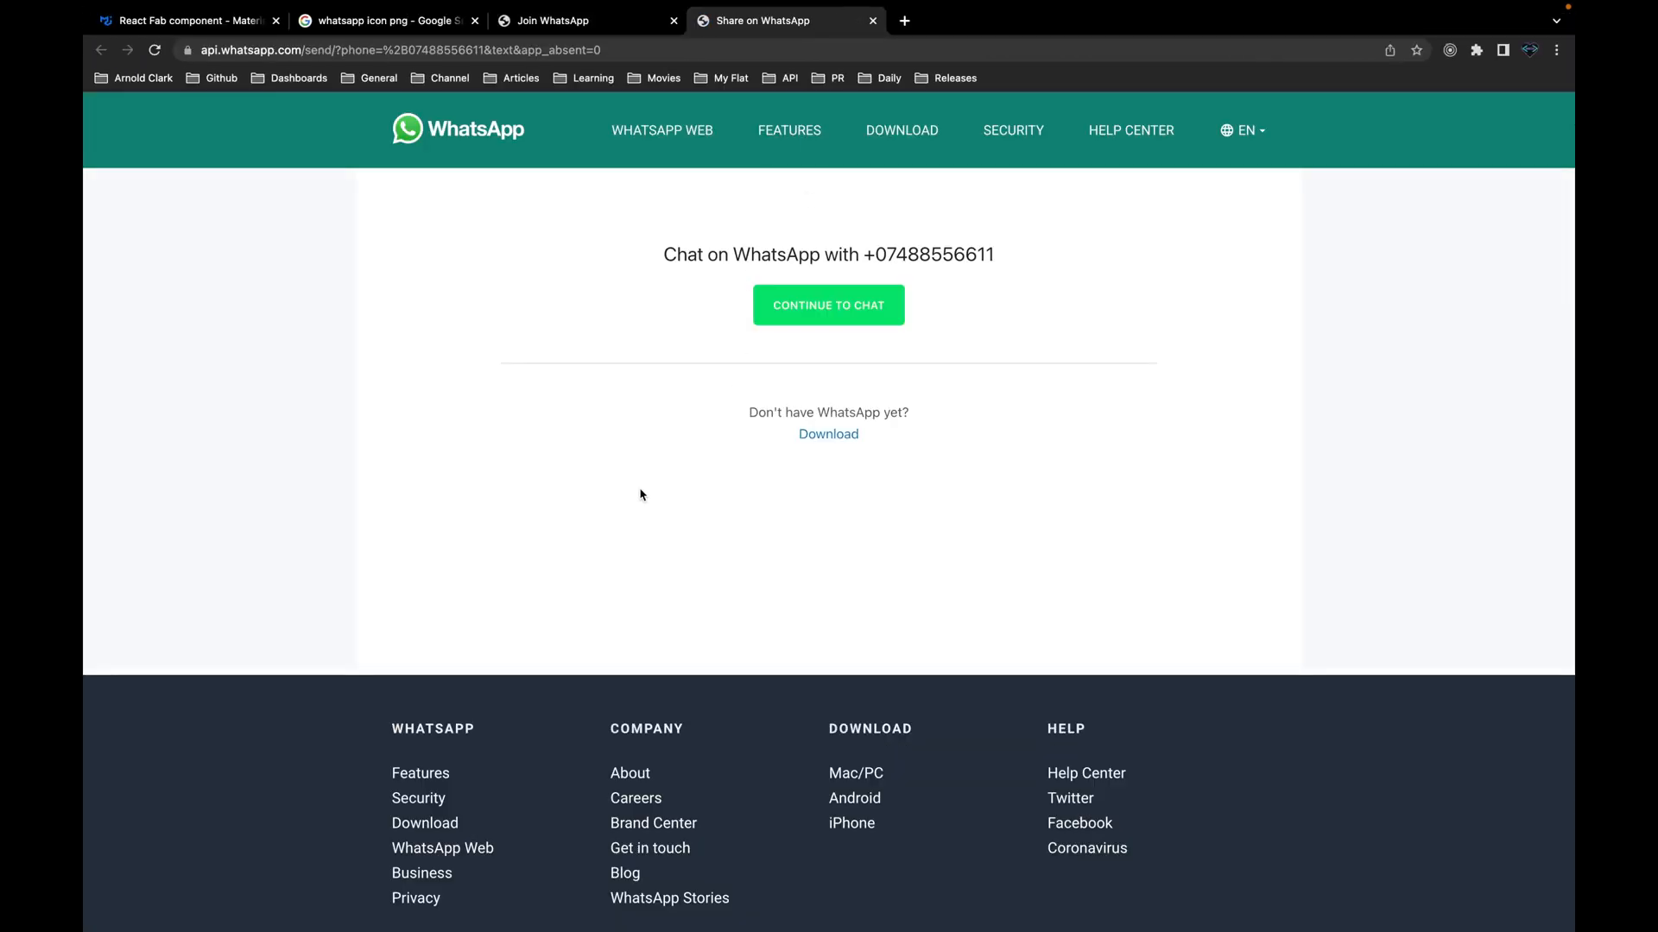
mouse_move(599, 497)
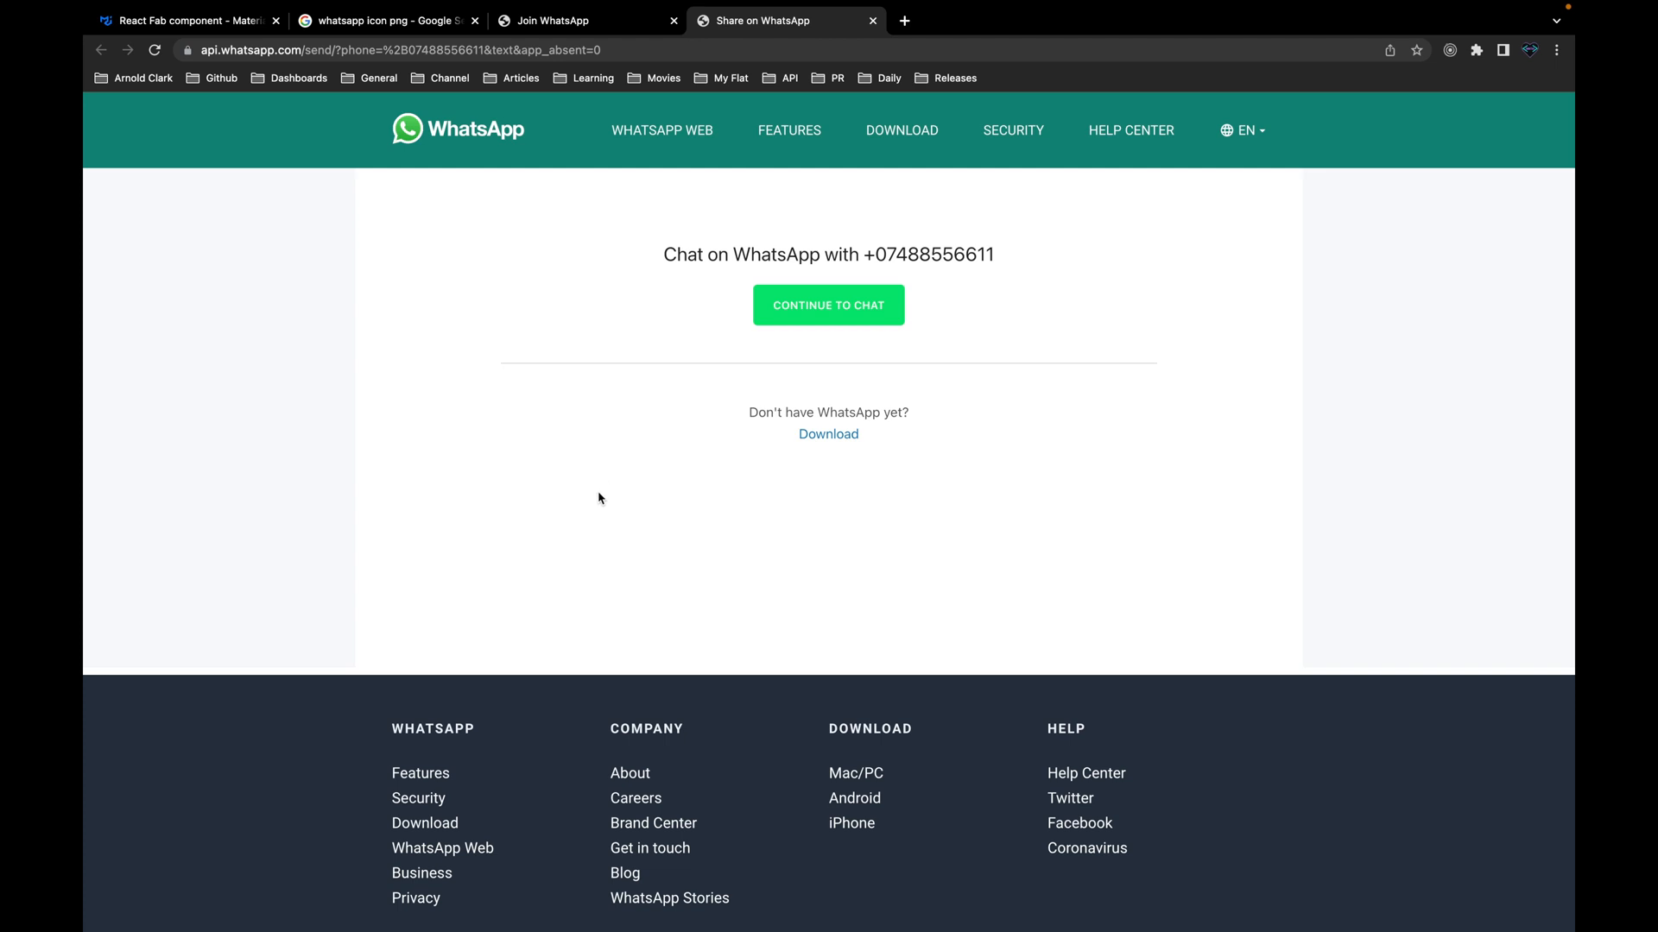
mouse_move(571, 275)
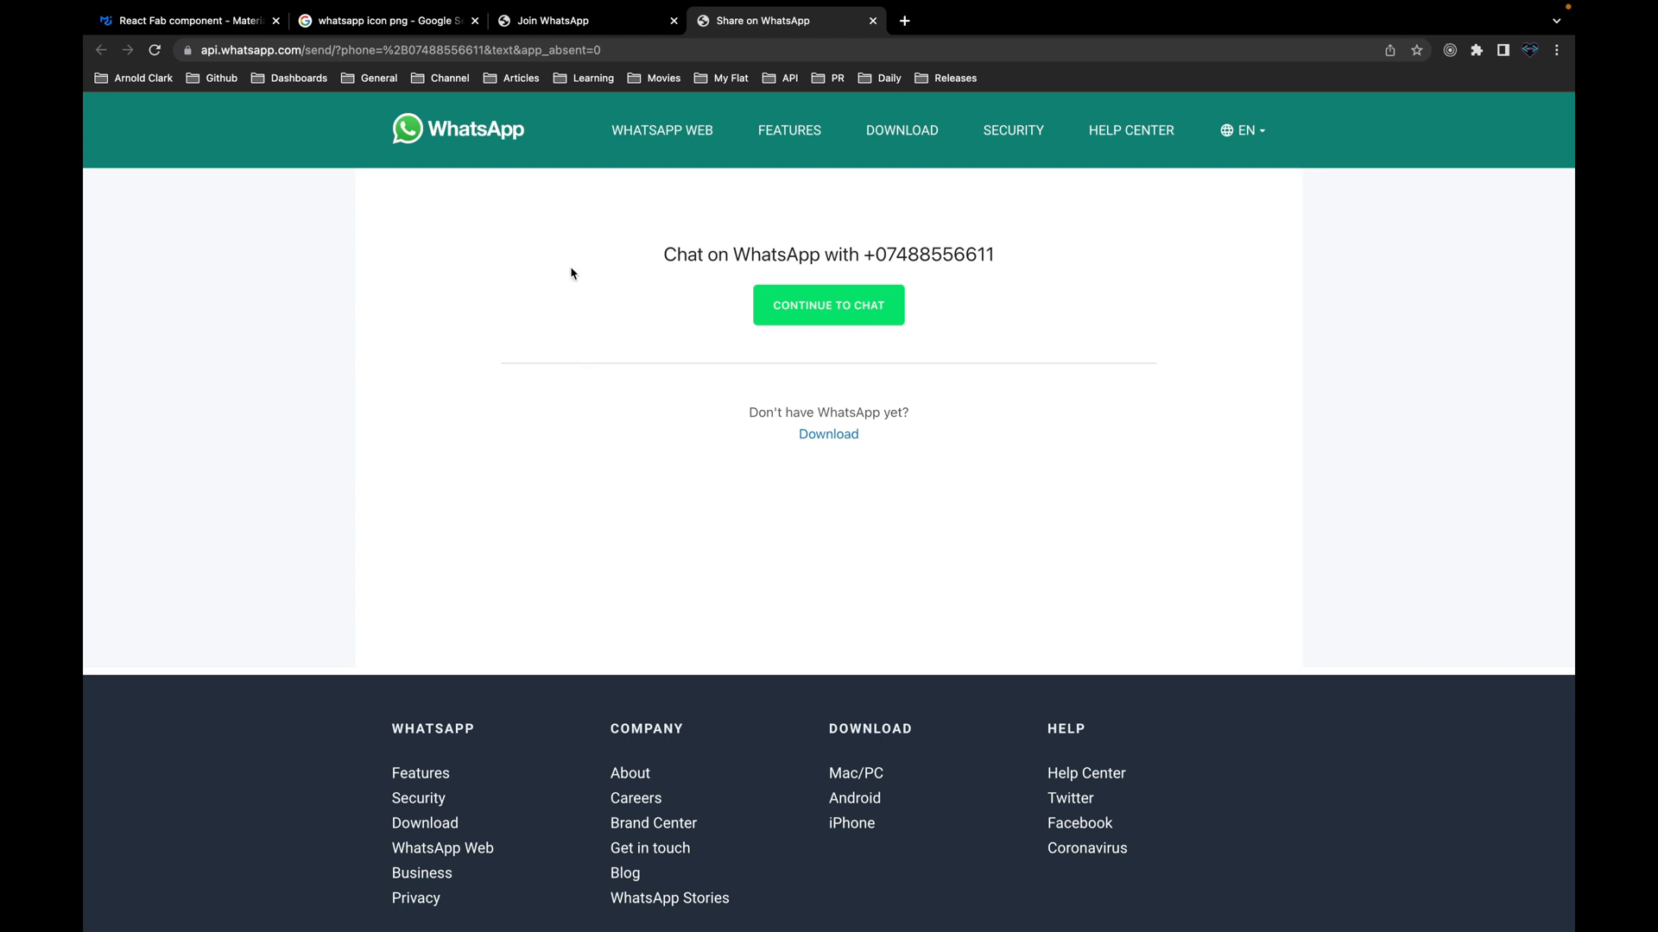
mouse_move(577, 375)
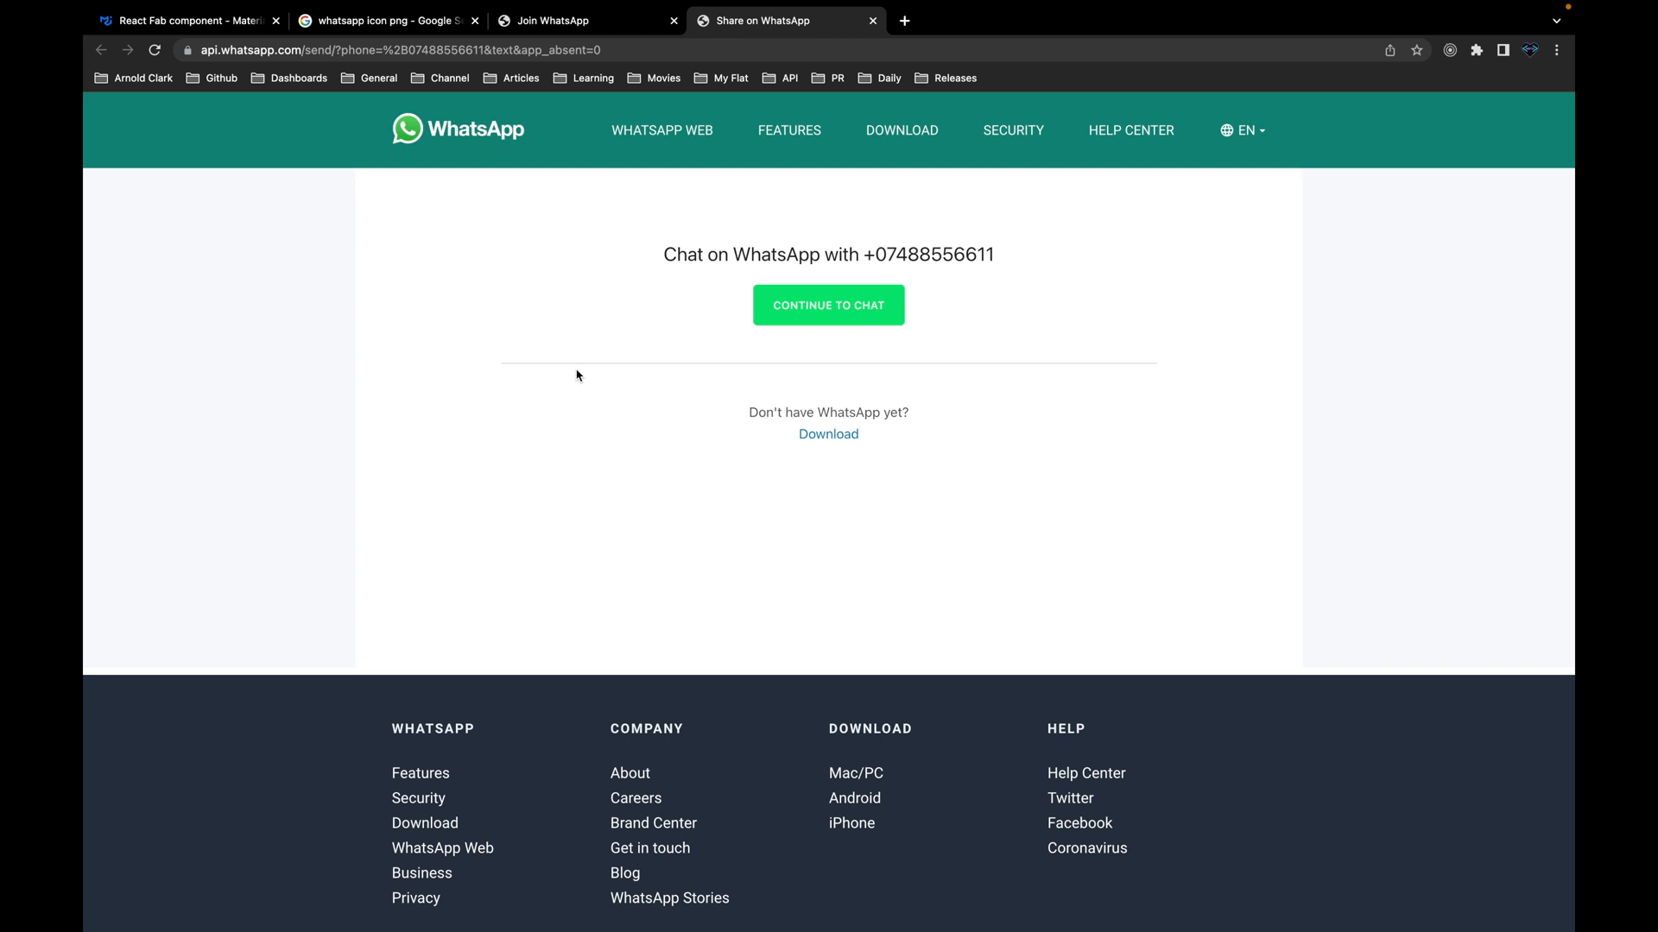